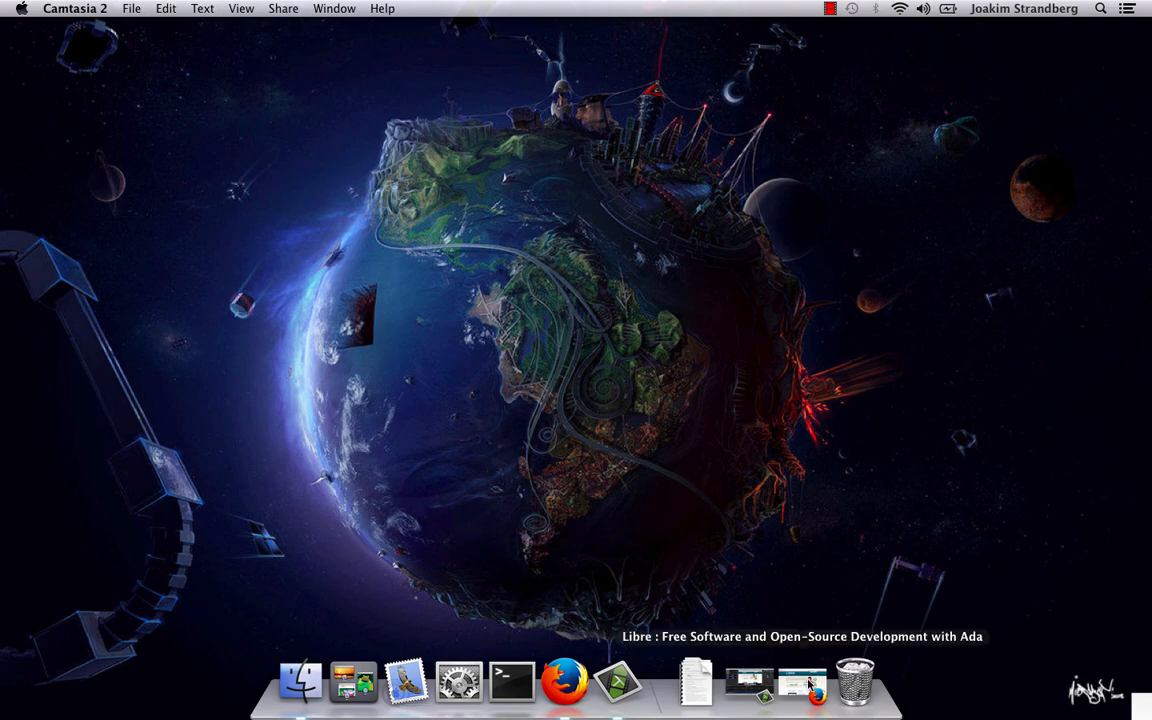
Step: Visit the Libre Ada website, then launch GPS from a terminal
{"action": "left_click", "coordinate": [784, 696]}
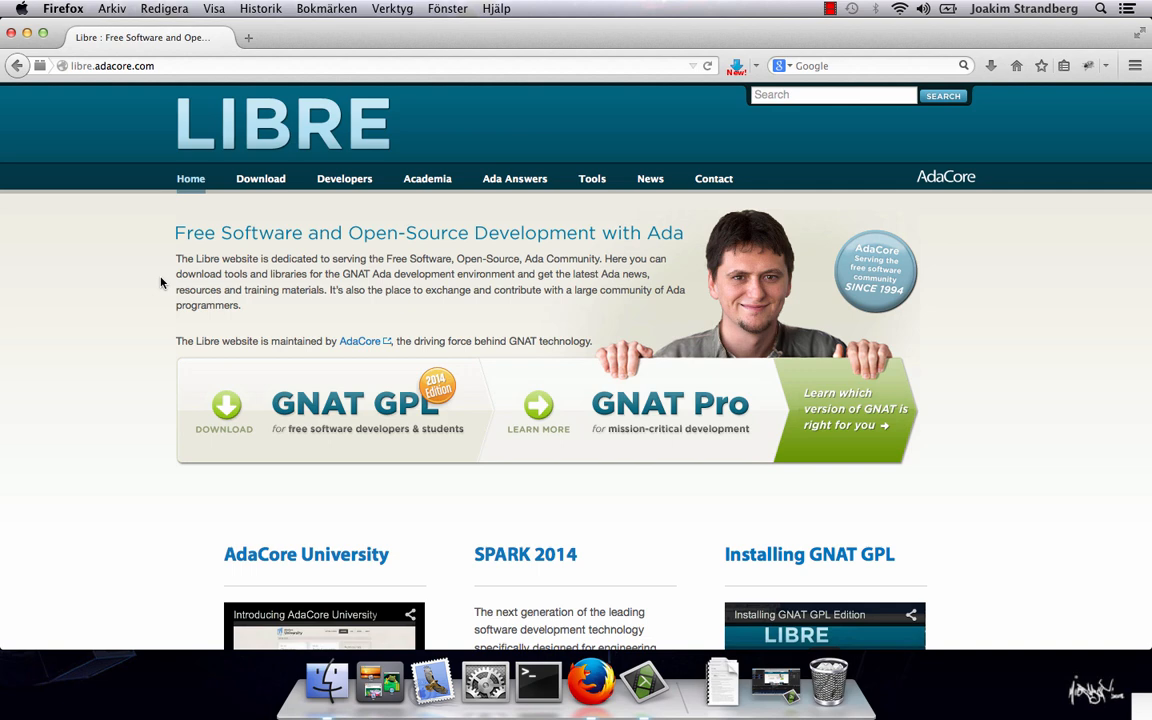
{"action": "scroll", "scroll_direction": "down", "scroll_amount": 3}
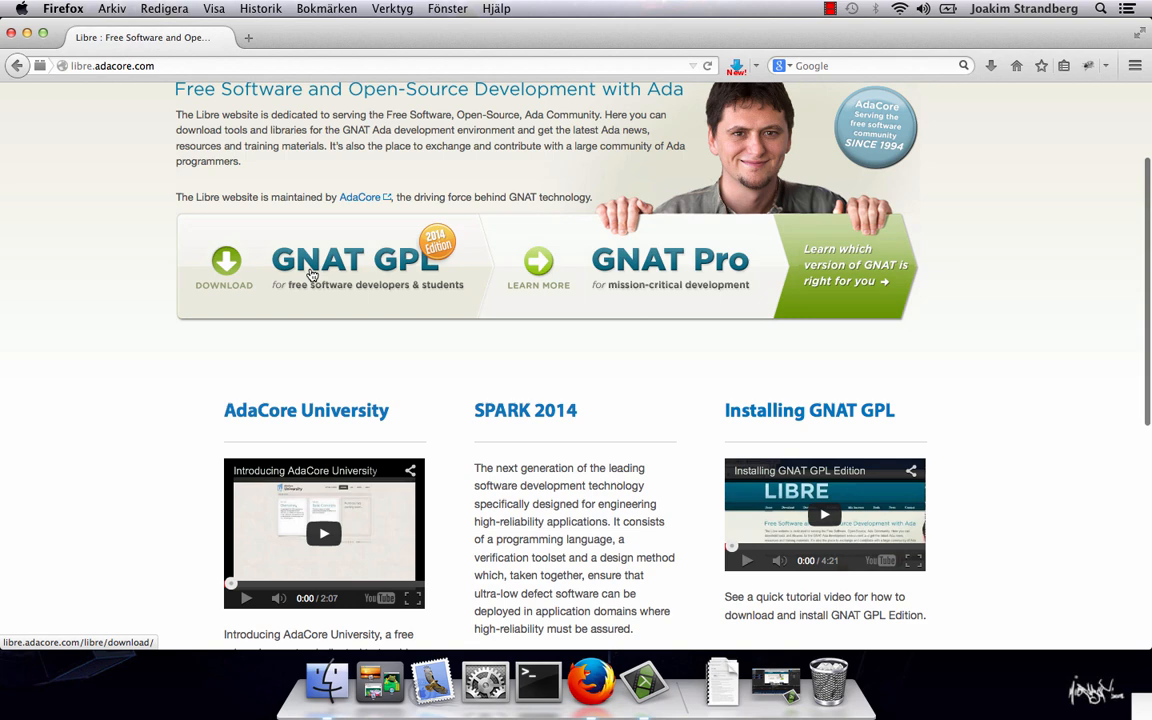
{"action": "mouse_move", "coordinate": [824, 514]}
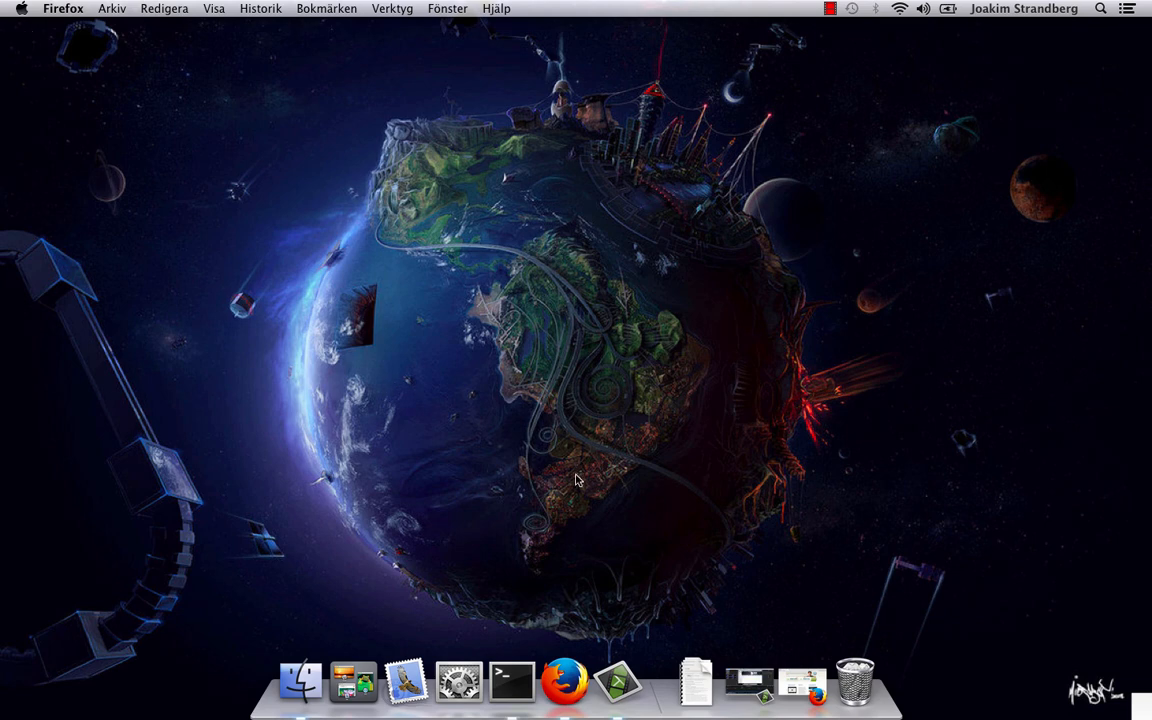
{"action": "left_click", "coordinate": [500, 692]}
{"action": "type", "text": "gps &"}
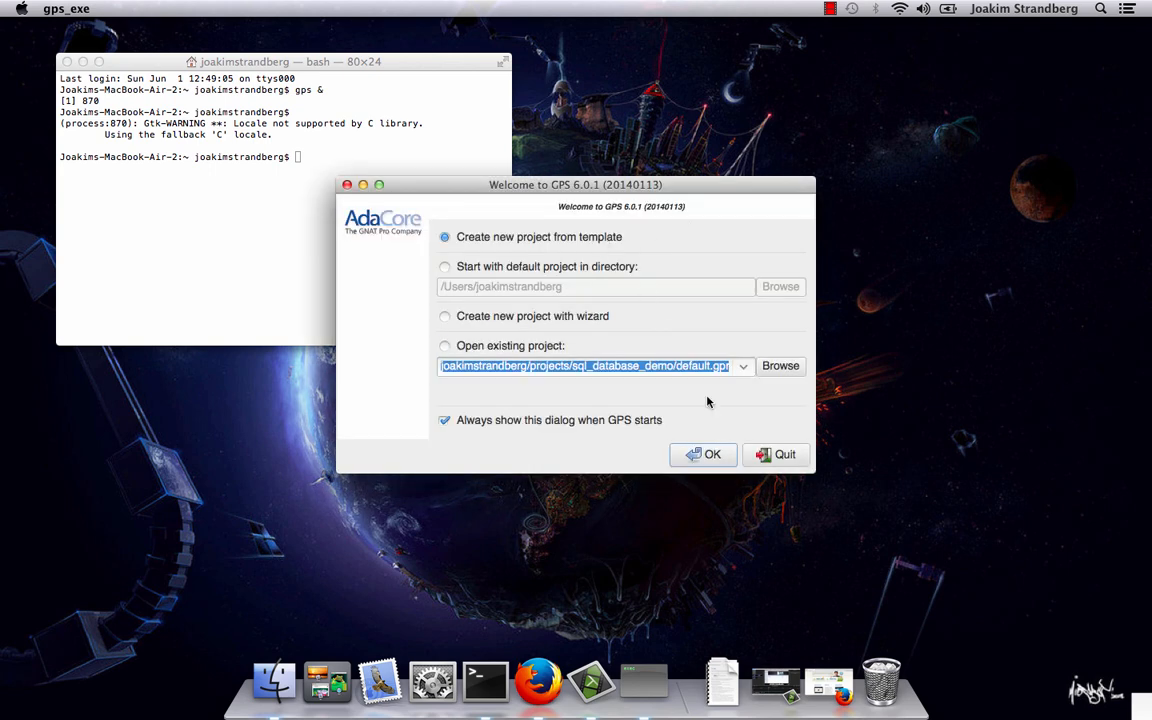
Step: Create a basic Ada project from template, deployed into a new Ada Projects/hello_world folder
{"action": "left_click", "coordinate": [704, 456]}
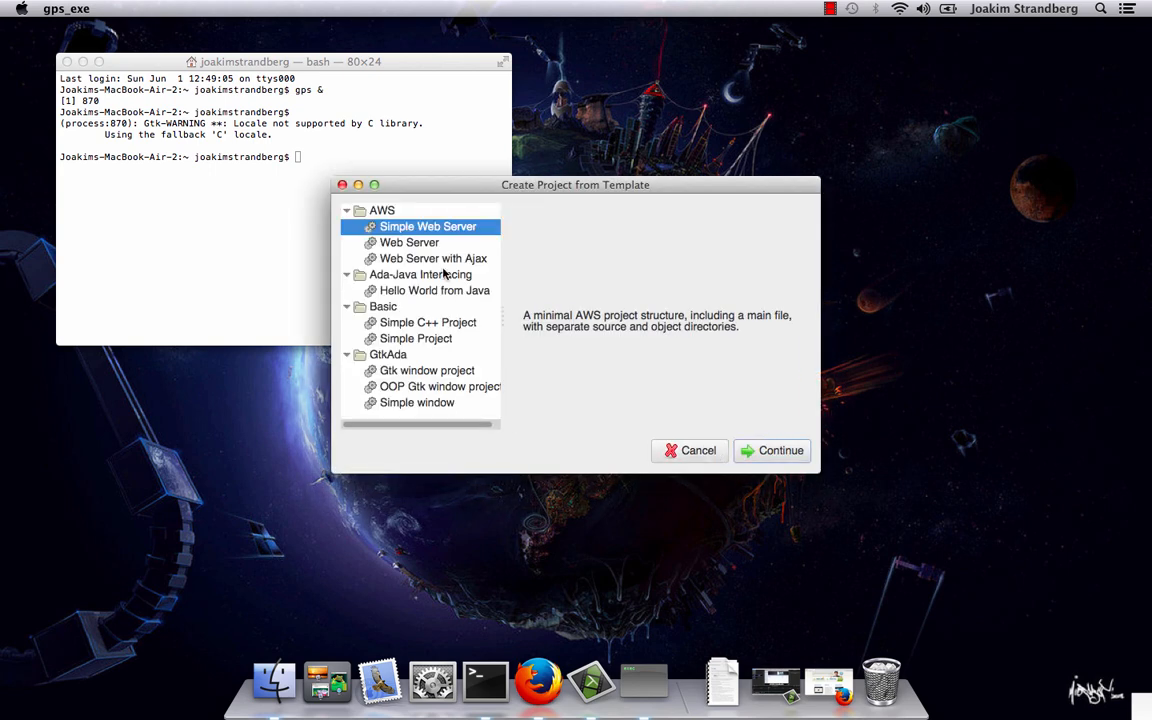
{"action": "left_click", "coordinate": [780, 450]}
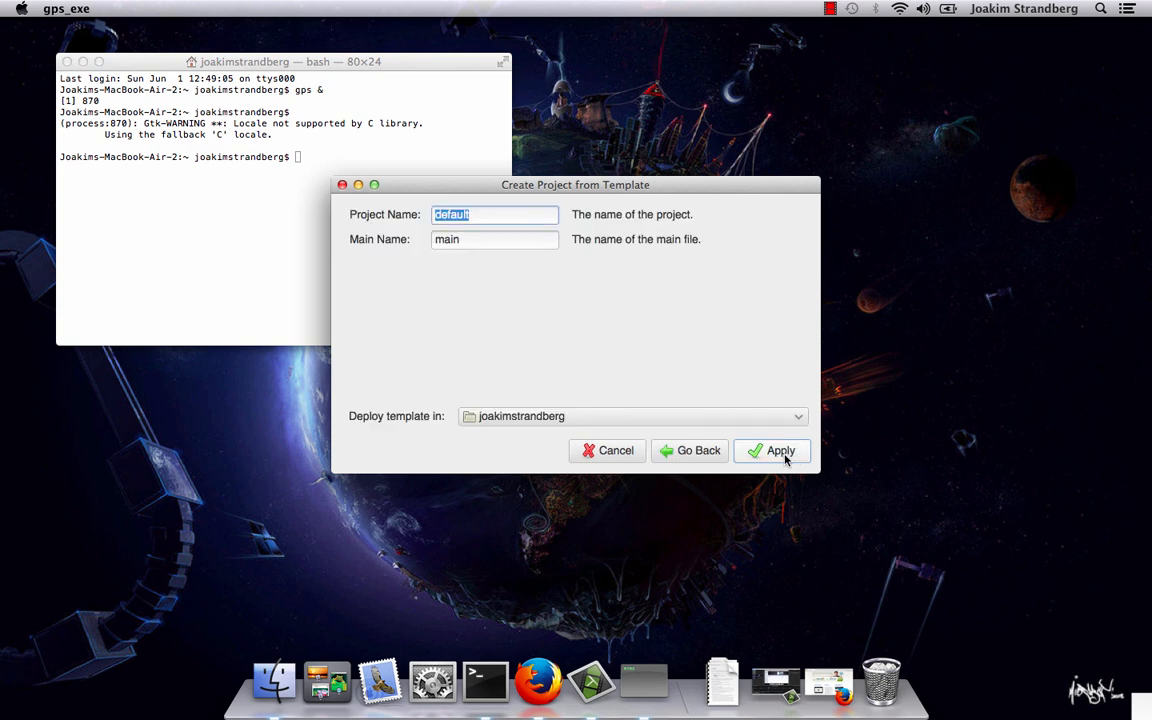
{"action": "left_click", "coordinate": [792, 416]}
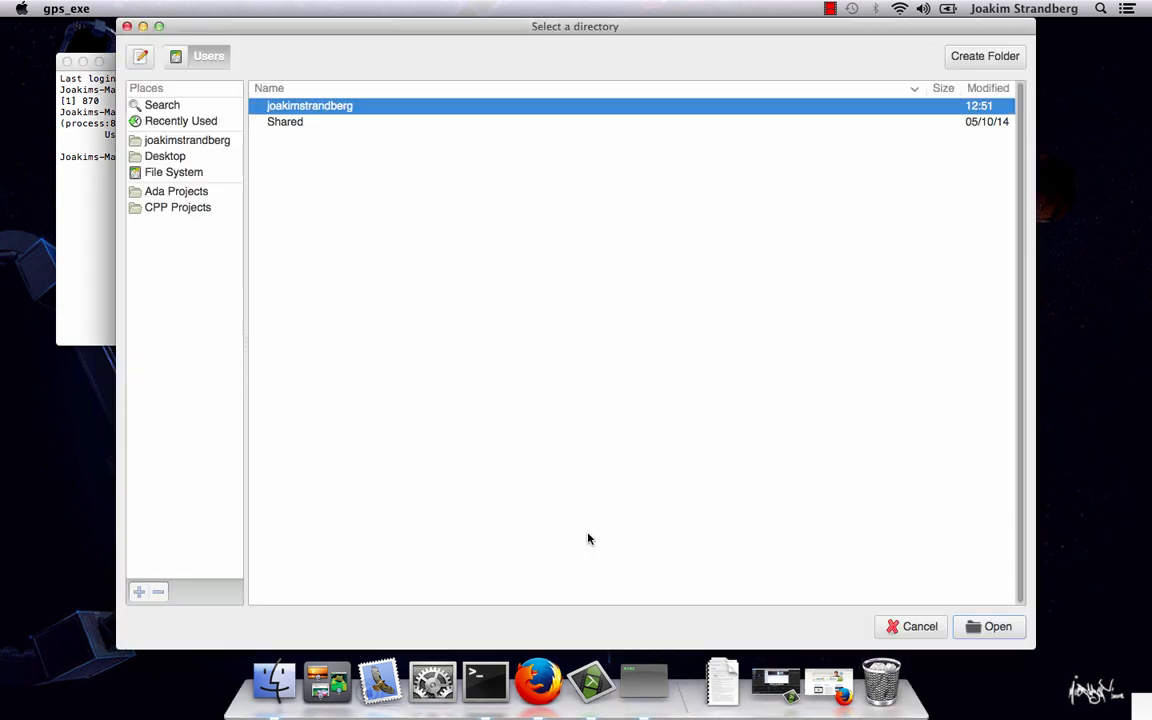
{"action": "left_click", "coordinate": [176, 192]}
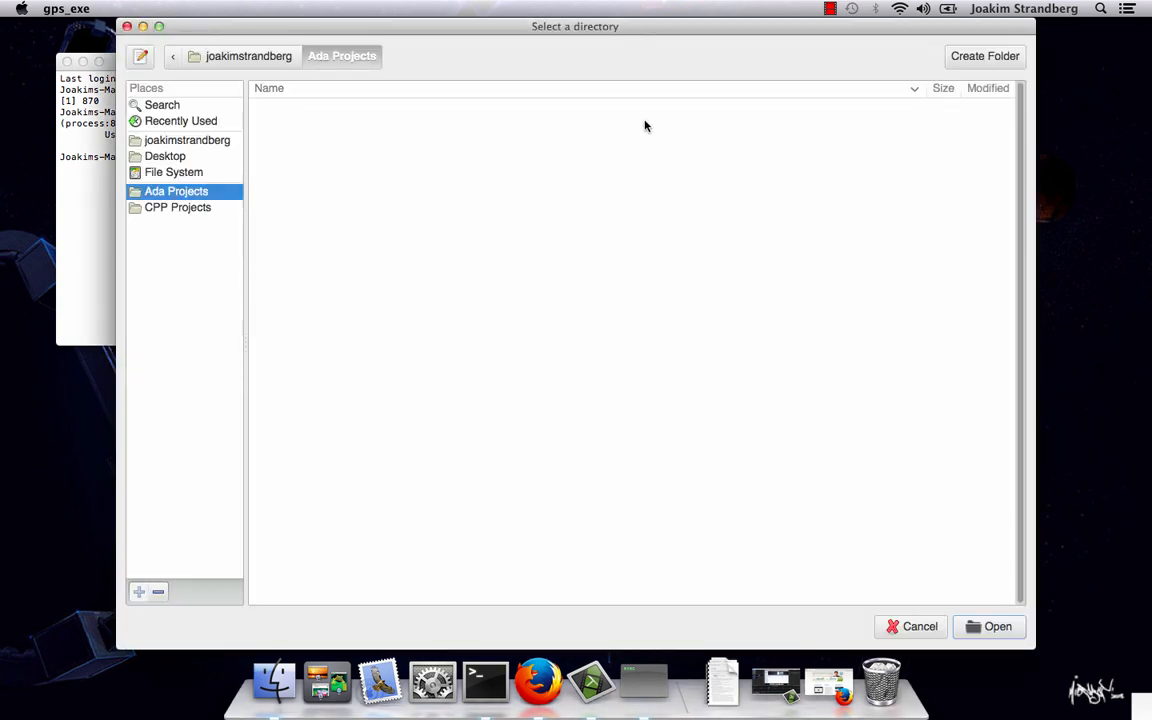
{"action": "type", "text": "he"}
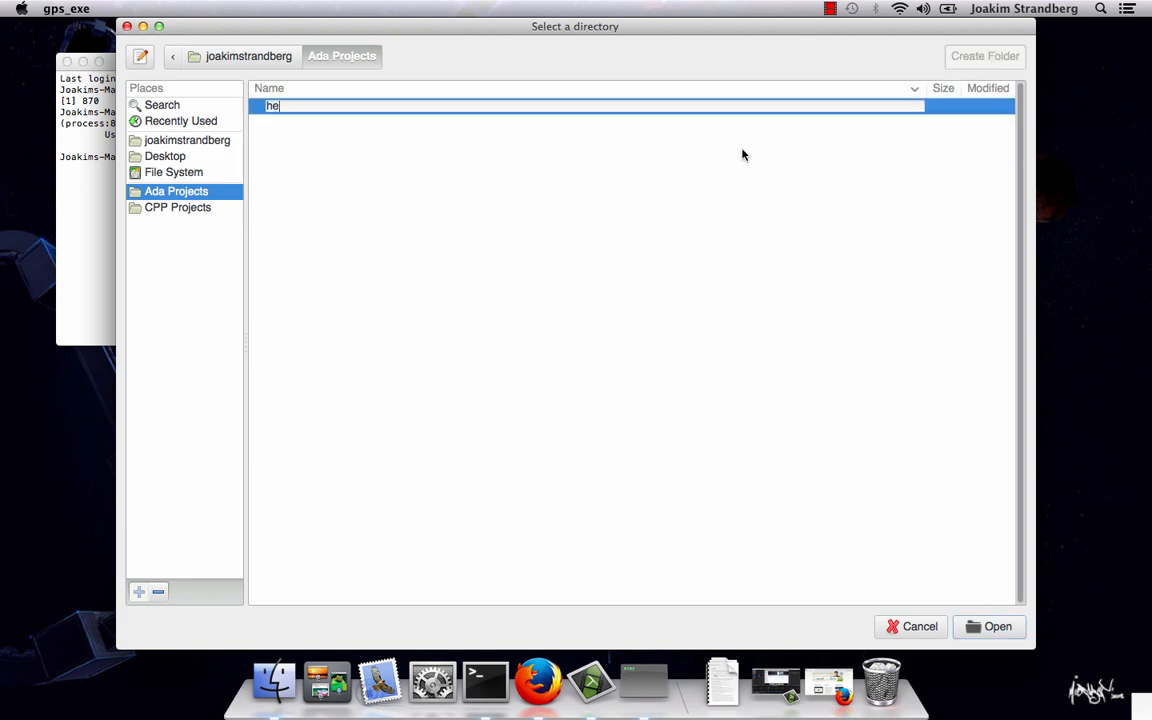
{"action": "type", "text": "llo_world"}
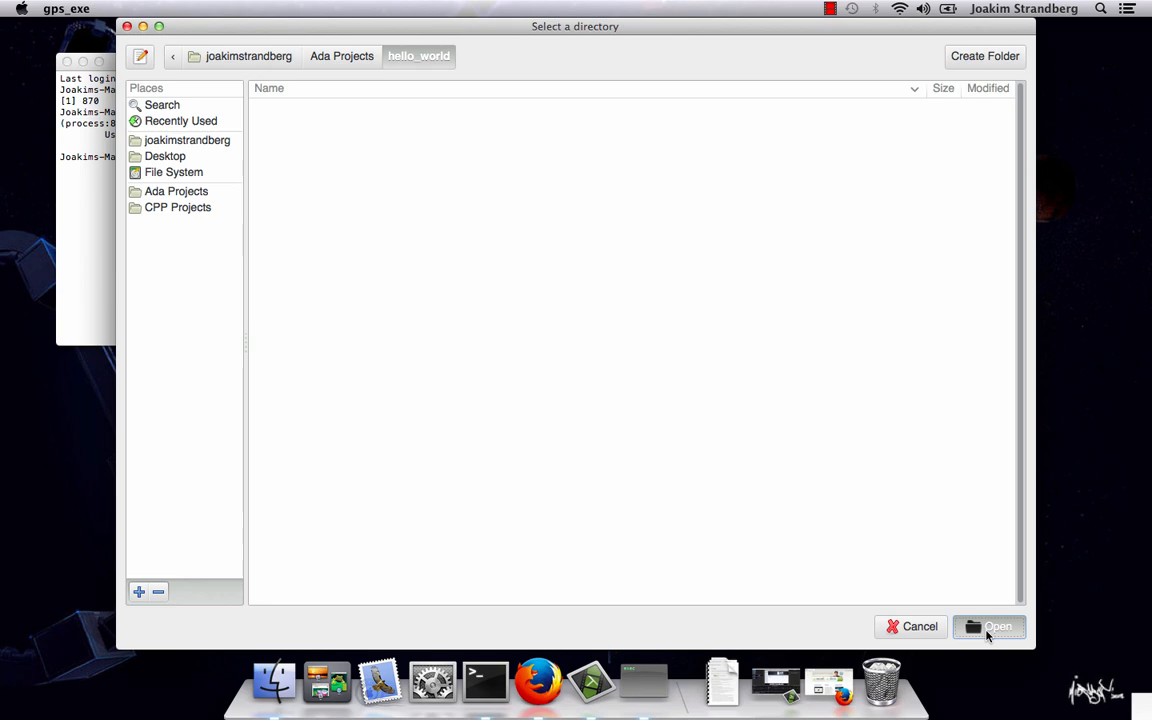
{"action": "left_click", "coordinate": [988, 628]}
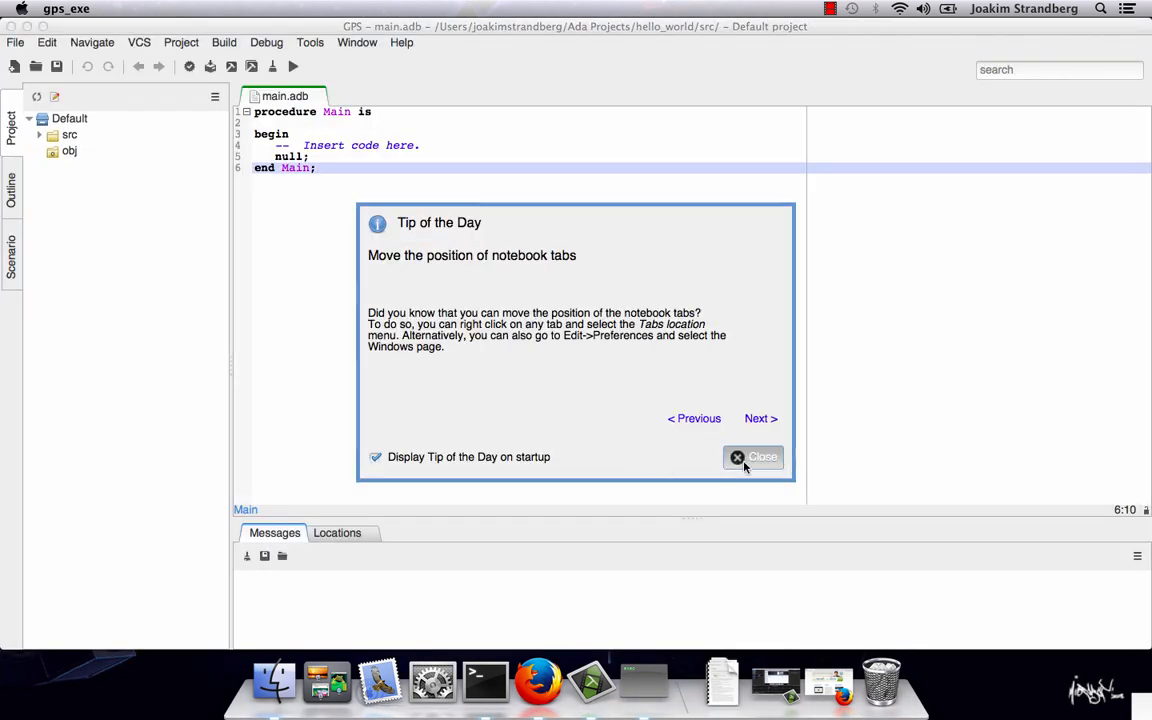
Step: Dismiss the tip of the day and expand hello_world and src in Finder to show default.gpr, obj and src
{"action": "left_click", "coordinate": [752, 456]}
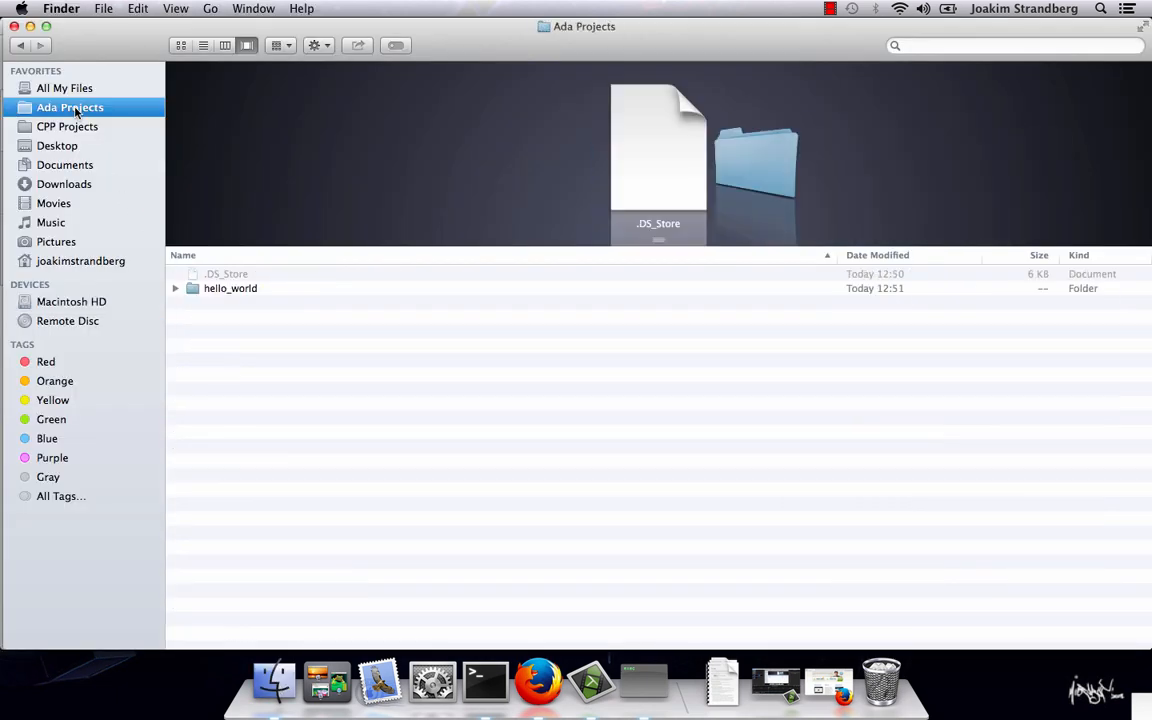
{"action": "left_click", "coordinate": [176, 288]}
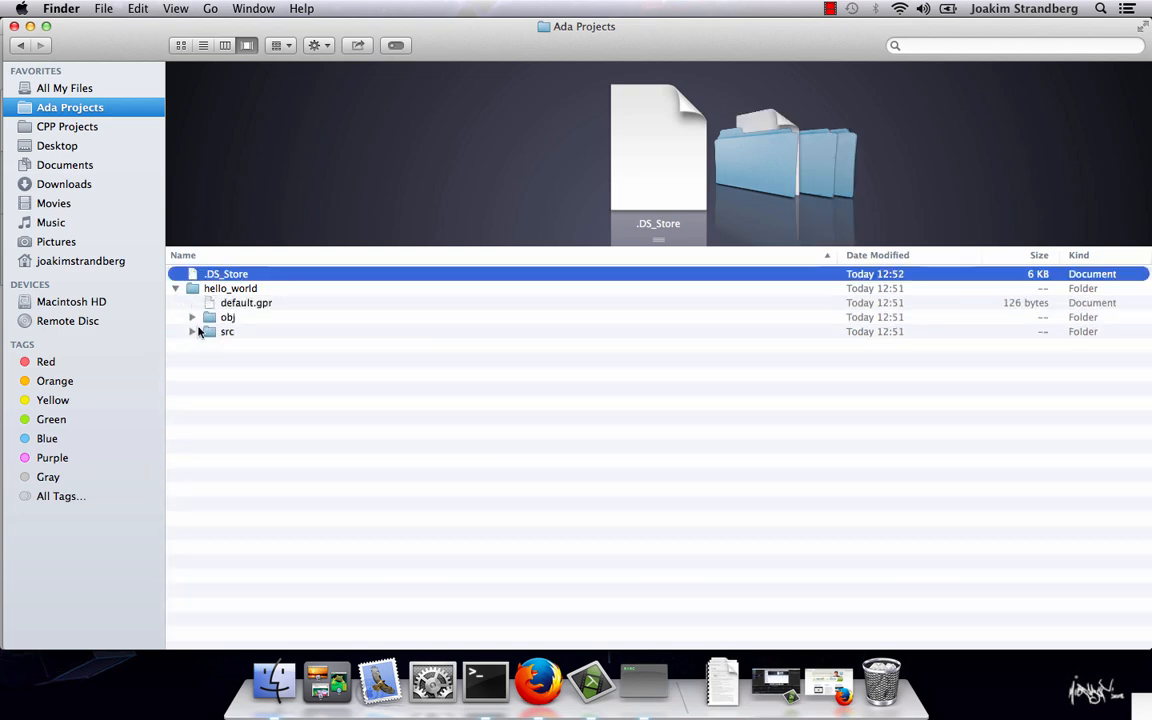
{"action": "left_click", "coordinate": [192, 332]}
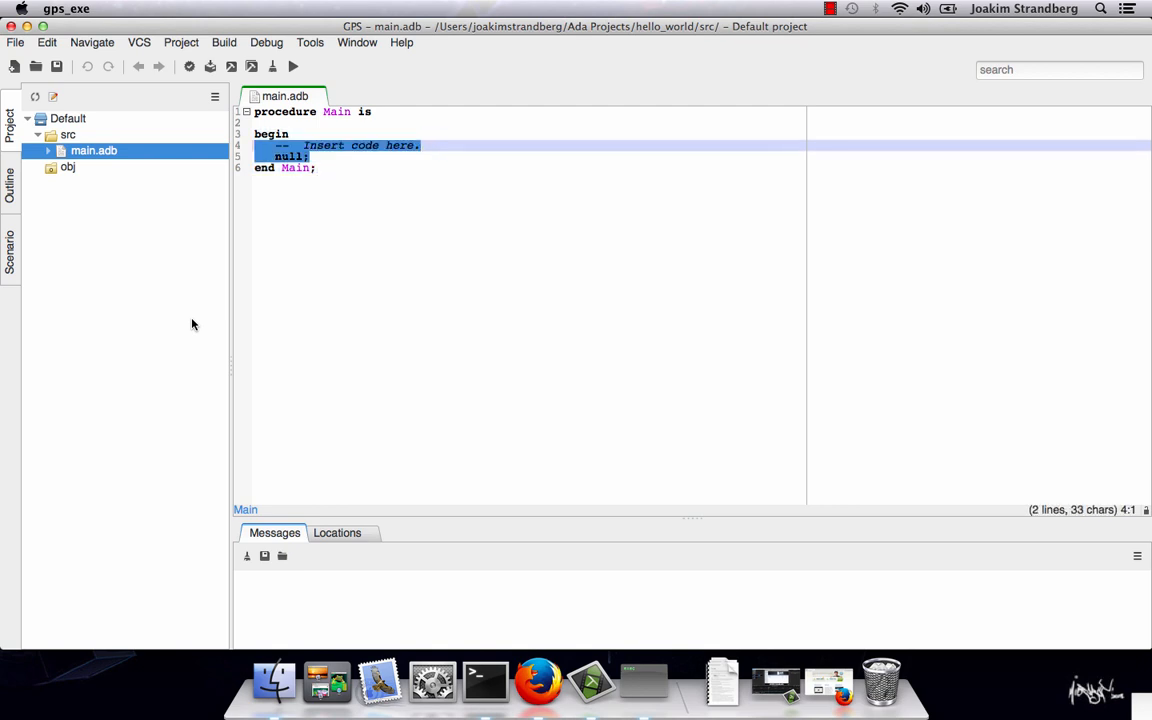
Step: Write Ada.Text_IO.Put_Line("Hello world!") with Ada.Text_IO withed, then build the program
{"action": "type", "text": "put"}
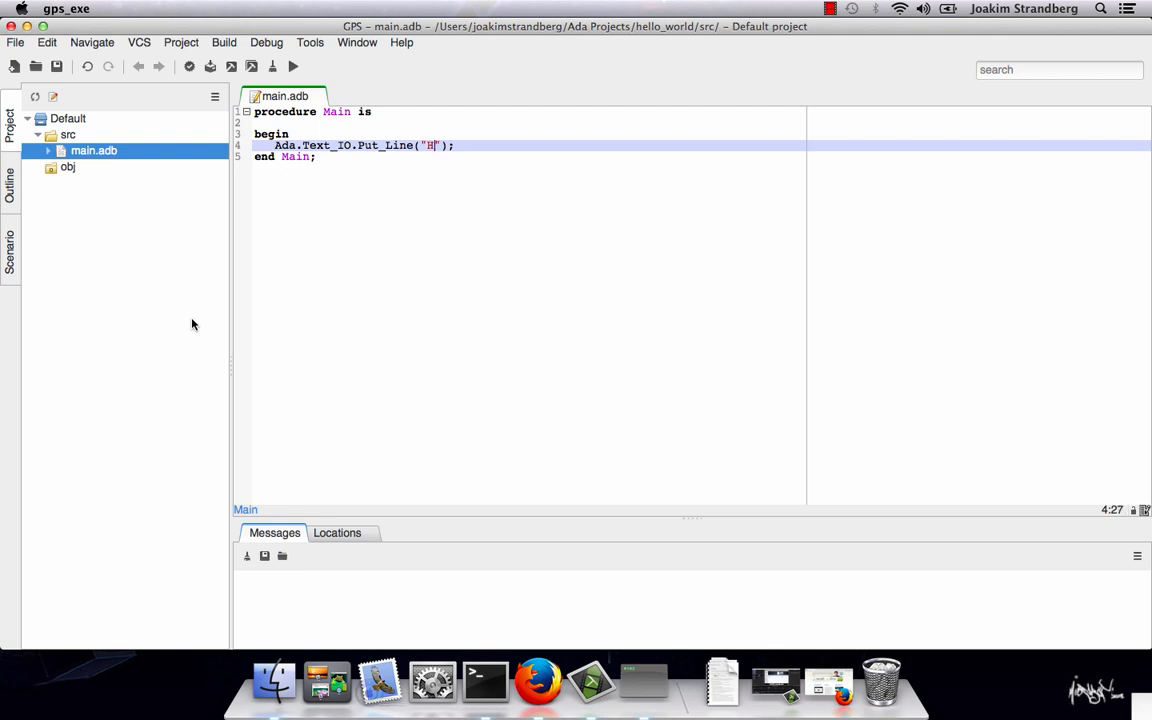
{"action": "type", "text": "ello world!"}
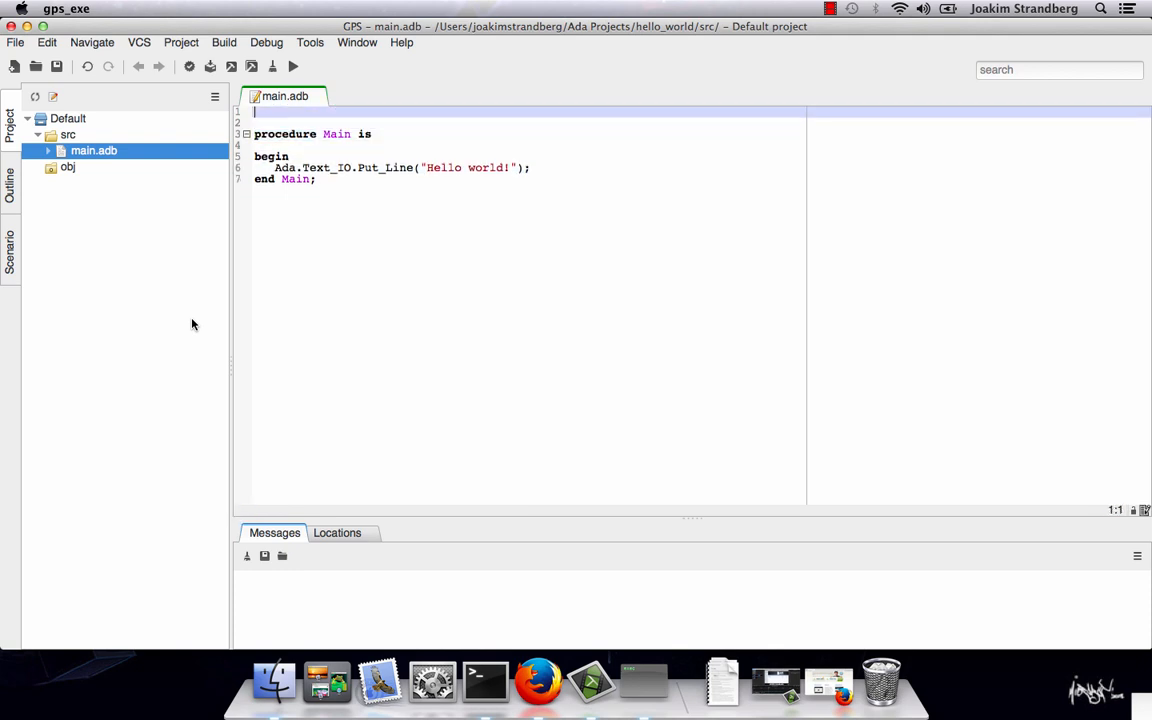
{"action": "type", "text": "with Ada.Text_IO;"}
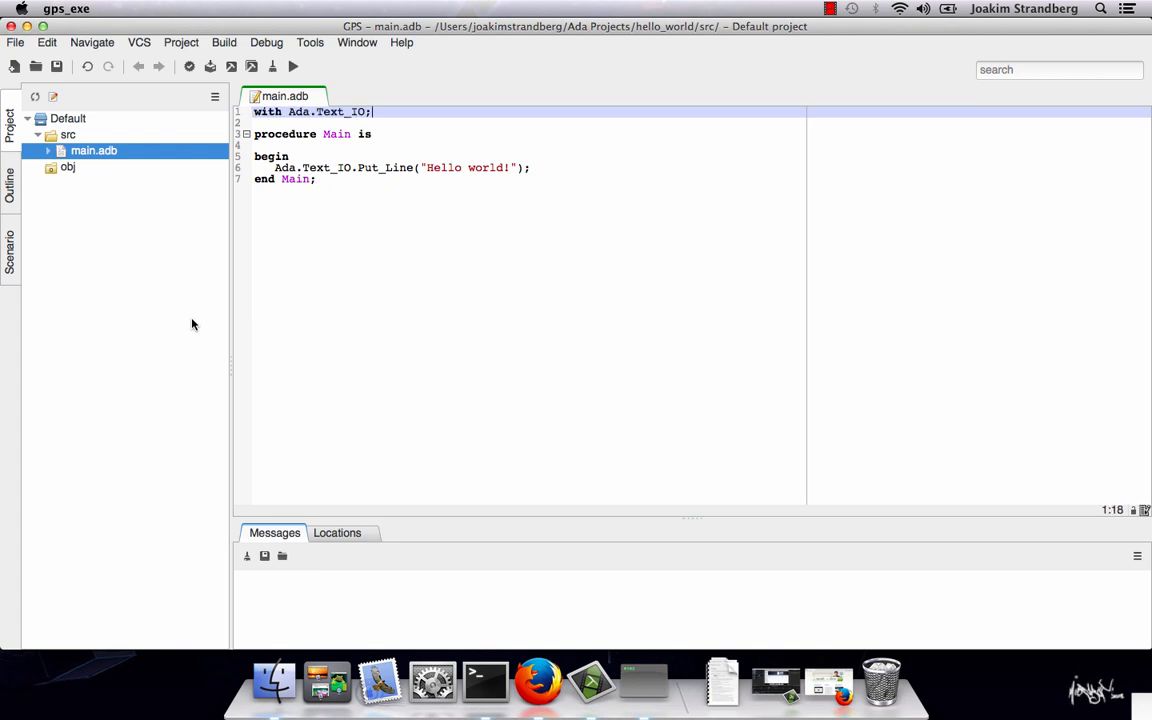
{"action": "left_click", "coordinate": [234, 68]}
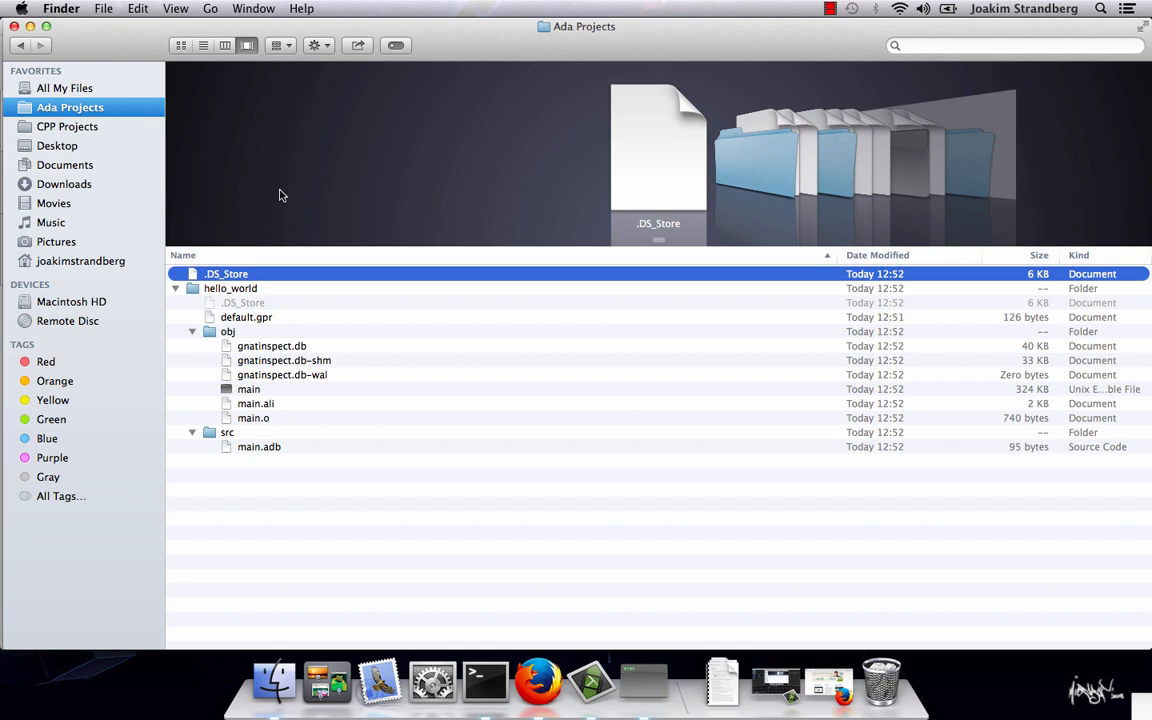
Step: Run ./main from Ada Projects/hello_world/obj in Terminal so it prints Hello world!
{"action": "left_click", "coordinate": [248, 388]}
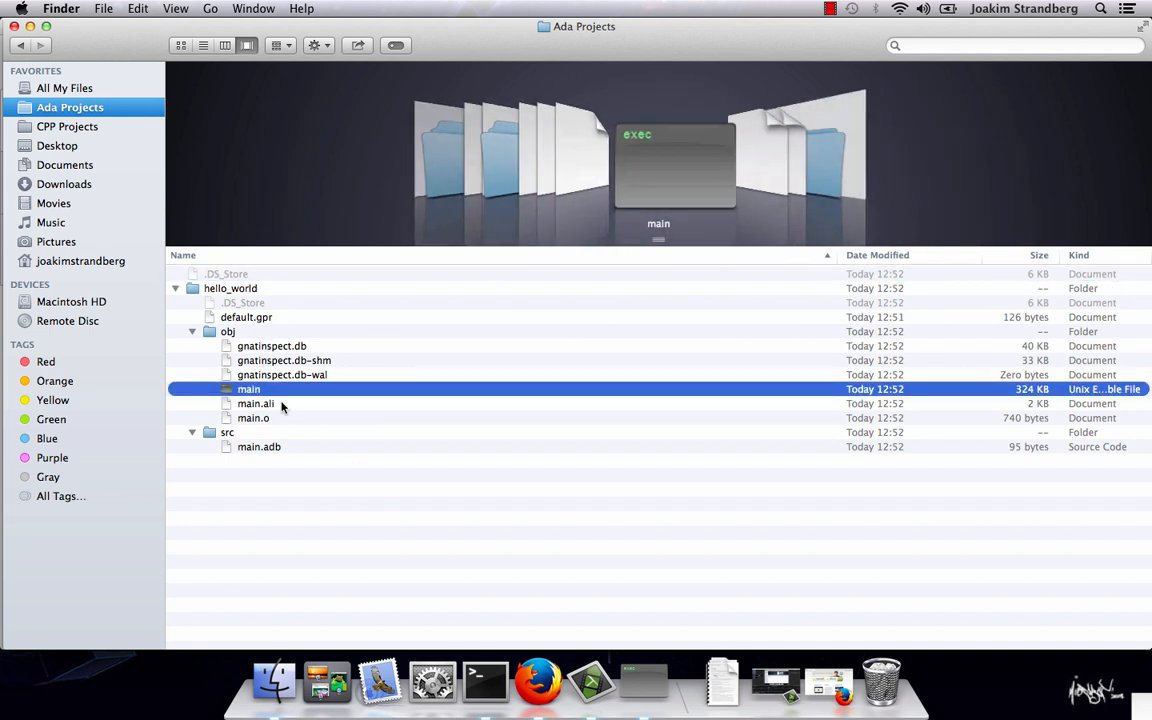
{"action": "left_click", "coordinate": [484, 678]}
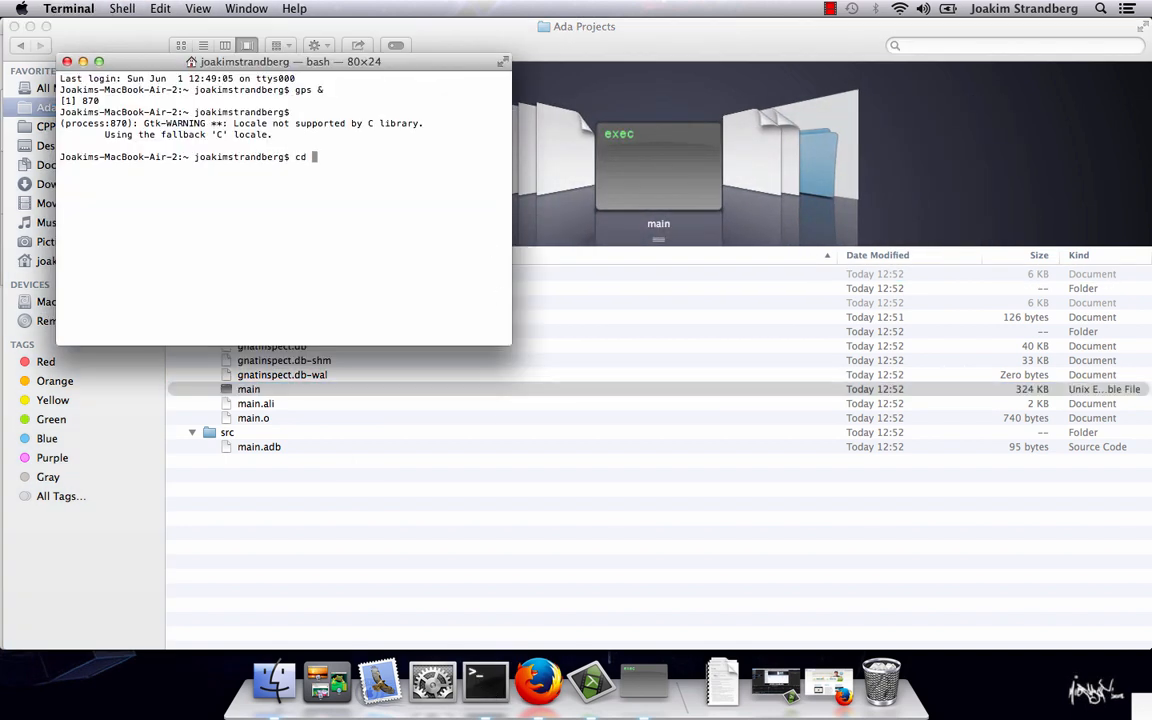
{"action": "type", "text": "Ada\\ Projects/"}
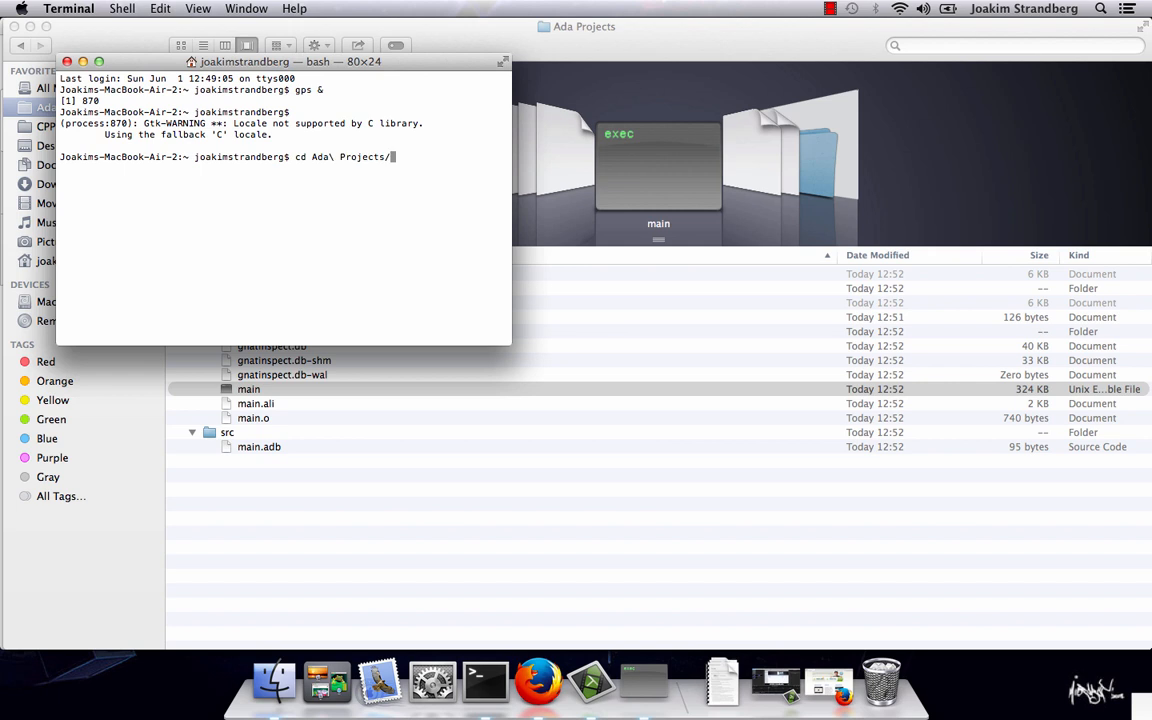
{"action": "type", "text": "hello_world/obj/"}
{"action": "type", "text": "./"}
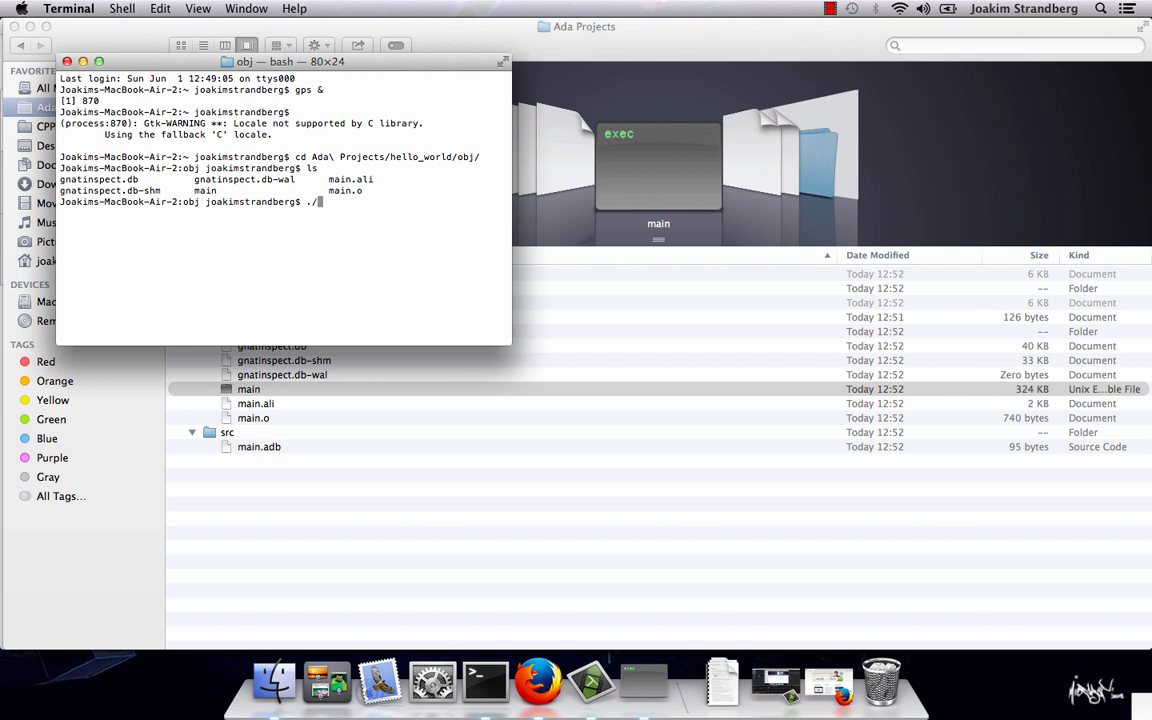
{"action": "type", "text": "main"}
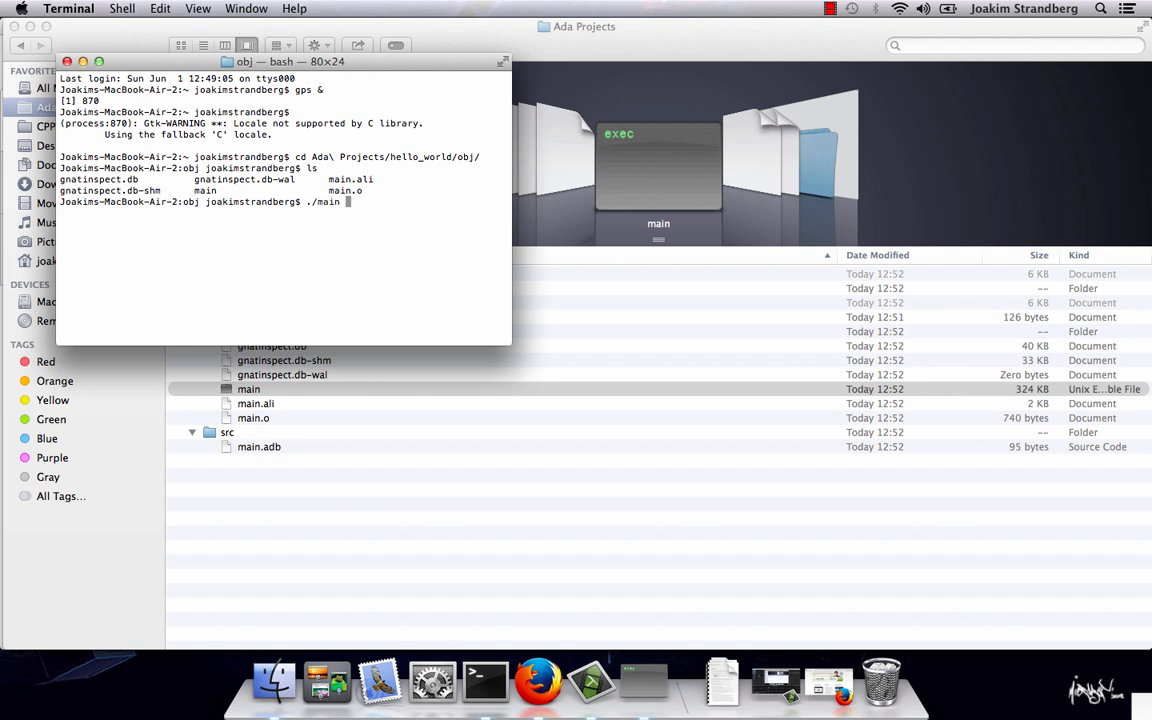
{"action": "key", "text": "Return"}
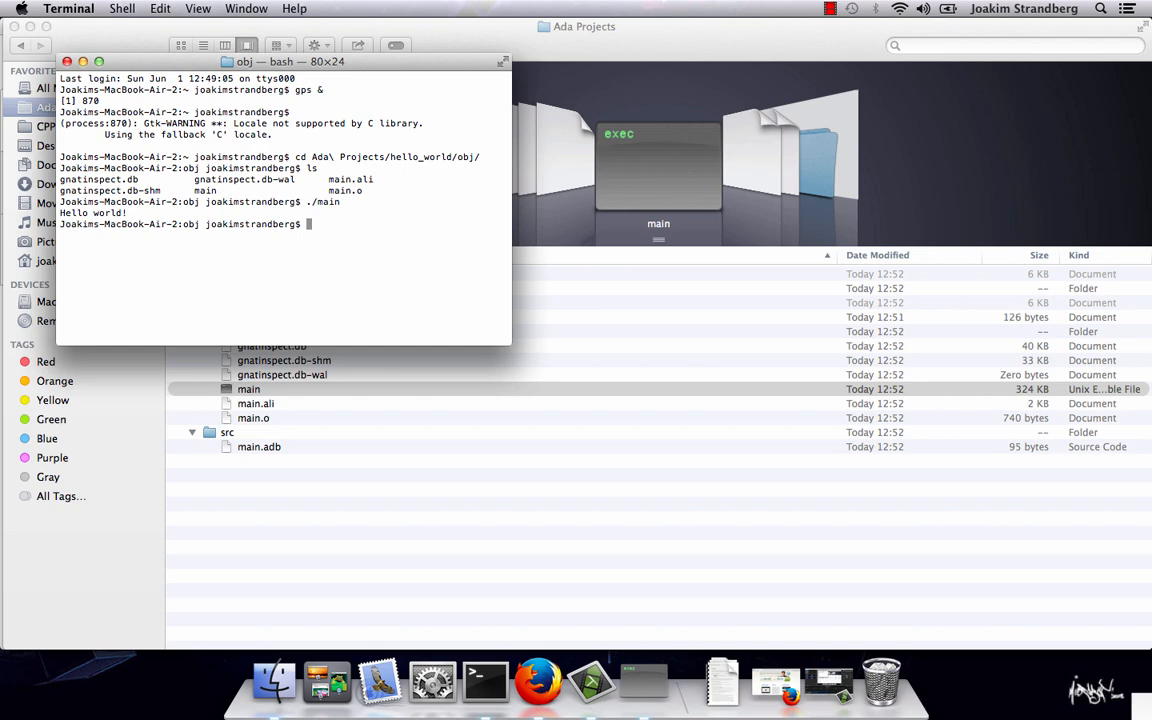
Step: Back in GPS, run main from the IDE and build it again successfully
{"action": "left_click", "coordinate": [640, 680]}
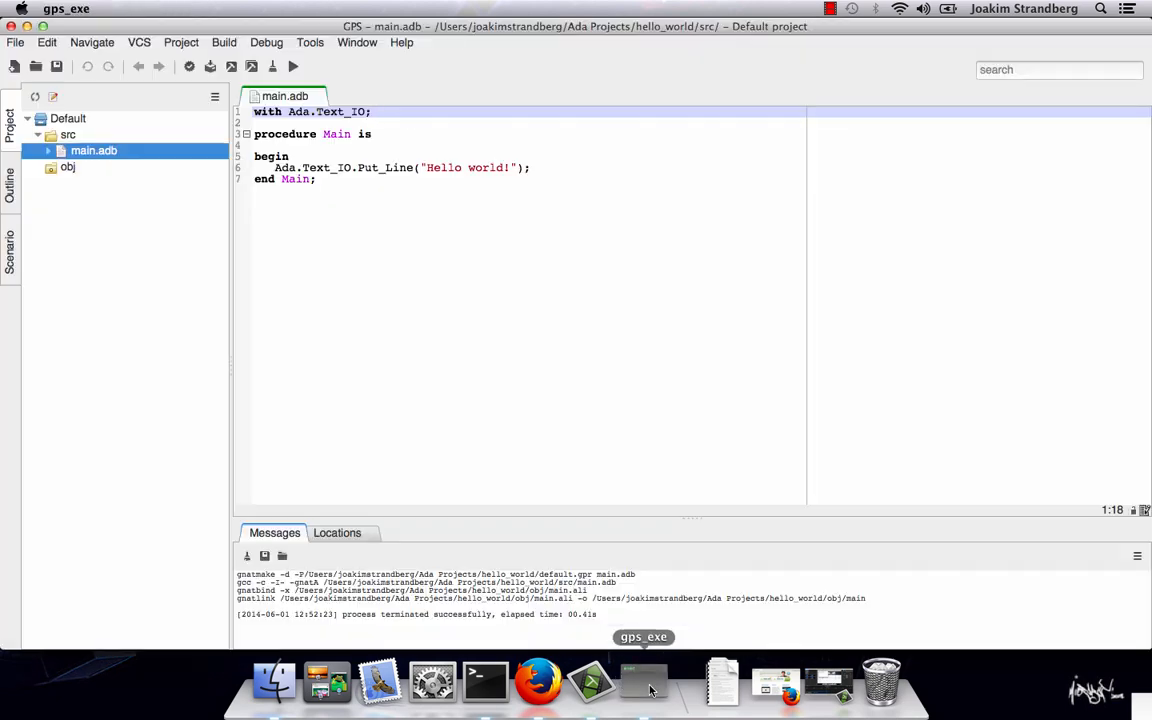
{"action": "left_click", "coordinate": [292, 66]}
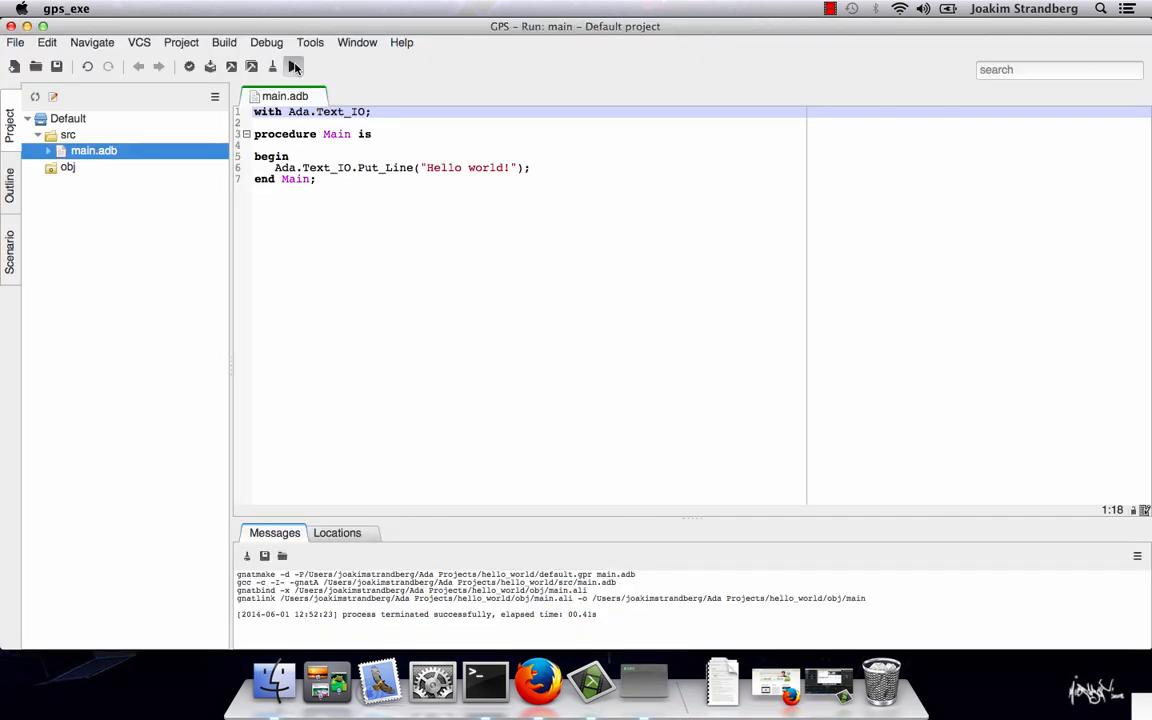
{"action": "left_click", "coordinate": [292, 66]}
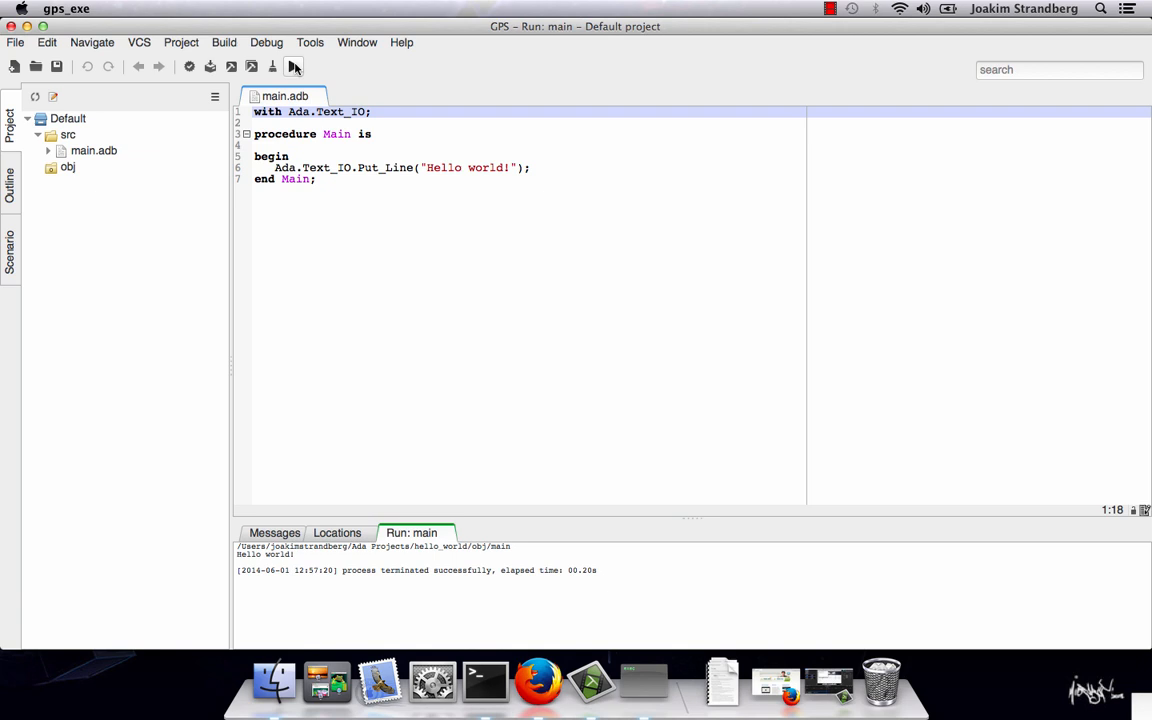
{"action": "left_click", "coordinate": [272, 66]}
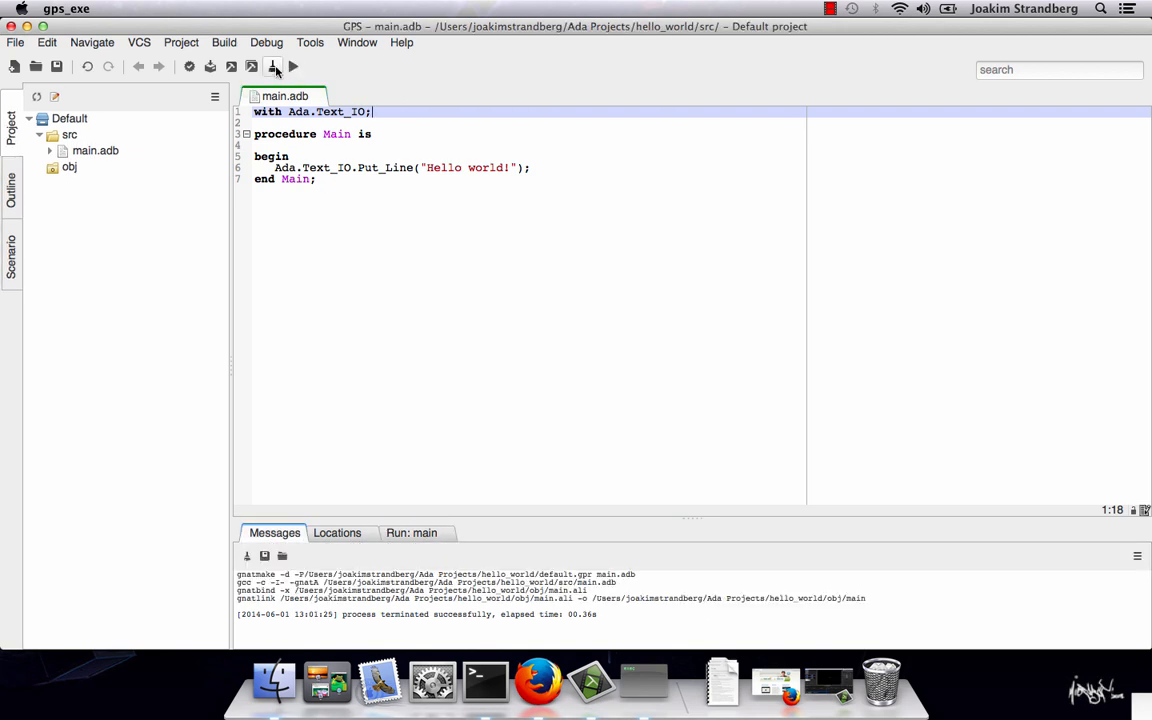
Step: Clean all build outputs and set the executable name to start in Project Properties > Main files
{"action": "left_click", "coordinate": [274, 66]}
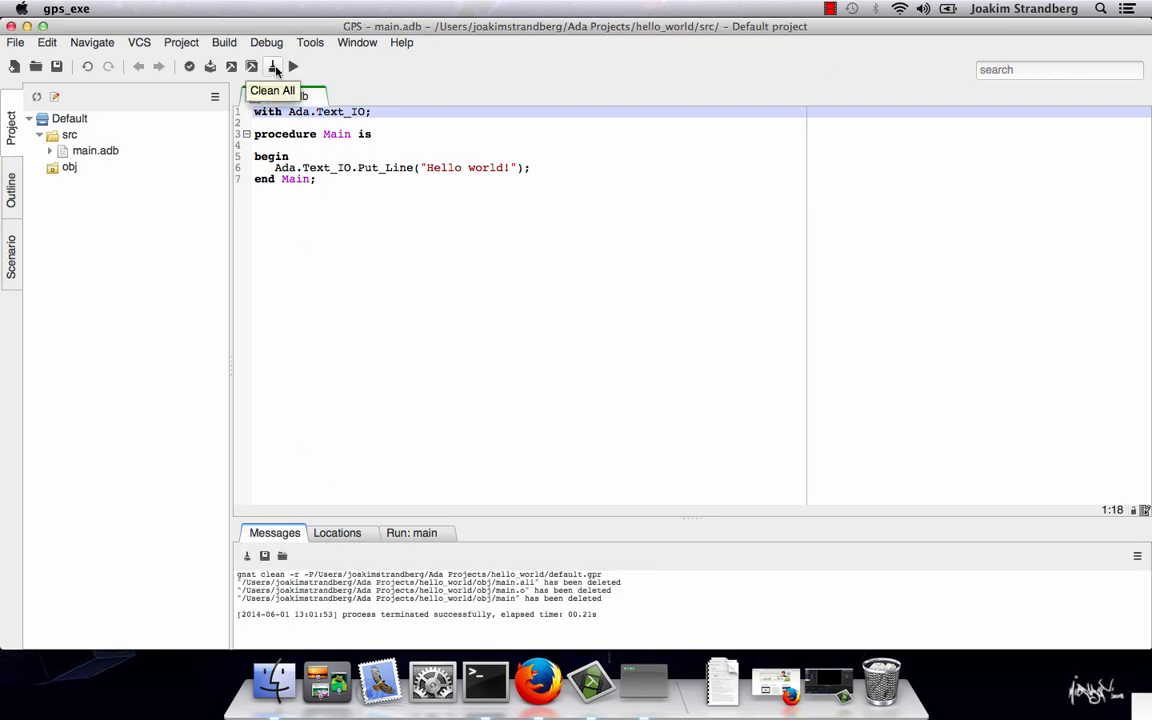
{"action": "left_click", "coordinate": [182, 42]}
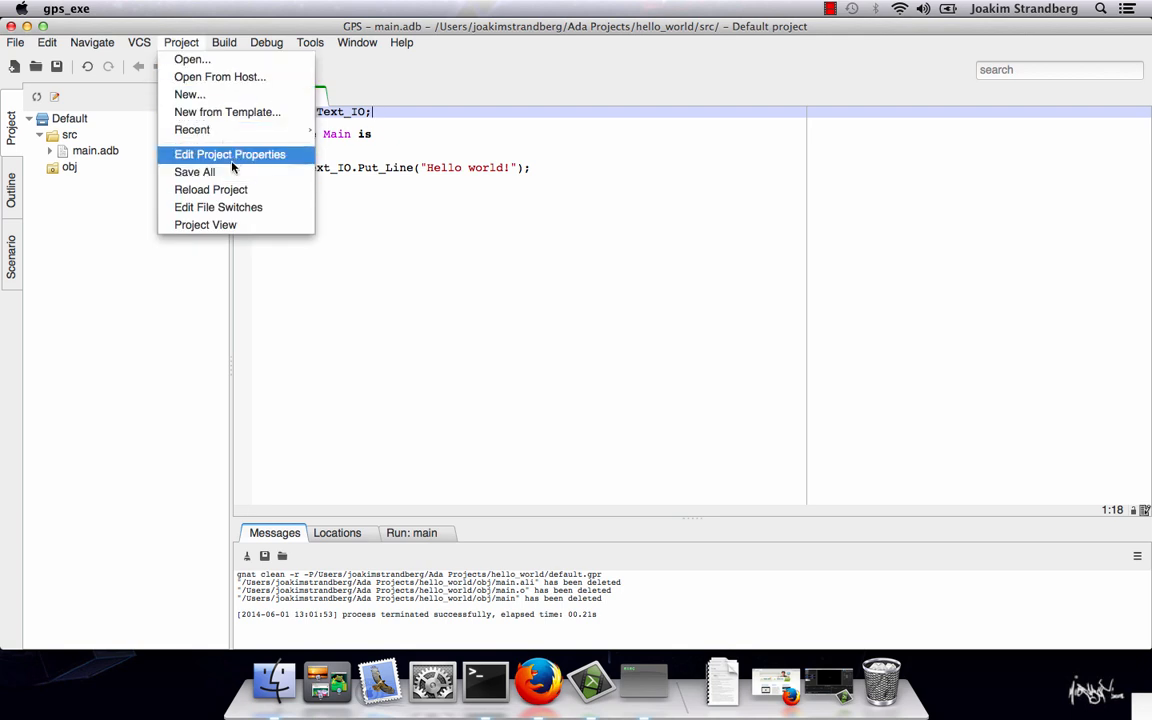
{"action": "left_click", "coordinate": [228, 154]}
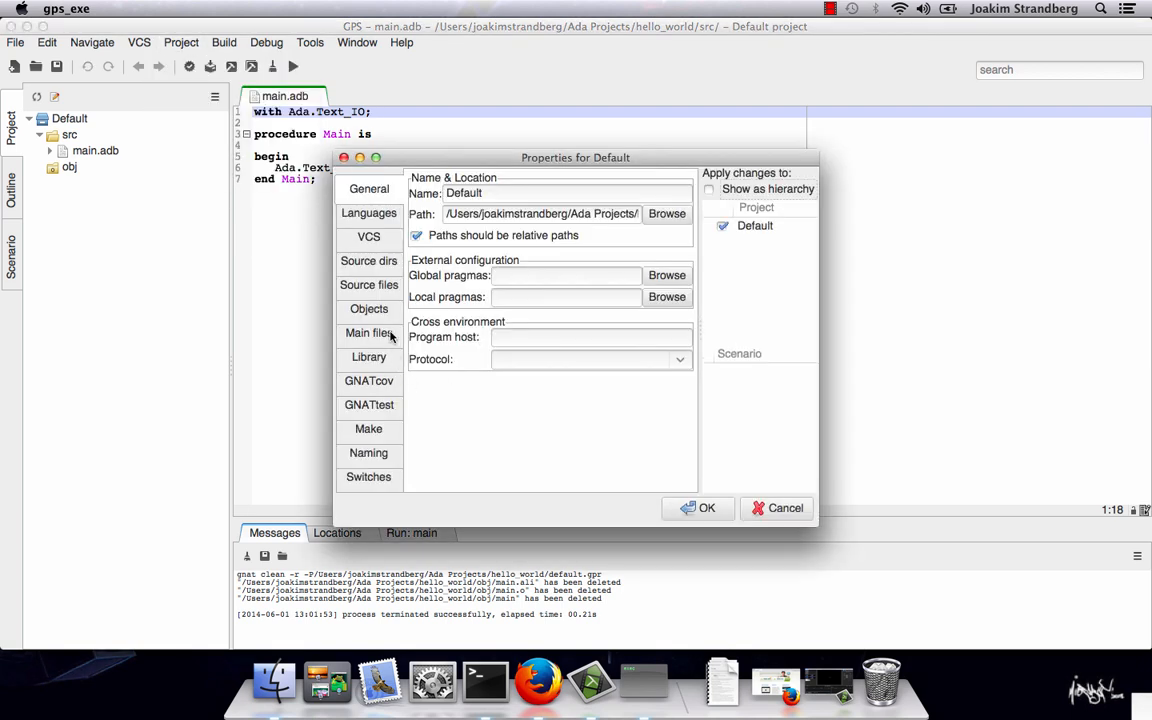
{"action": "left_click", "coordinate": [368, 332]}
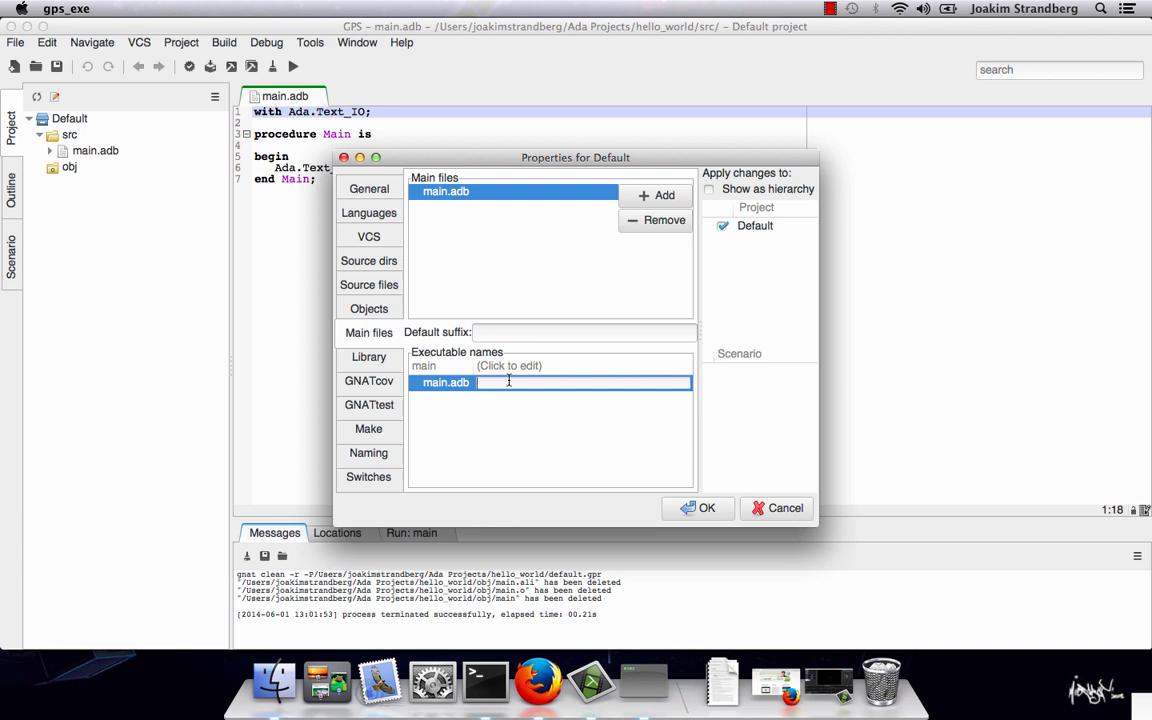
{"action": "type", "text": "start"}
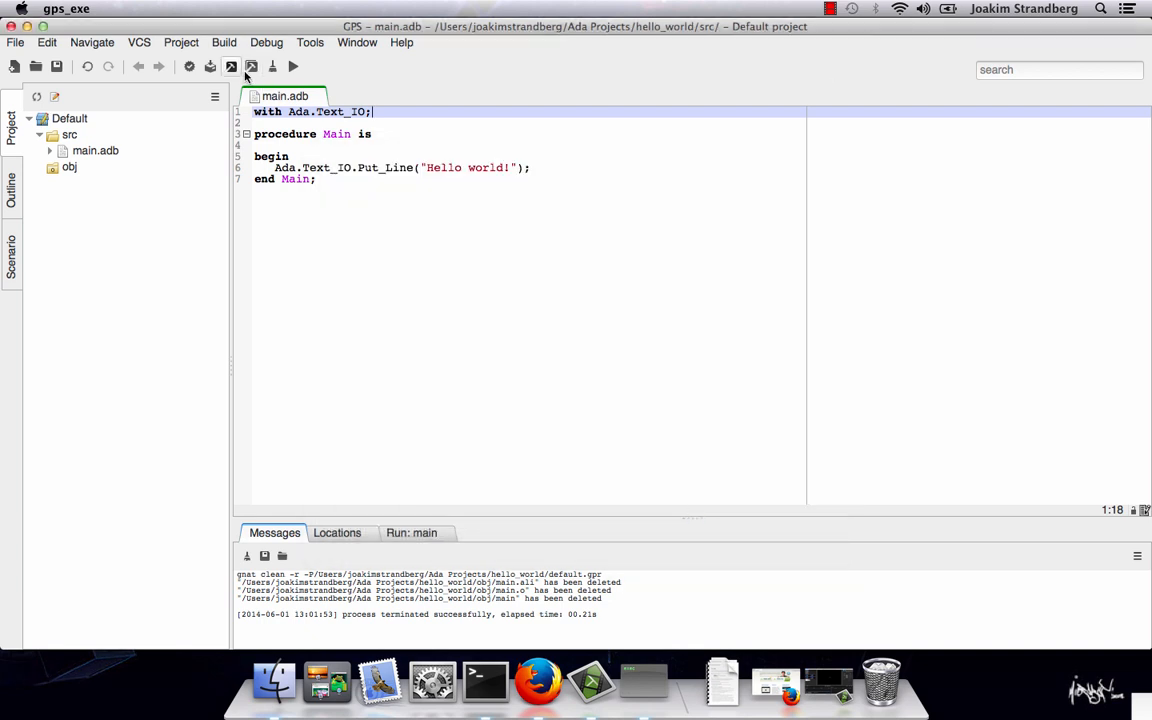
Step: Check obj in Finder, run ./start in Terminal, then launch another GPS session with gps
{"action": "left_click", "coordinate": [234, 68]}
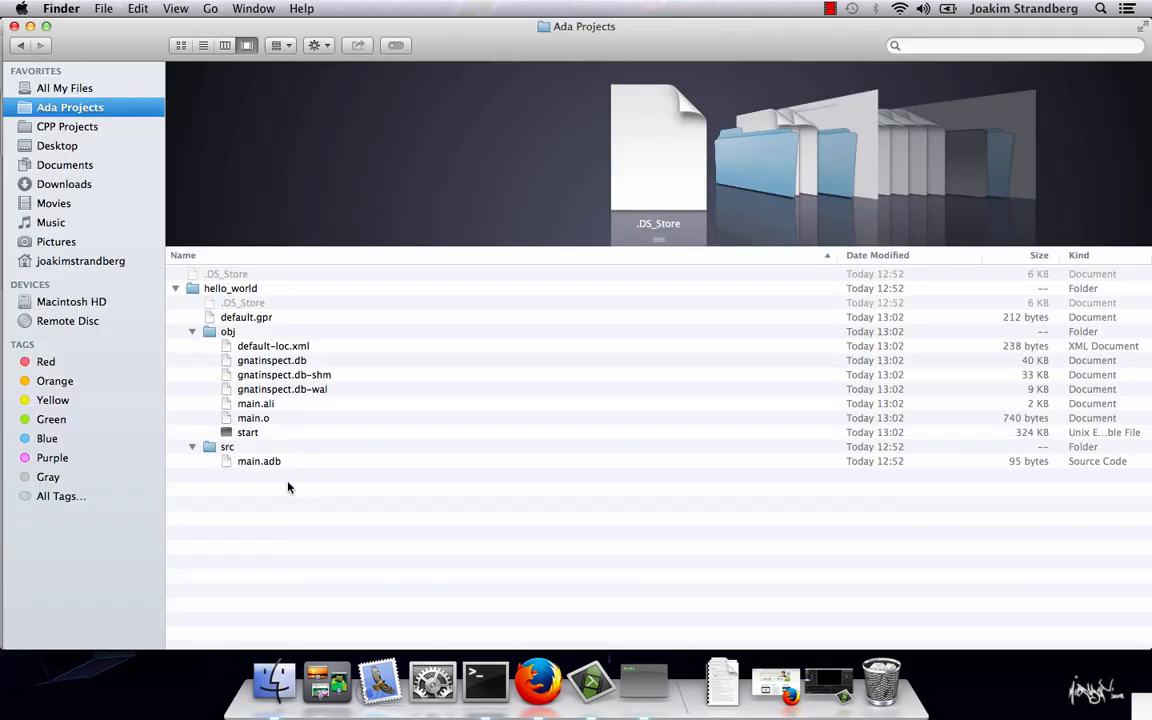
{"action": "left_click", "coordinate": [484, 682]}
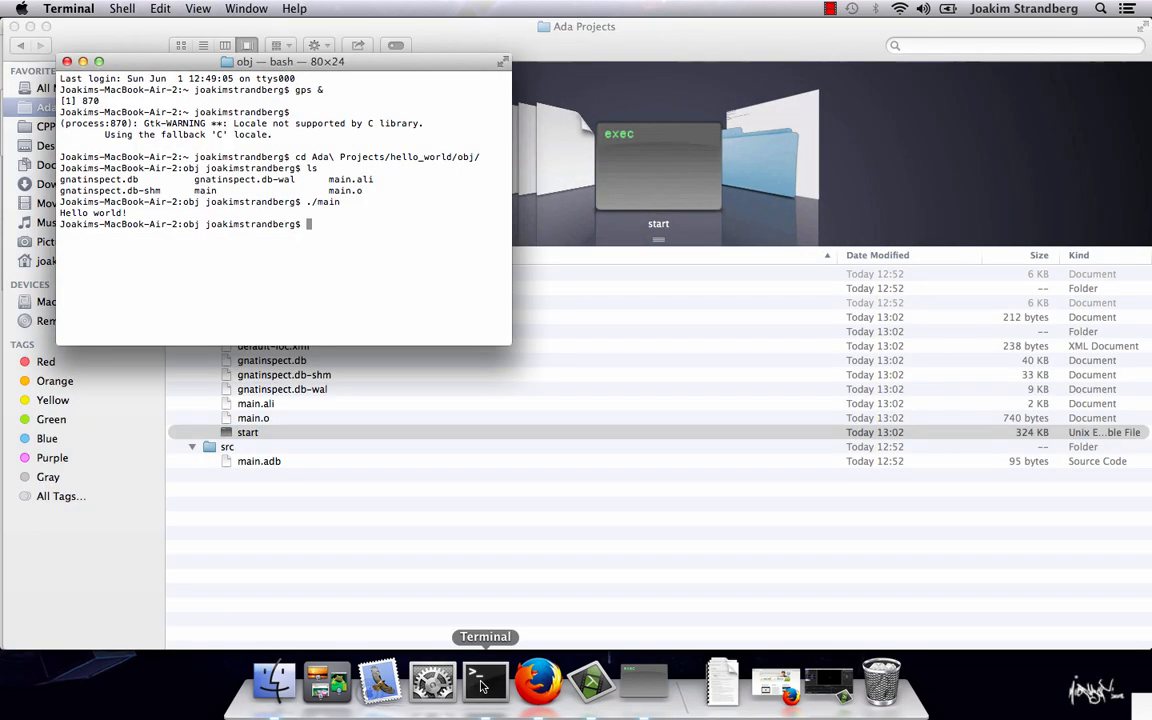
{"action": "type", "text": "./start"}
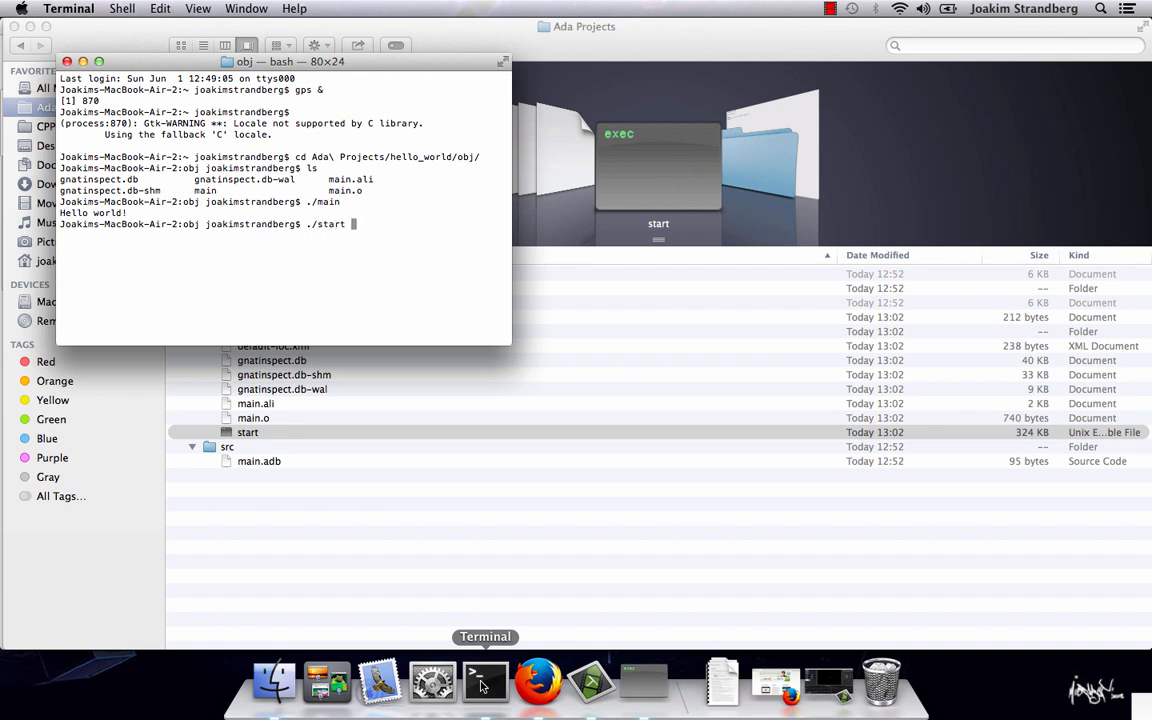
{"action": "type", "text": "gps &"}
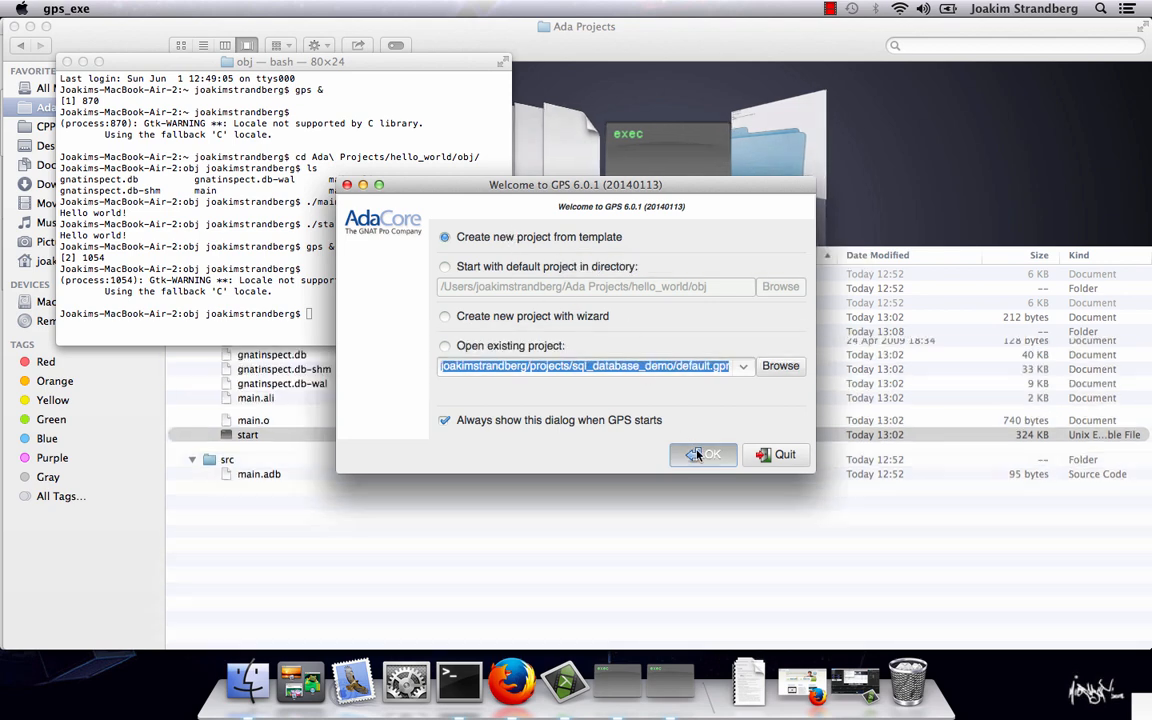
Step: Create a Simple C++ Project from template, deployed into a new hello_world folder under CPP Projects
{"action": "left_click", "coordinate": [704, 454]}
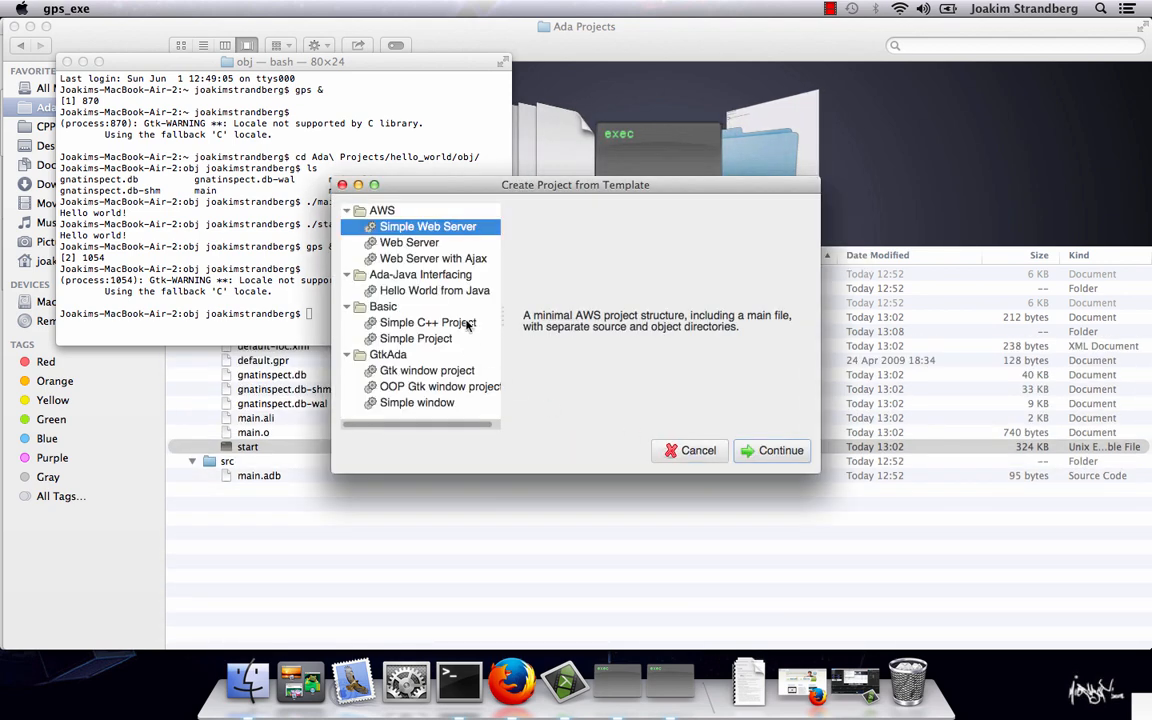
{"action": "left_click", "coordinate": [780, 450]}
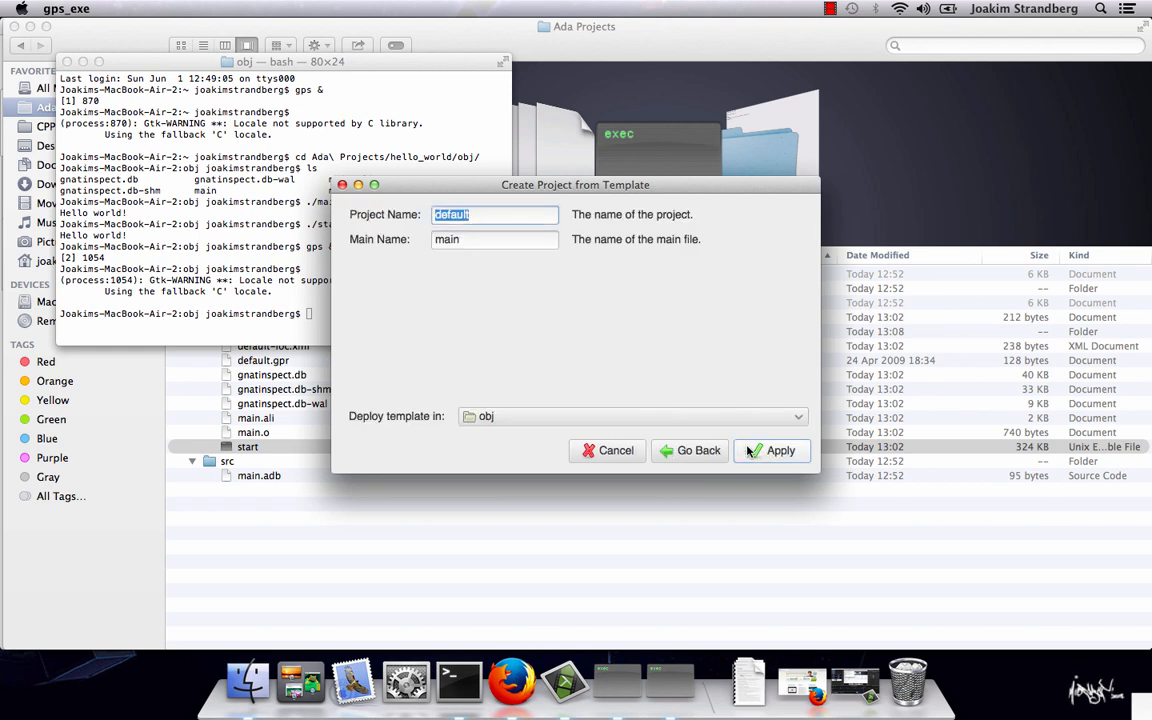
{"action": "left_click", "coordinate": [632, 418]}
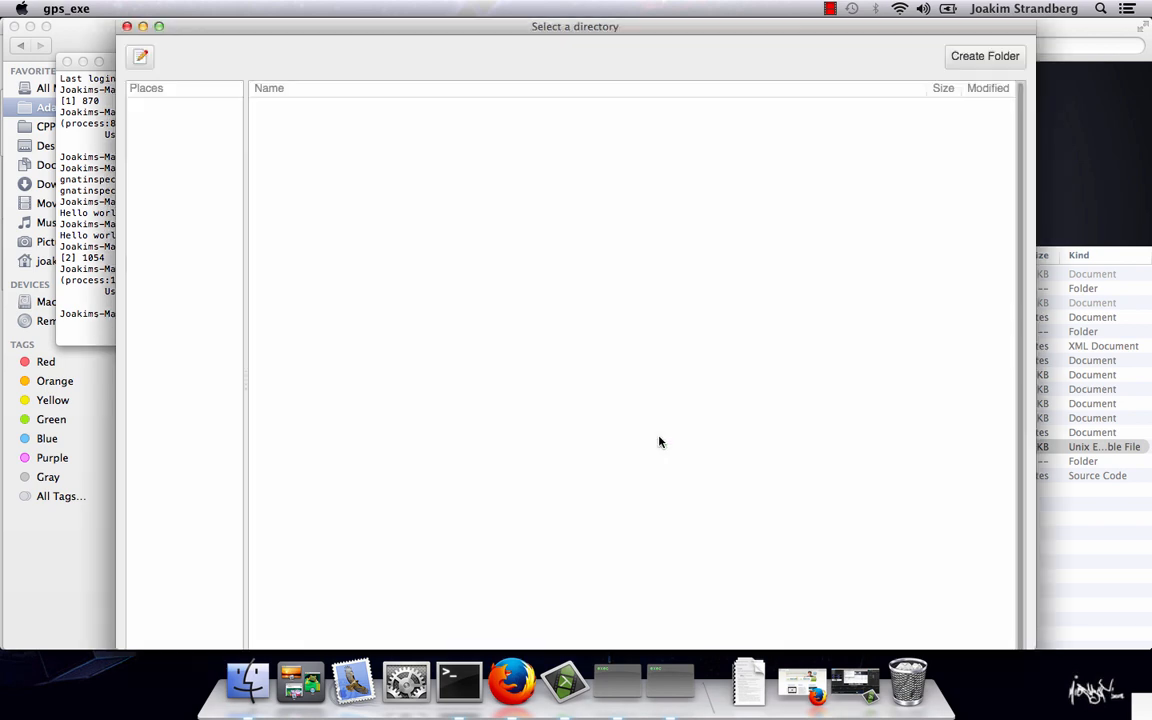
{"action": "left_click", "coordinate": [176, 206]}
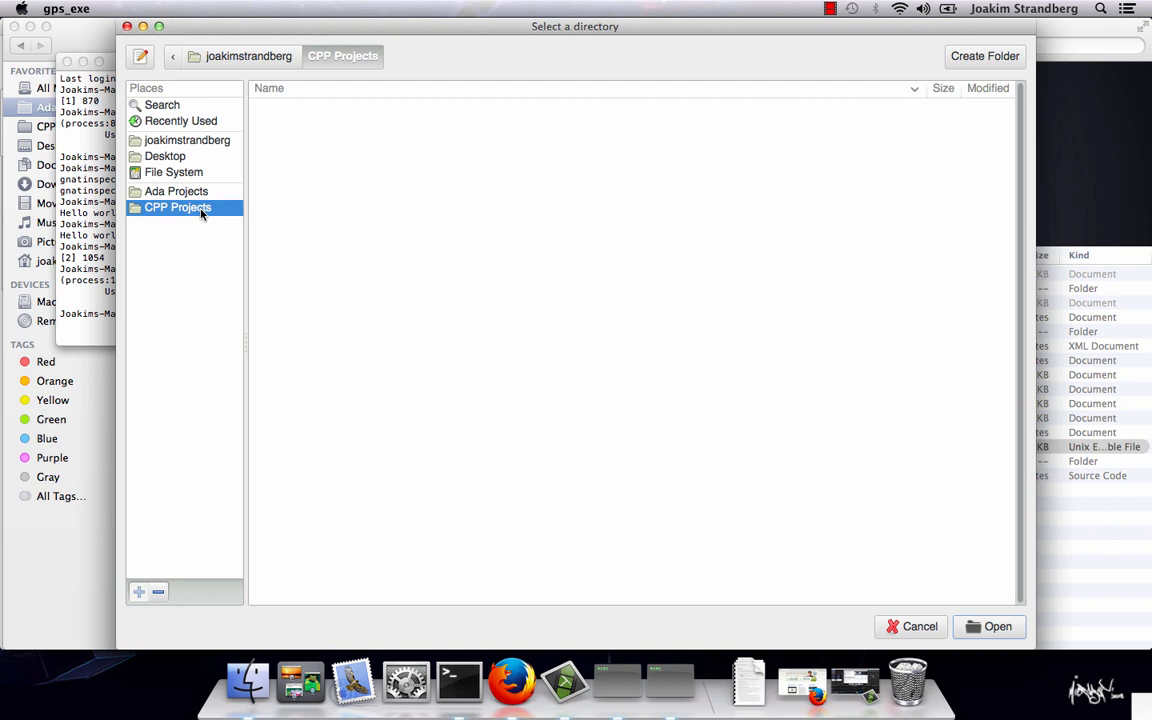
{"action": "left_click", "coordinate": [984, 56]}
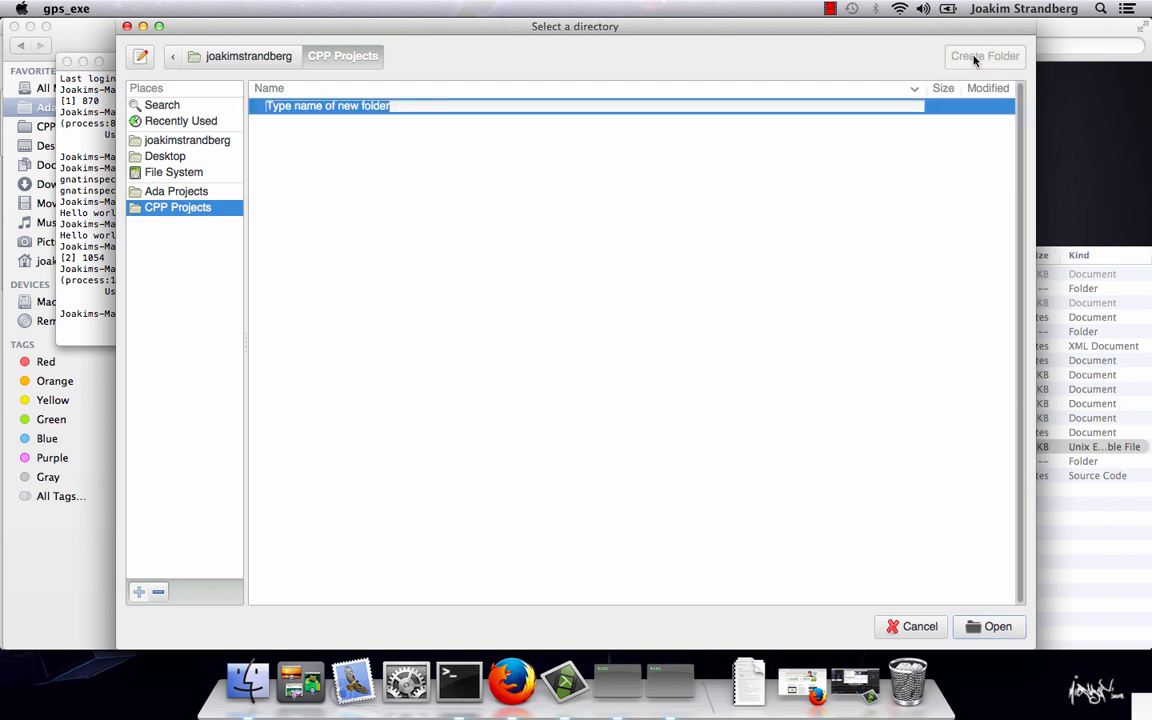
{"action": "type", "text": "hello_wol"}
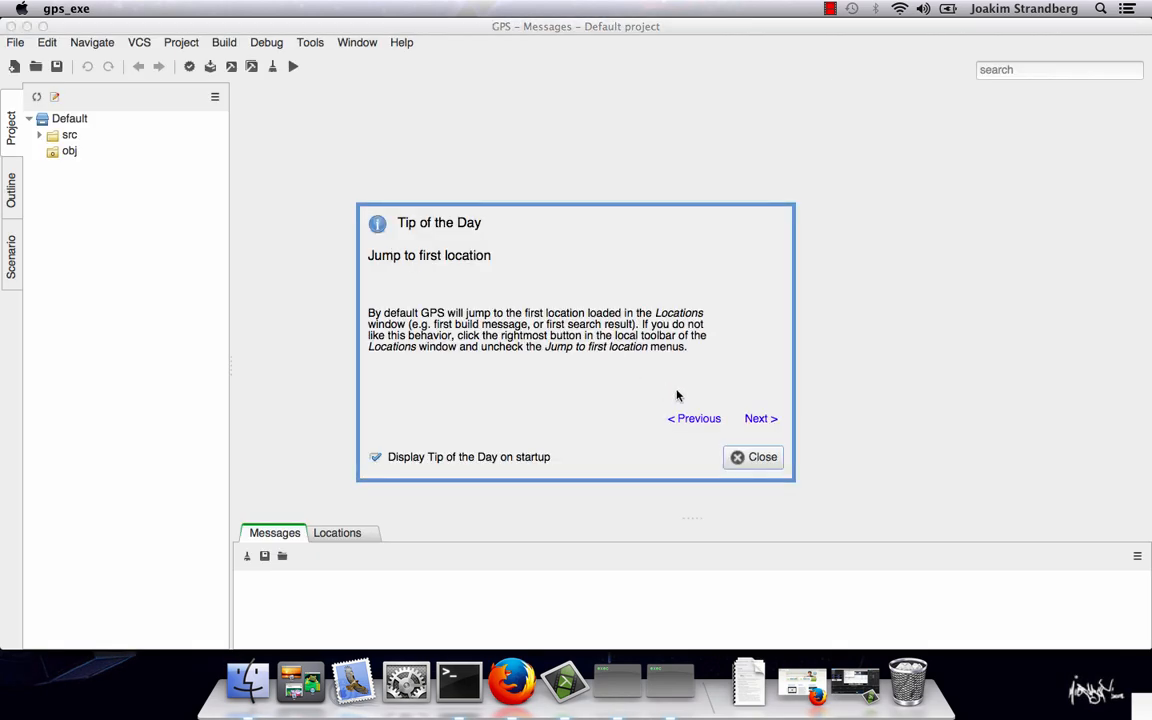
Step: In main.cpp, include <iostream> and std::cout "Hello, hello world!" with std::endl
{"action": "left_click", "coordinate": [752, 456]}
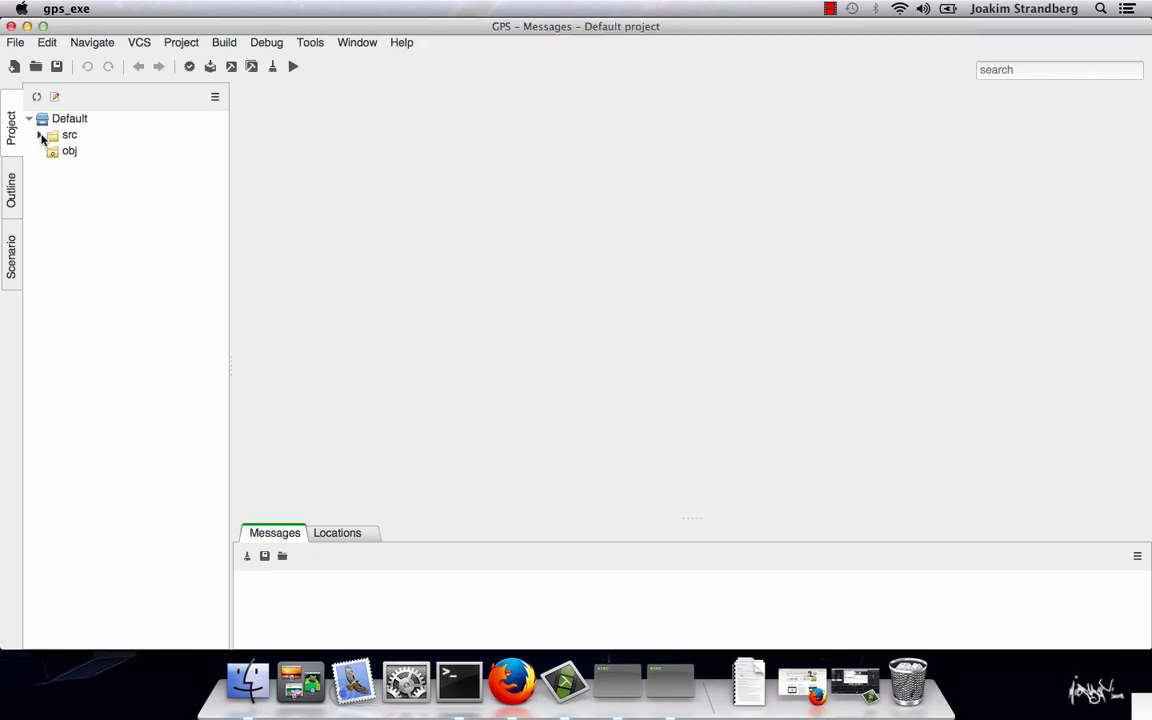
{"action": "double_click", "coordinate": [64, 136]}
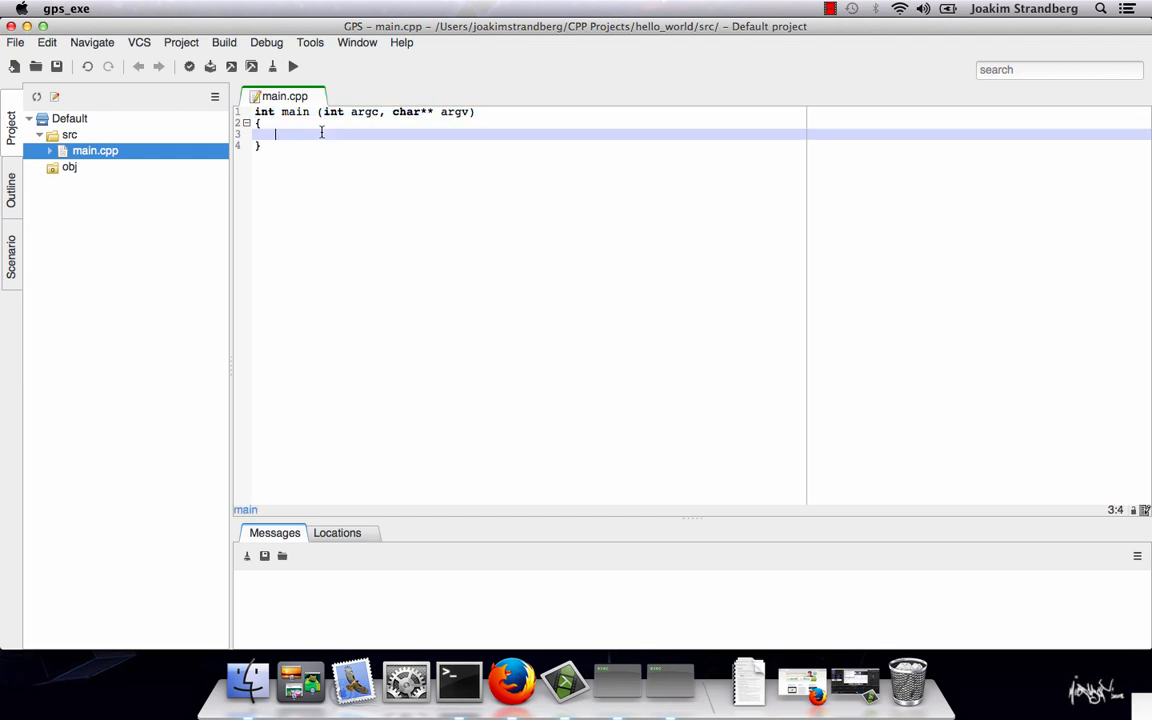
{"action": "type", "text": "cout <<  << std::endl;"}
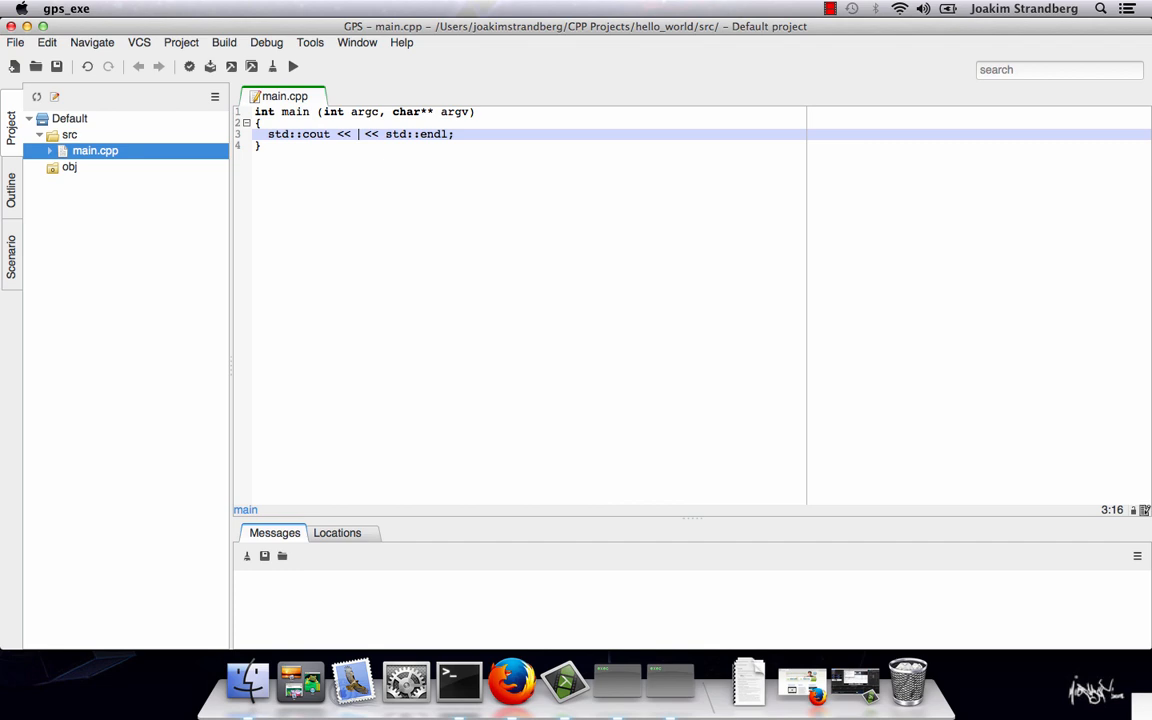
{"action": "type", "text": "\"Hello world!"}
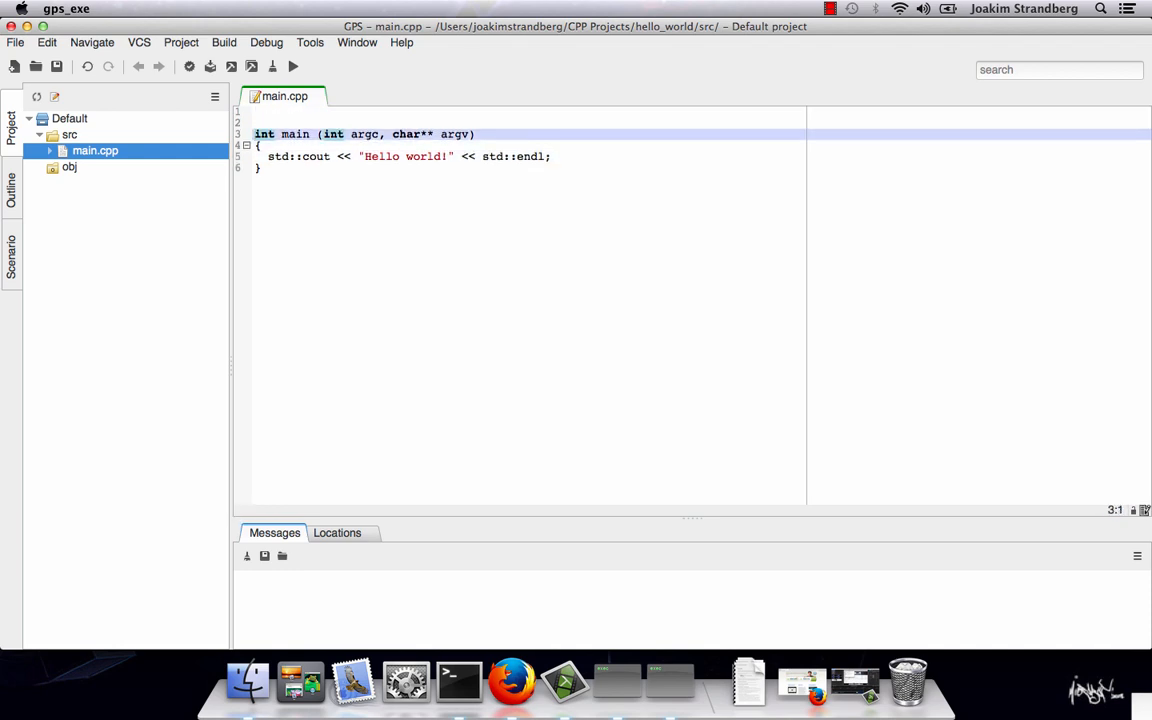
{"action": "type", "text": "ccoh"}
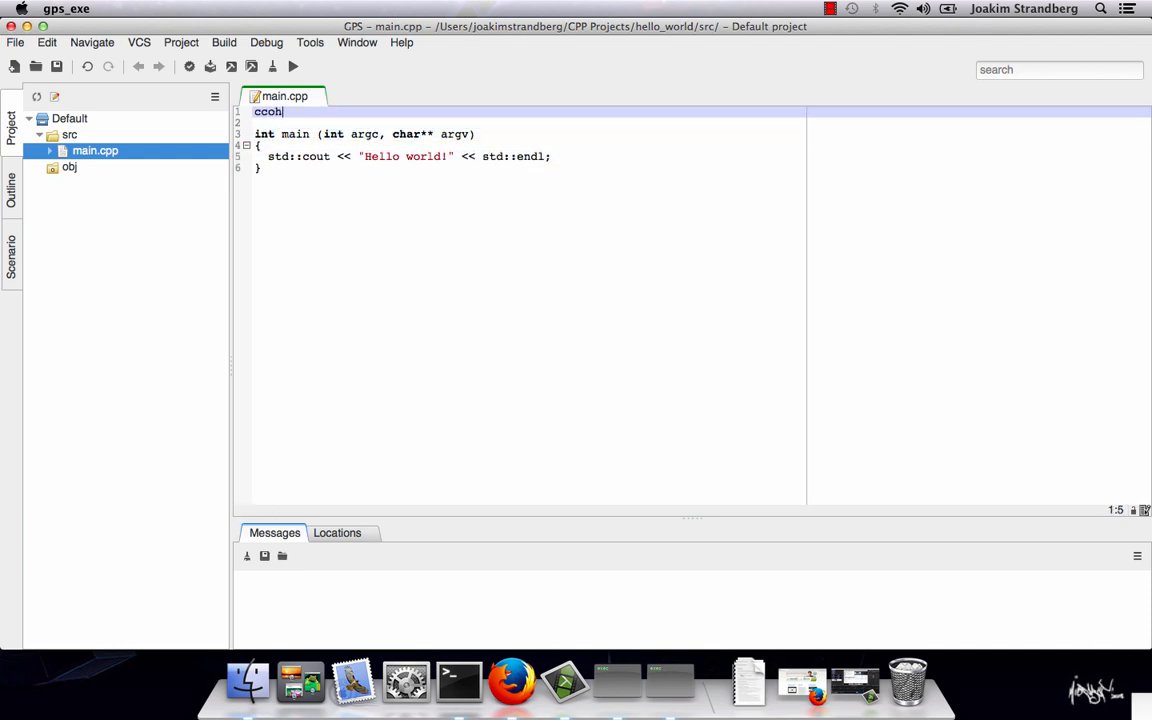
{"action": "type", "text": "#include <iostream>"}
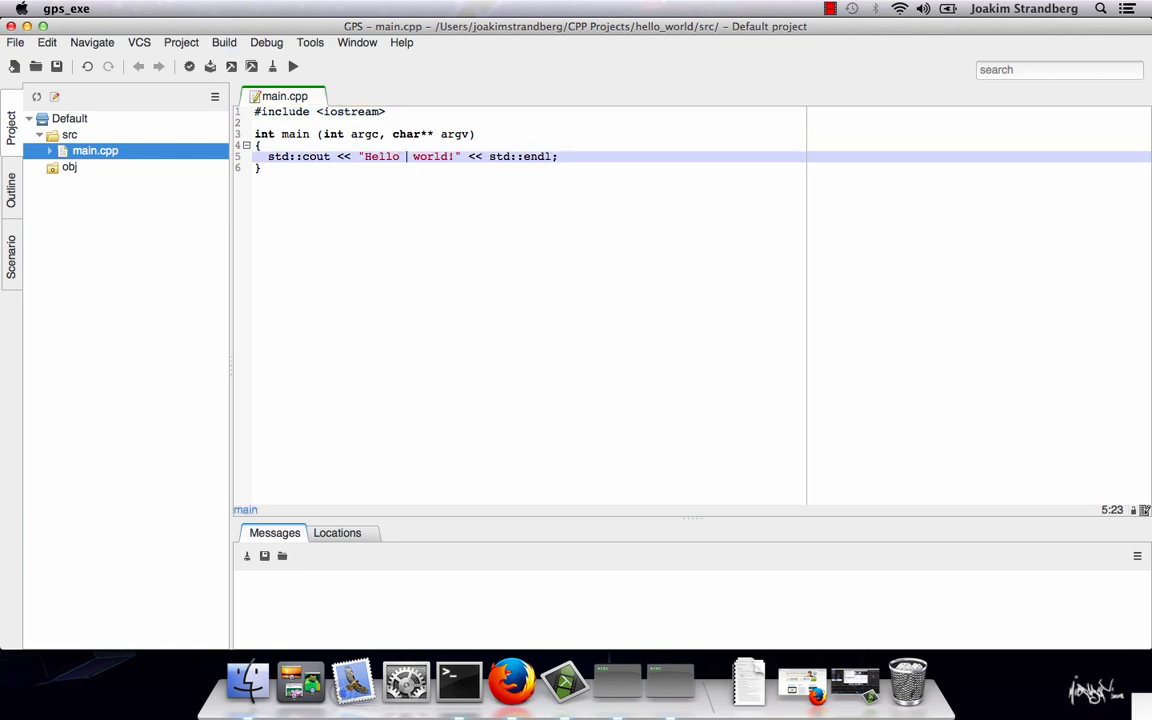
{"action": "type", "text": ", hello"}
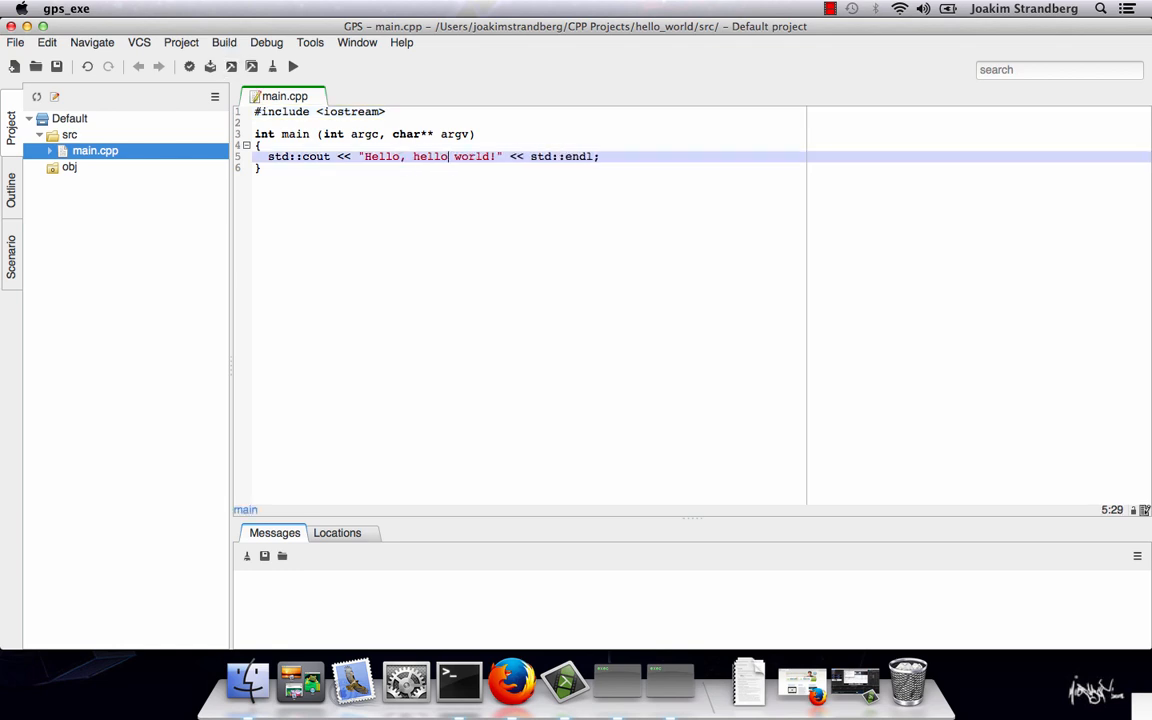
Step: Build the C++ main and run it from the IDE
{"action": "left_click", "coordinate": [232, 66]}
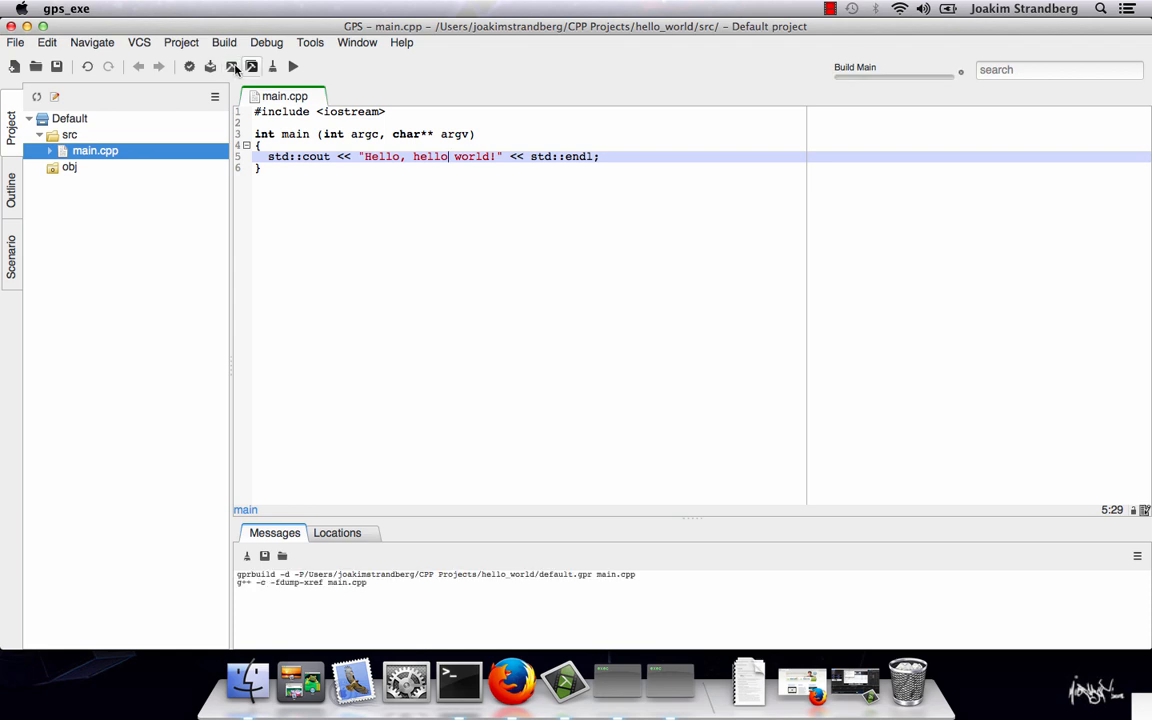
{"action": "left_click", "coordinate": [290, 68]}
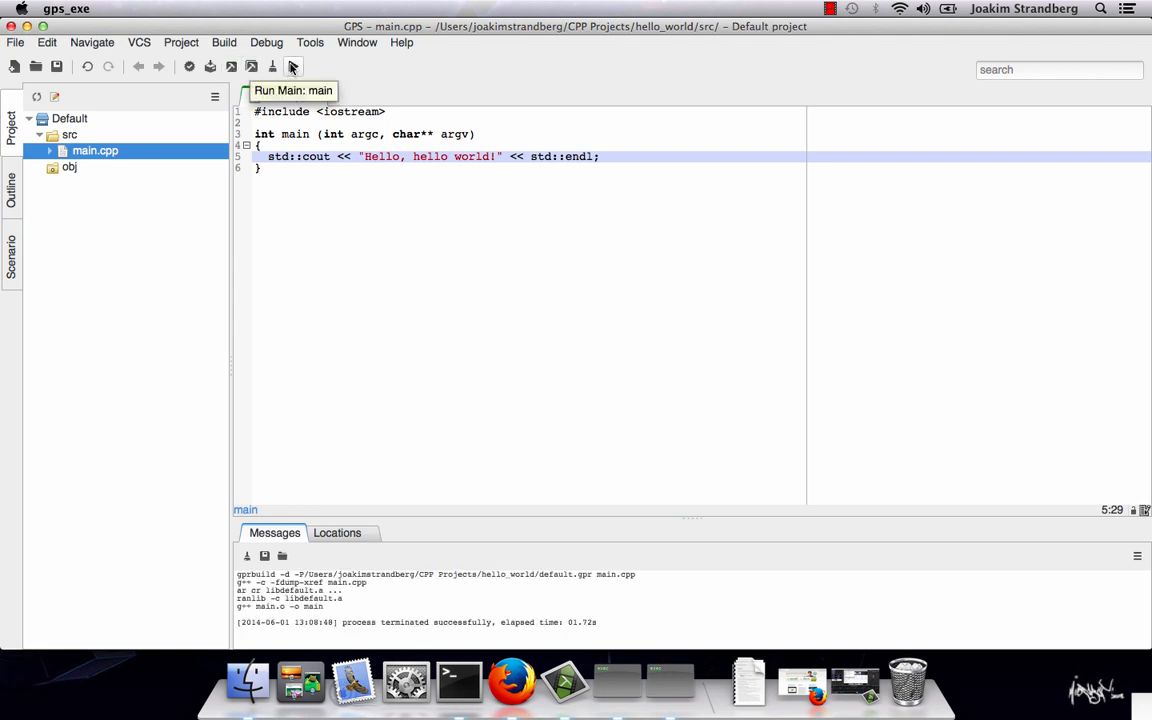
{"action": "left_click", "coordinate": [290, 68]}
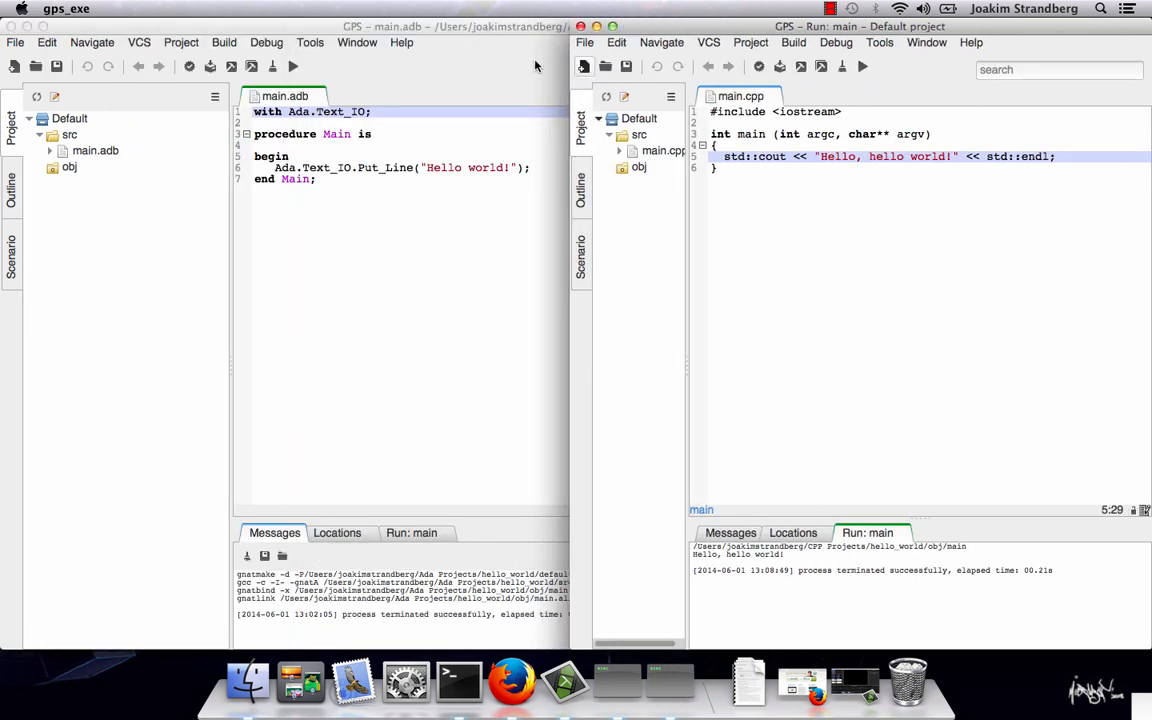
{"action": "mouse_move", "coordinate": [642, 28]}
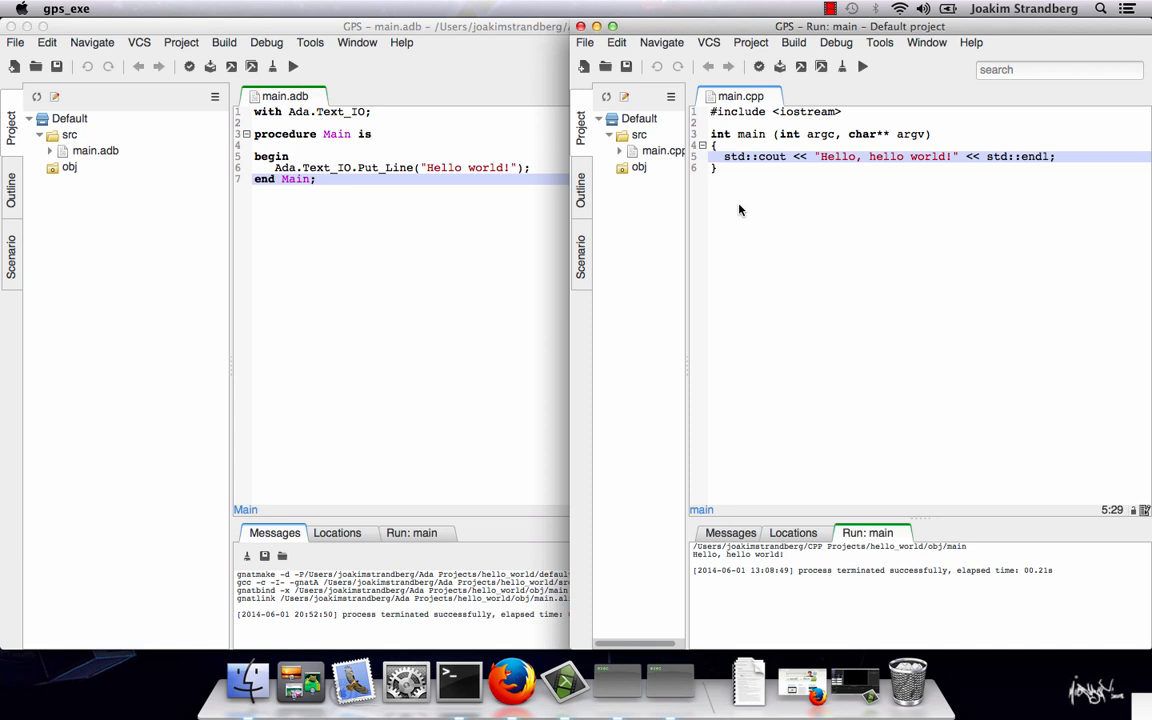
{"action": "mouse_move", "coordinate": [344, 188]}
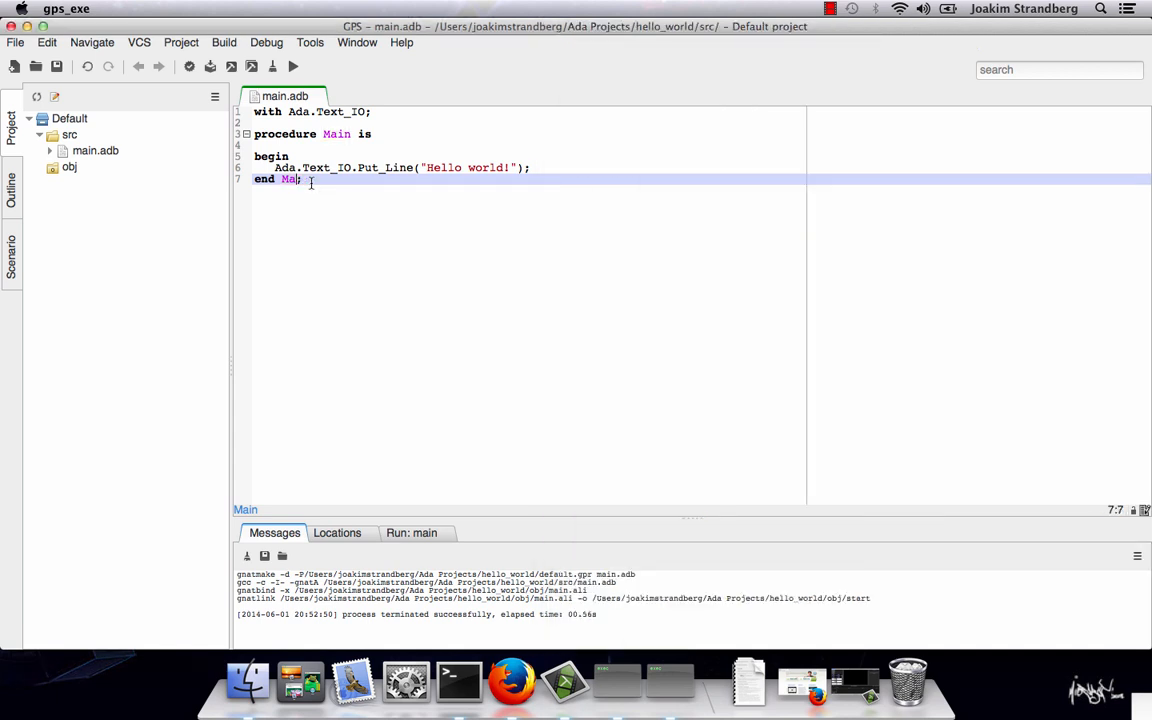
Step: Place the cursor at the end of the Main procedure in main.adb to start editing
{"action": "left_click", "coordinate": [212, 72]}
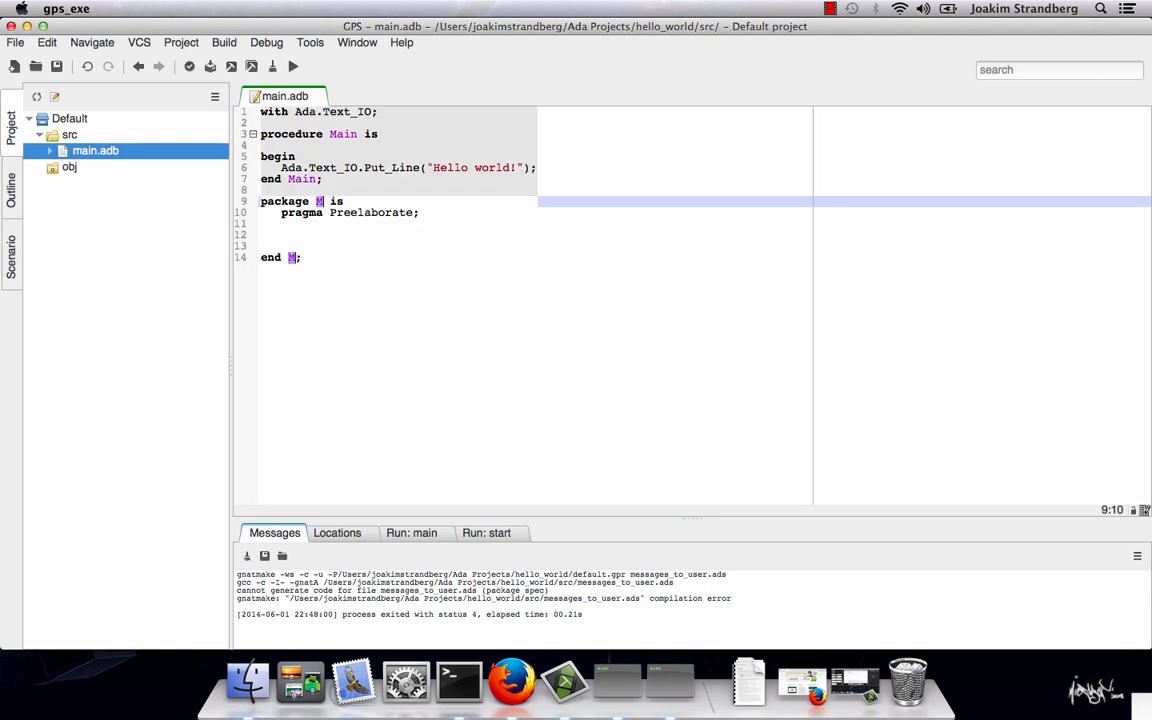
Step: Write the package Messages_To_User block in main.adb and cut it out for its own file
{"action": "type", "text": "Messages_To_User"}
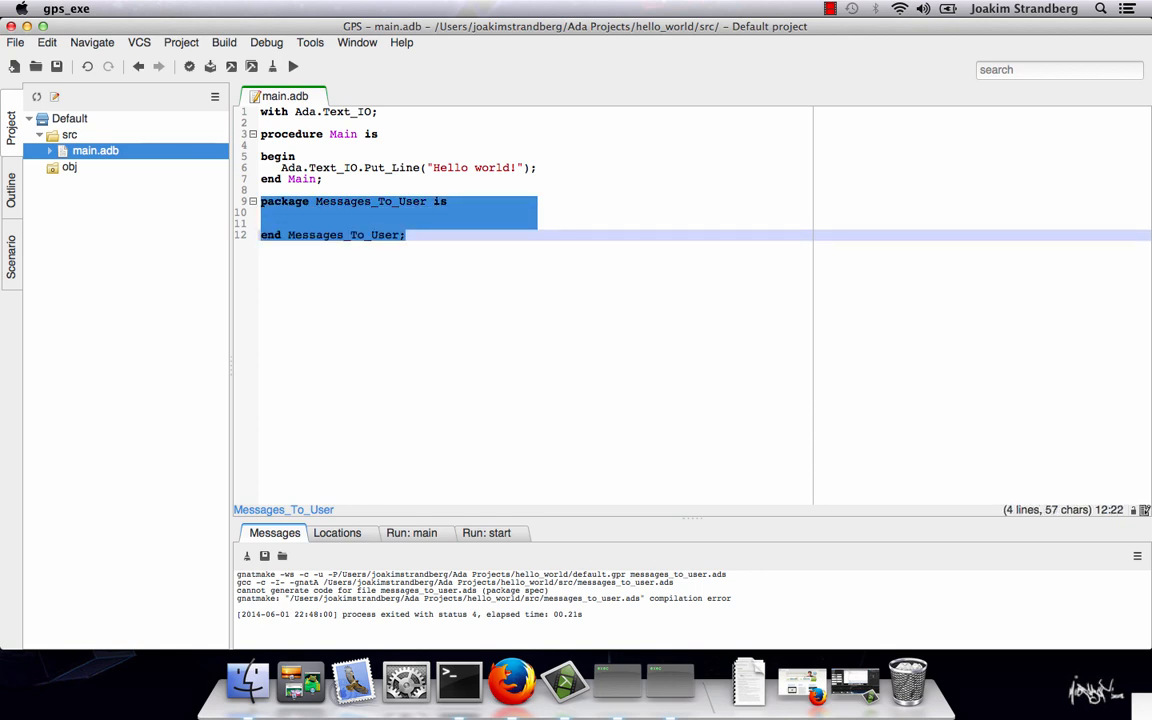
{"action": "key", "text": "Delete"}
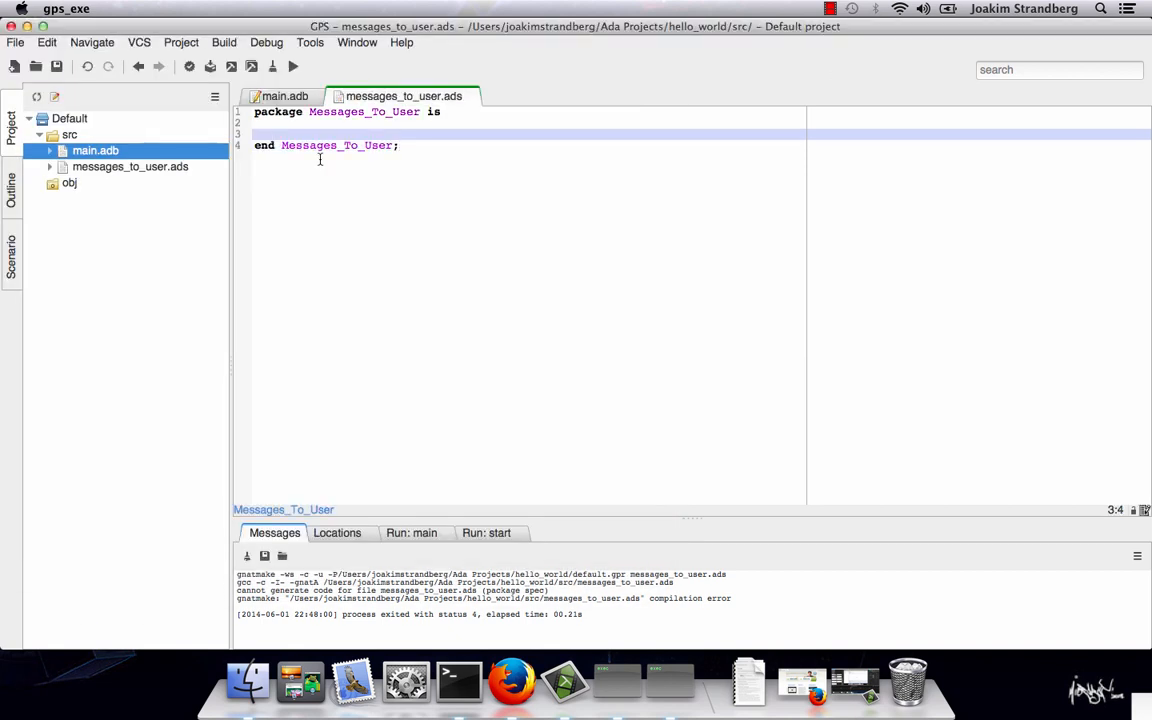
Step: Create messages_to_user.ads declaring 'procedure Print_Hello_World;' inside the package
{"action": "type", "text": "prs"}
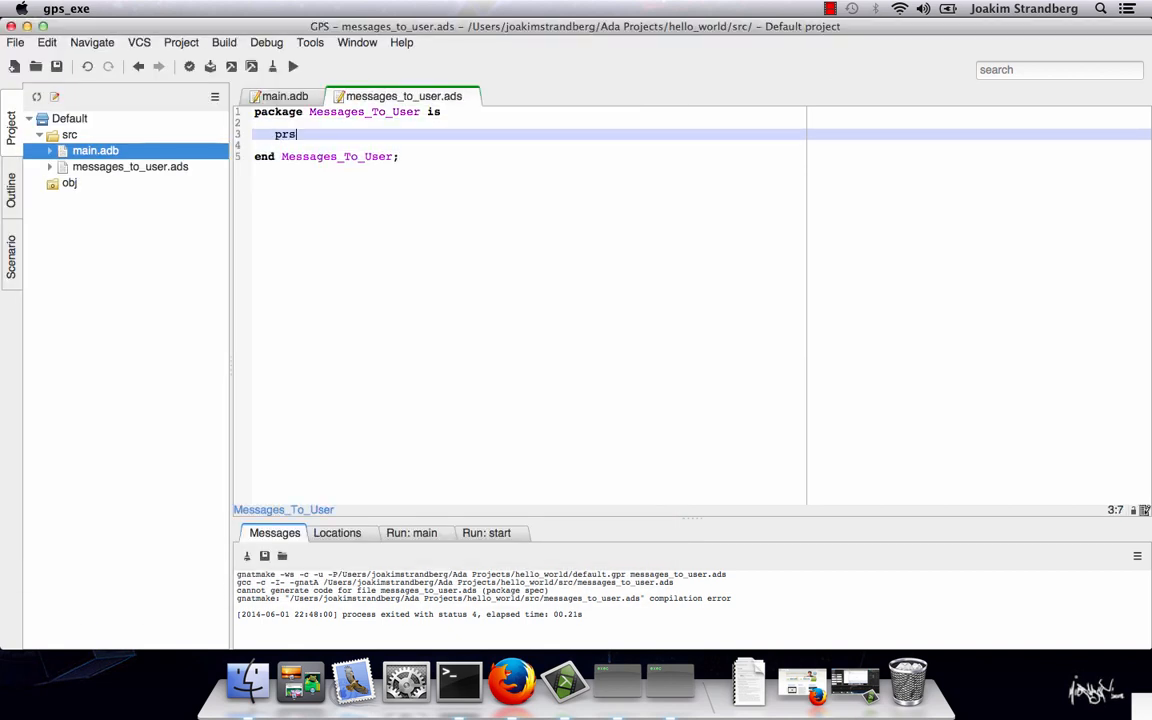
{"action": "type", "text": "procedure Print_Hello_Wo;"}
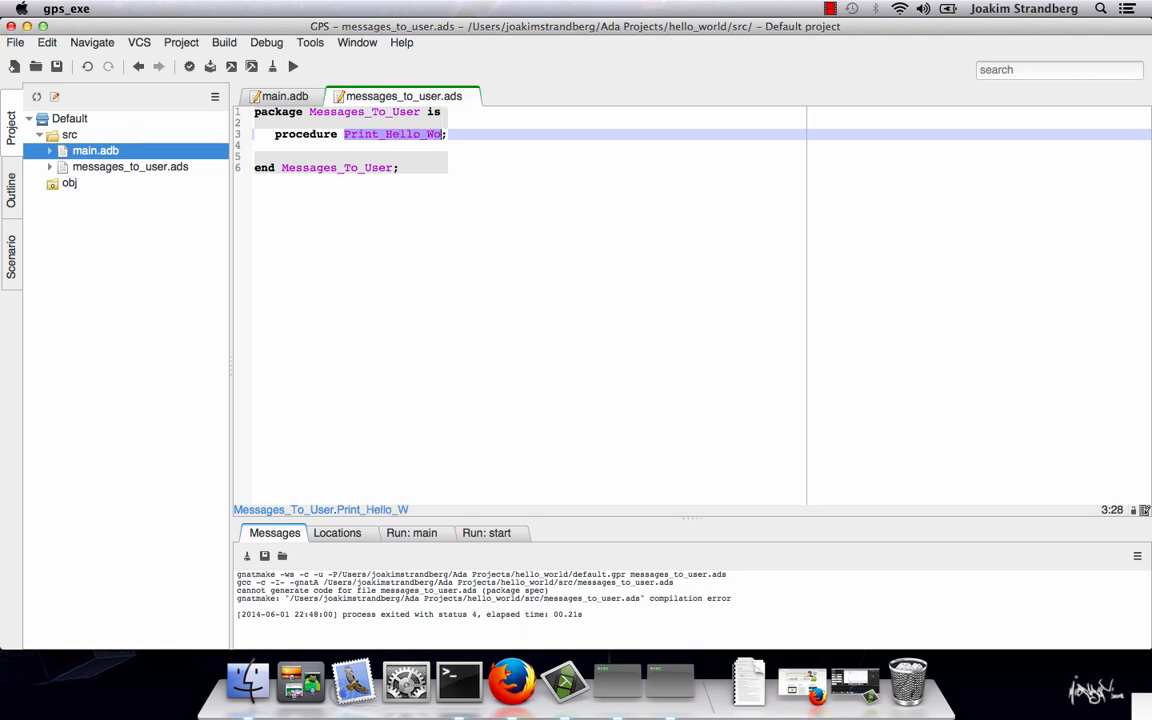
{"action": "type", "text": "rld"}
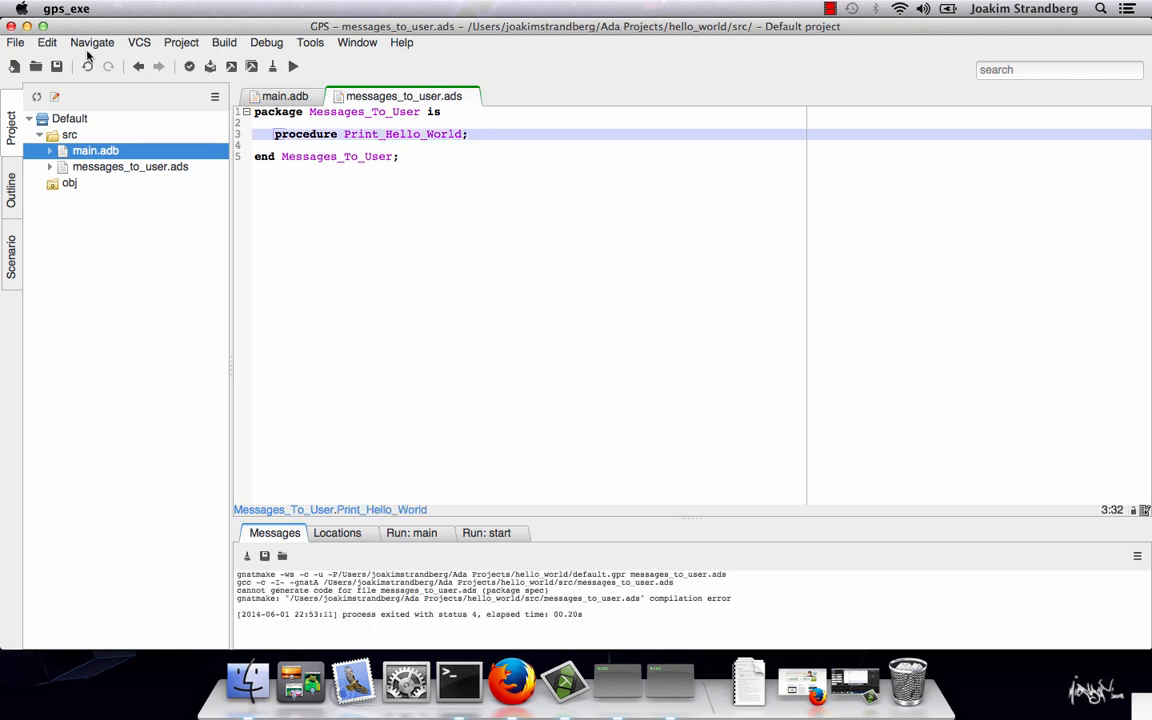
Step: Generate the messages_to_user.adb body, move the Put_Line into Print_Hello_World and add 'with Ada.Text_IO;'
{"action": "left_click", "coordinate": [42, 44]}
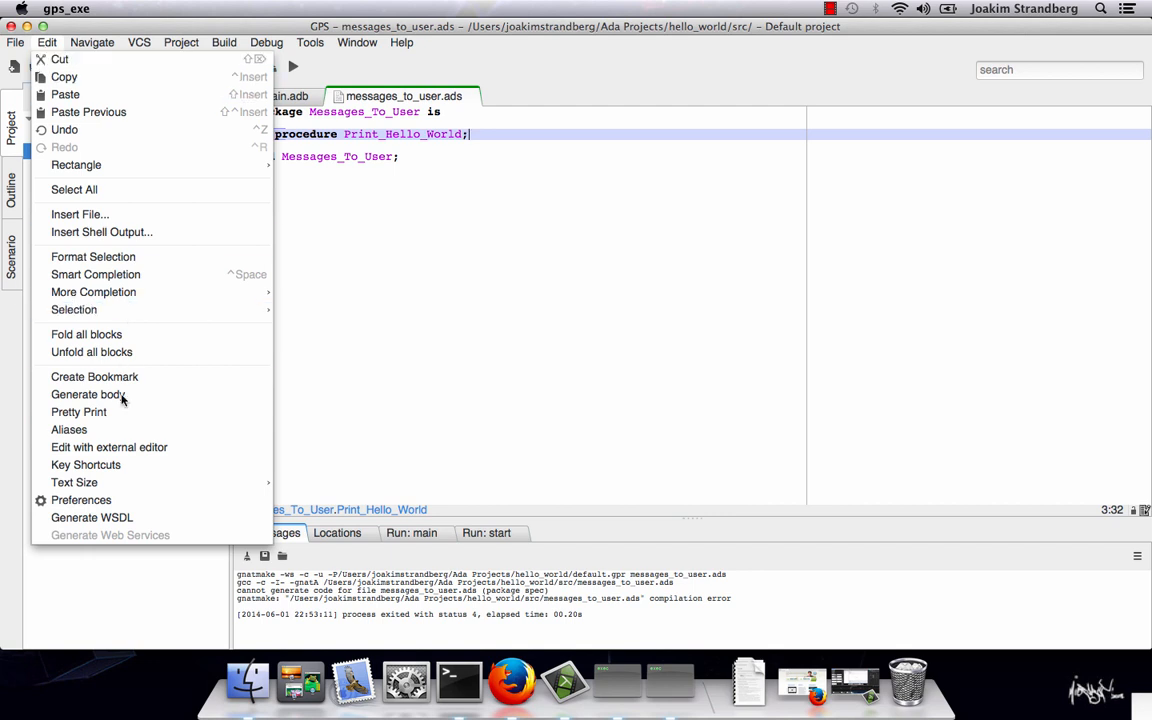
{"action": "left_click", "coordinate": [88, 390]}
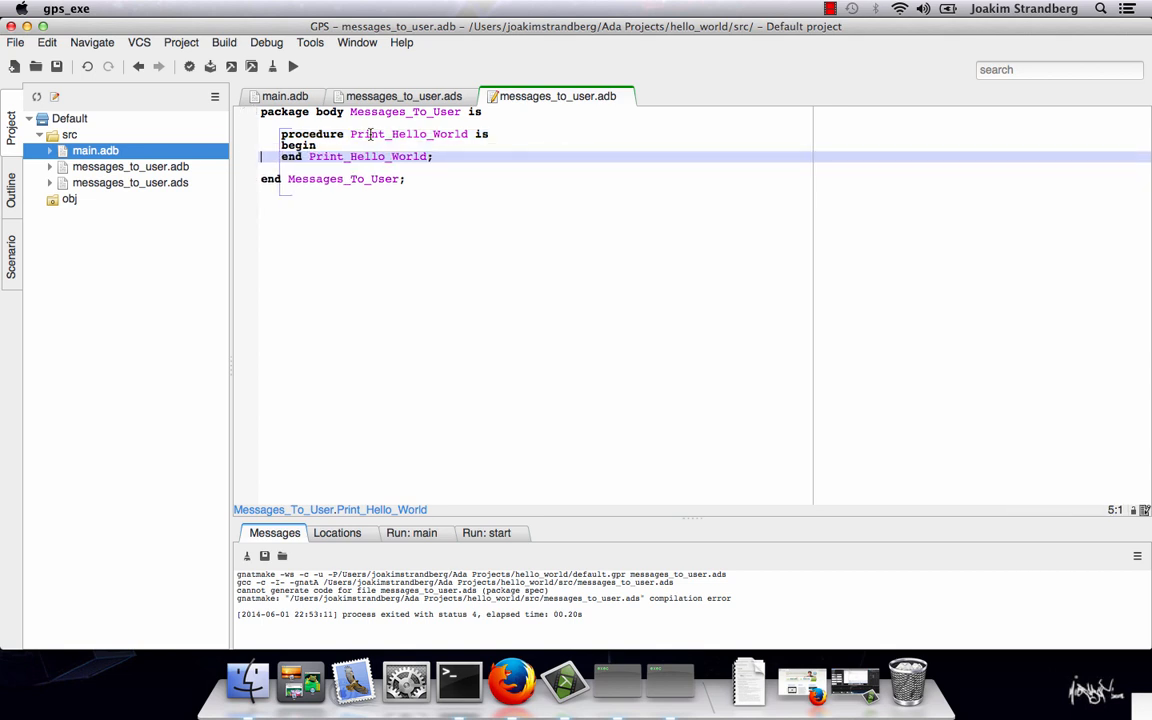
{"action": "left_click", "coordinate": [288, 96]}
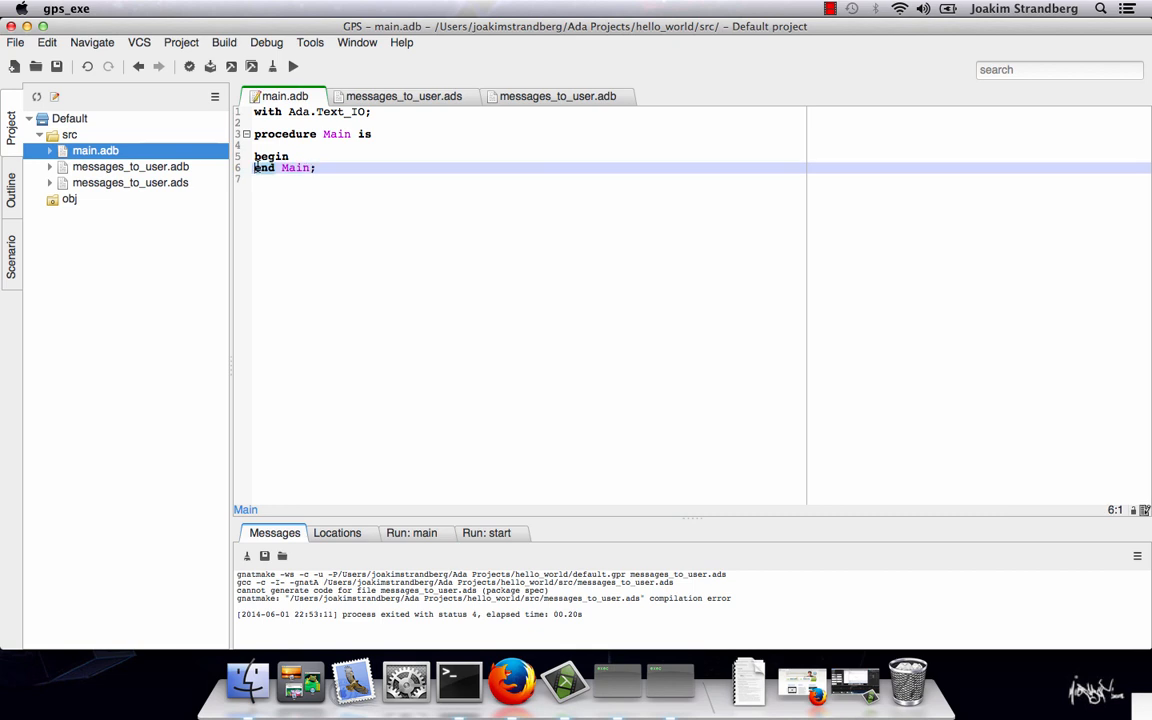
{"action": "left_click", "coordinate": [556, 96]}
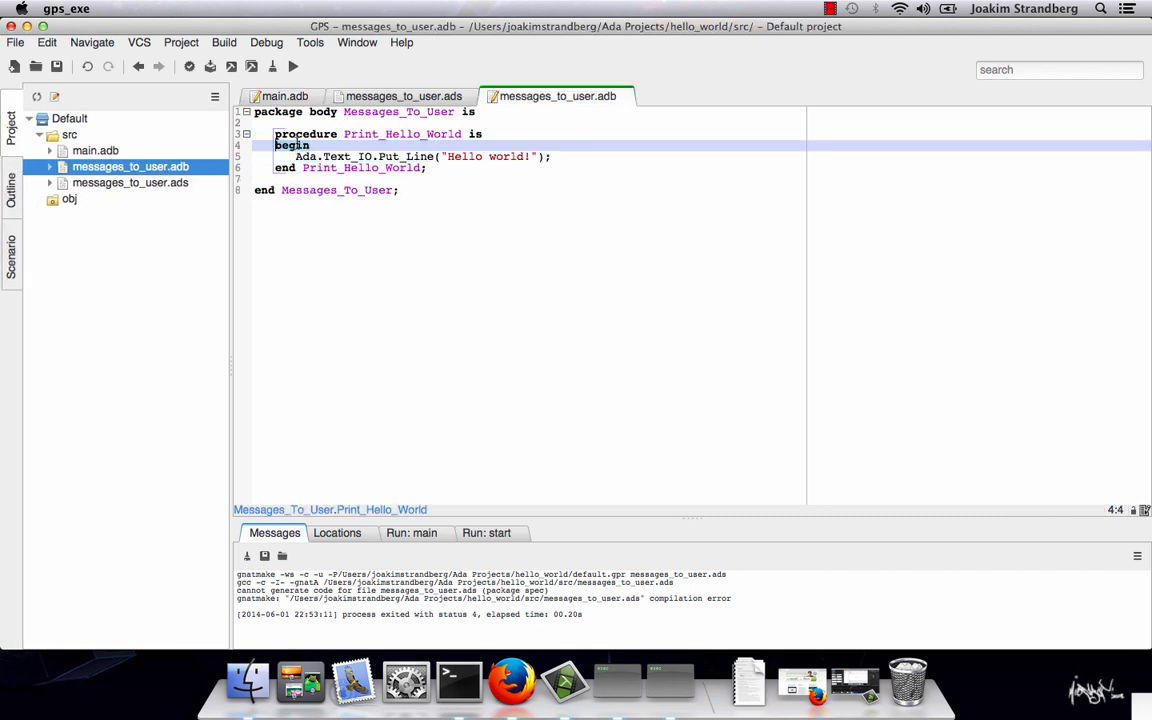
{"action": "left_click", "coordinate": [284, 96]}
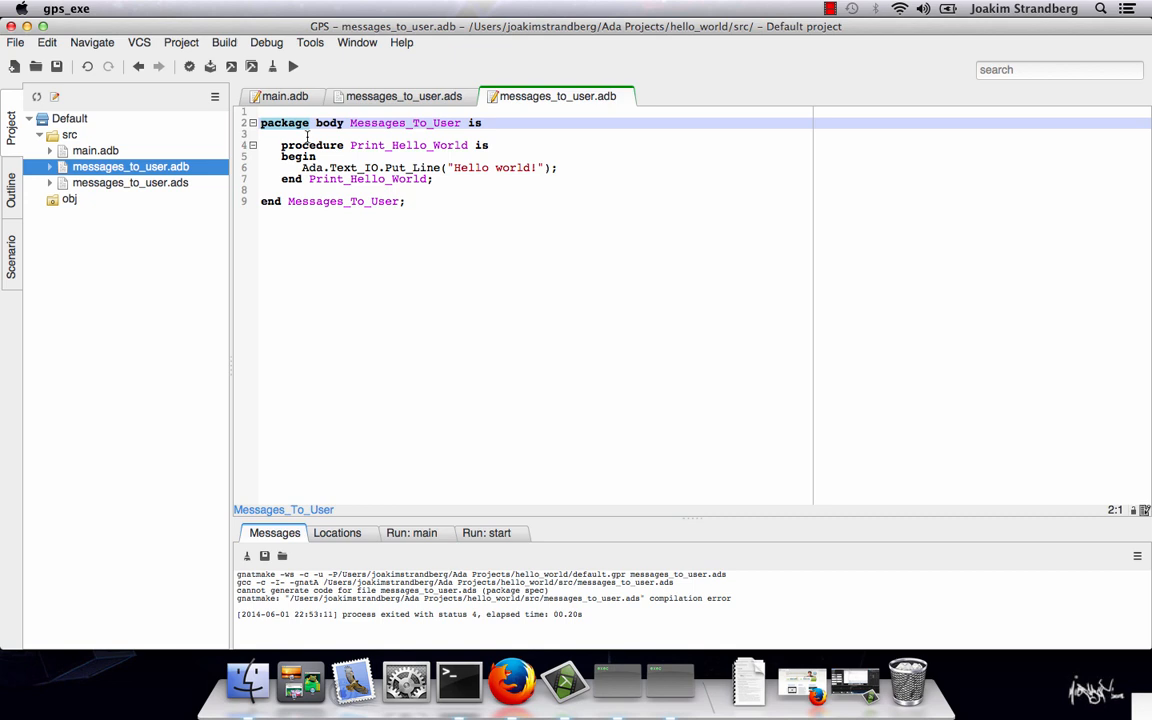
{"action": "type", "text": "with Ada.Text_IO;"}
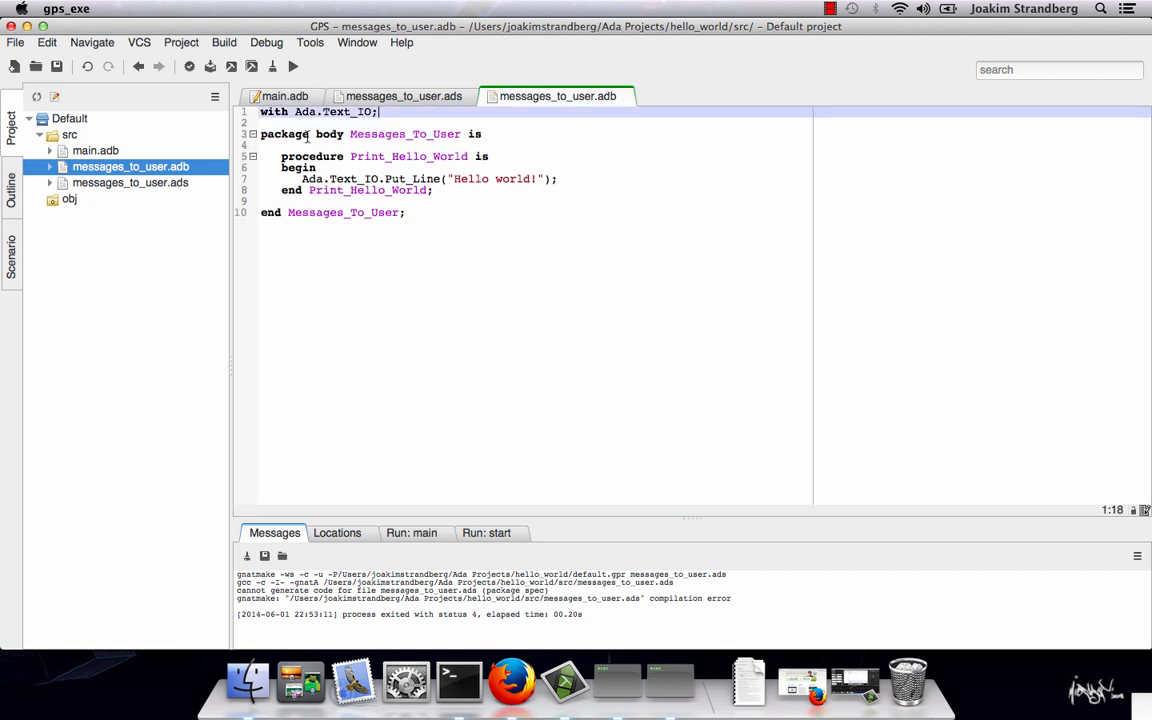
Step: Make main.adb with and call Messages_To_User.Print_Hello_World, set the greeting to 'Hello Ada World!', and build Main
{"action": "left_click", "coordinate": [292, 96]}
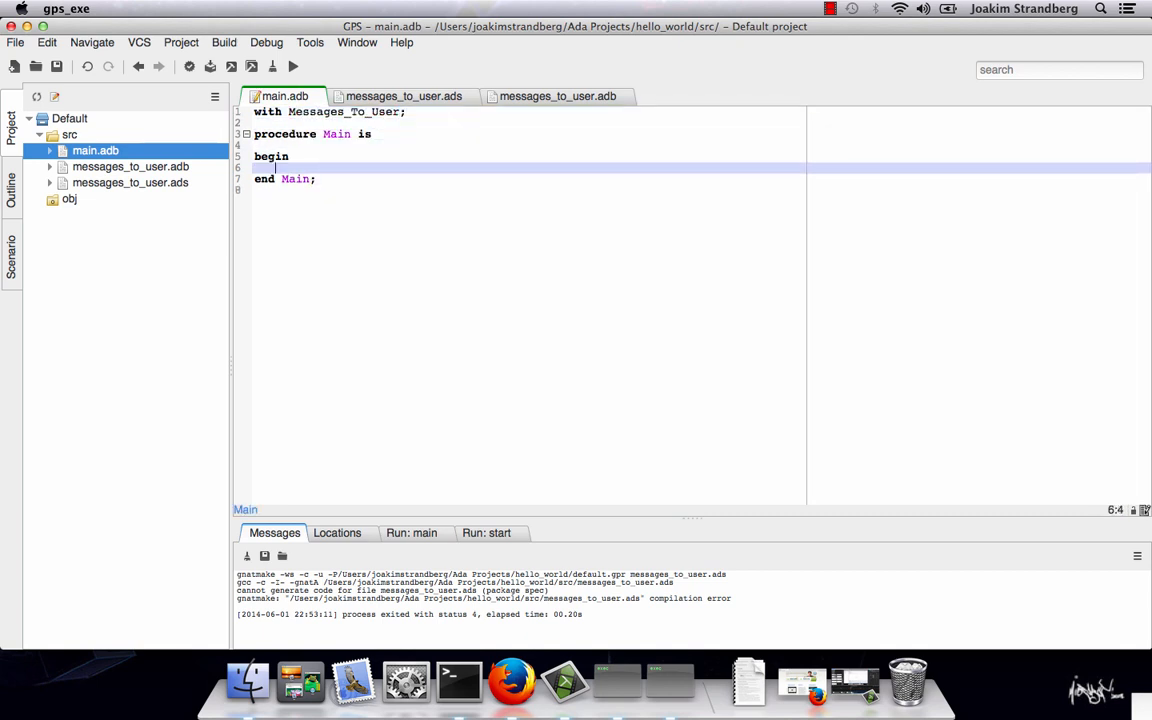
{"action": "type", "text": "Mess"}
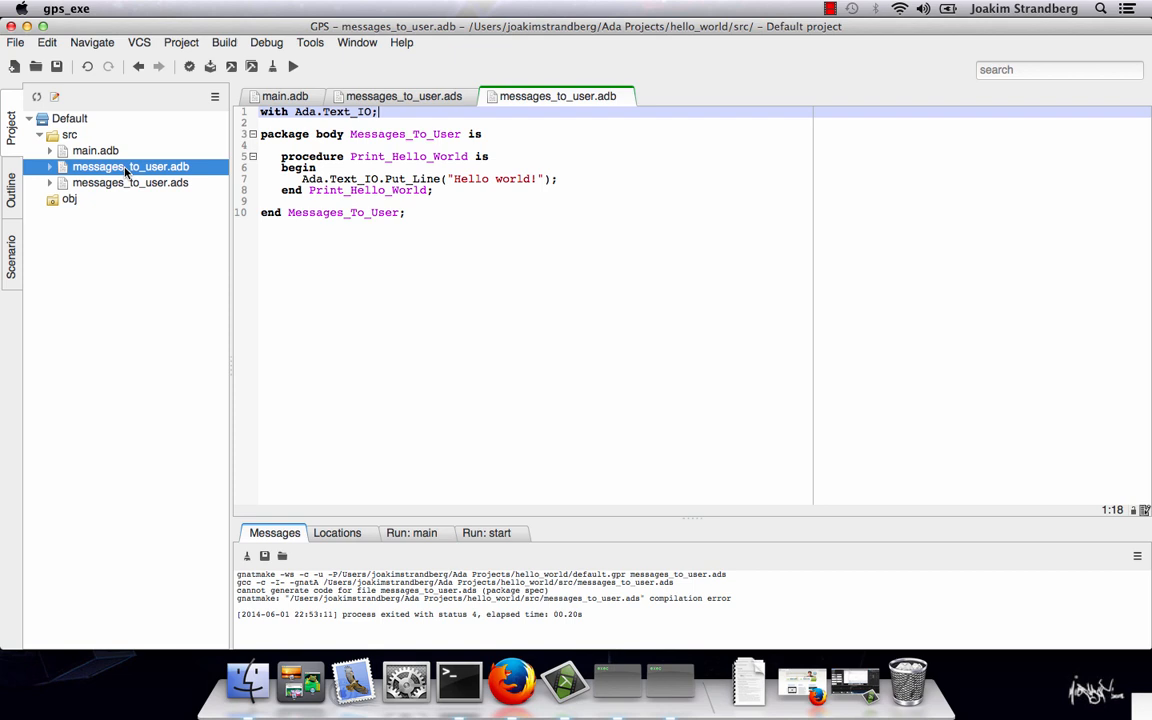
{"action": "left_click", "coordinate": [496, 178]}
{"action": "type", "text": "Ada "}
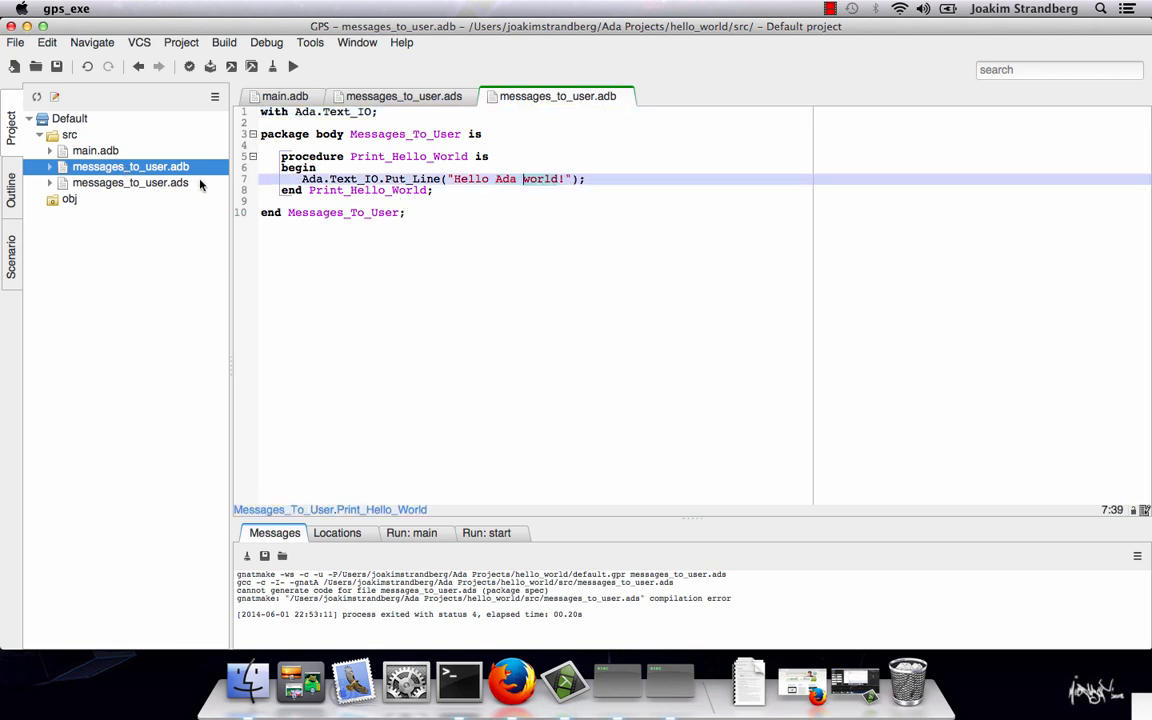
{"action": "left_click", "coordinate": [232, 82]}
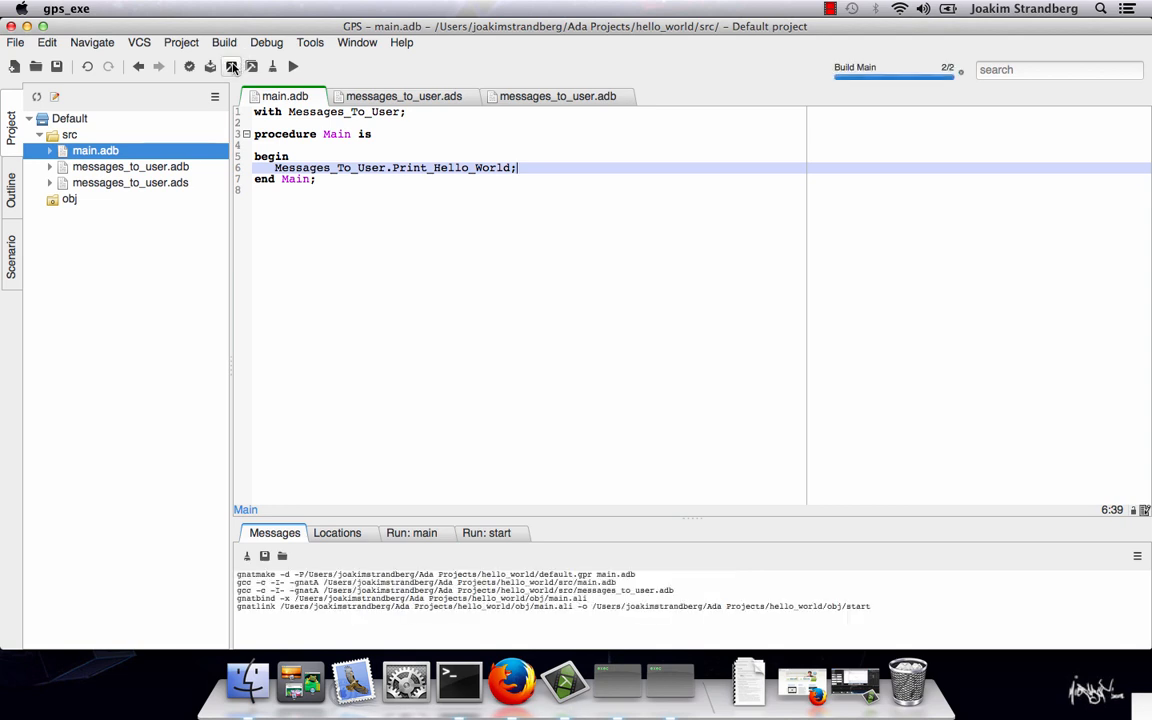
Step: Run main to print 'Hello Ada World!', then review messages_to_user.ads and messages_to_user.adb
{"action": "left_click", "coordinate": [312, 68]}
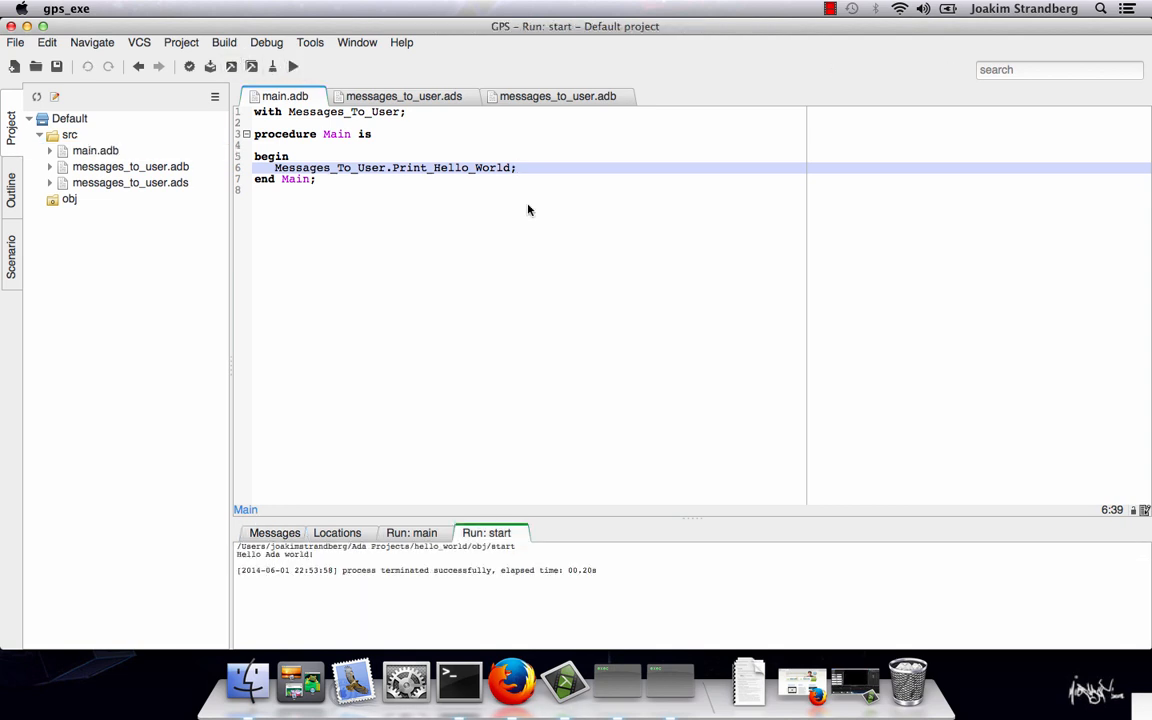
{"action": "double_click", "coordinate": [130, 182]}
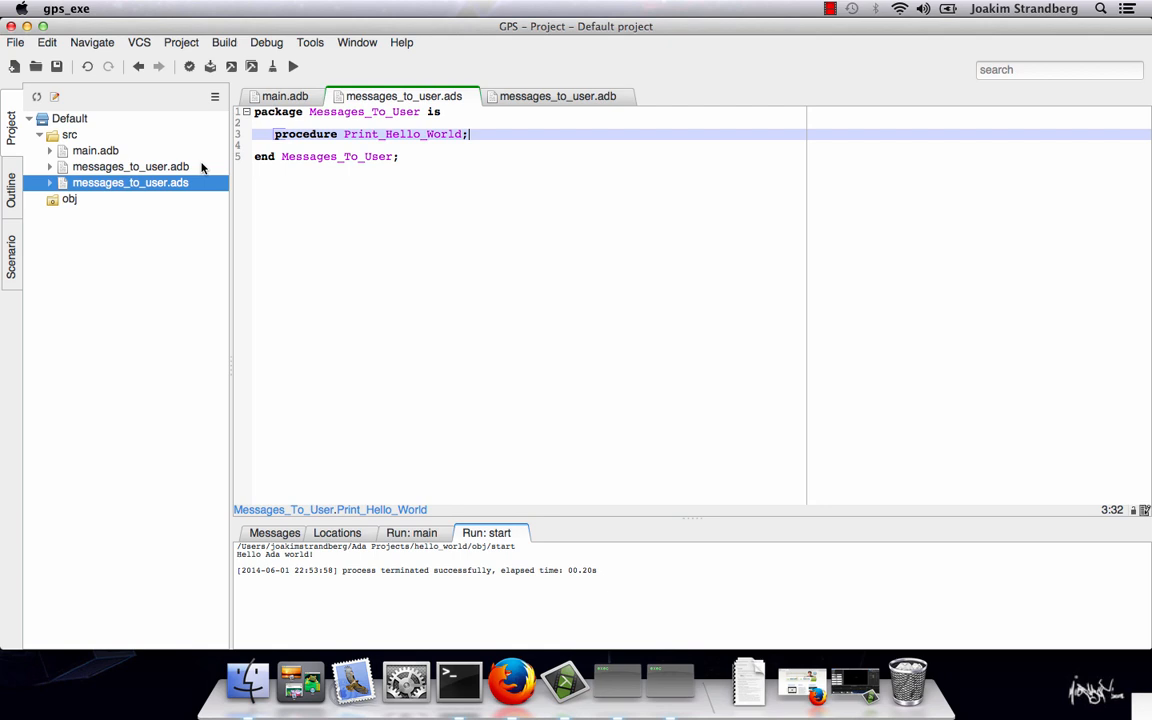
{"action": "left_click", "coordinate": [554, 96]}
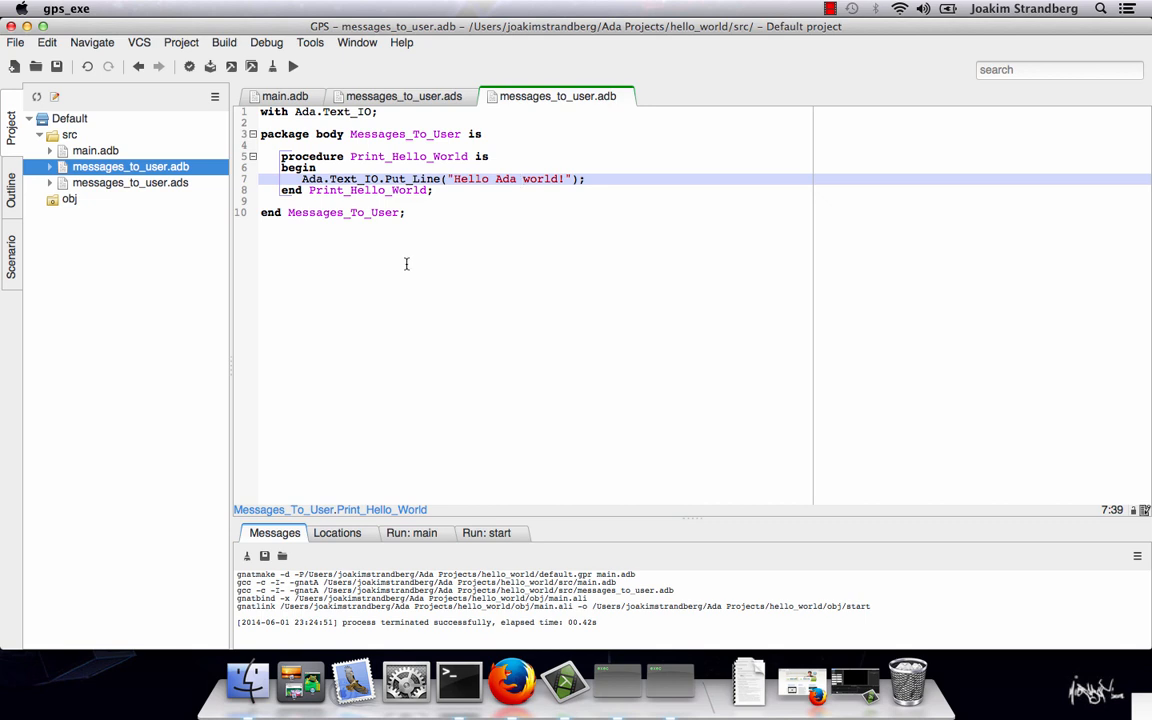
{"action": "left_click", "coordinate": [400, 96]}
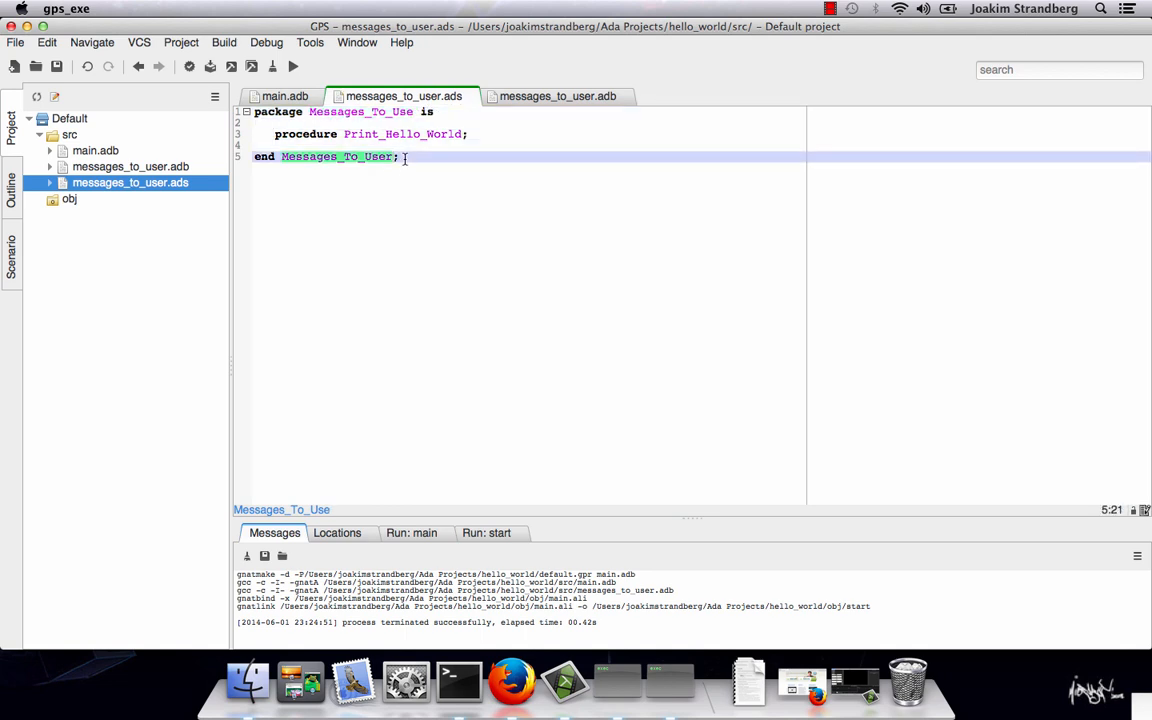
Step: Compile the spec renamed to Messages_To_Use to see the file-name mismatch warning, then restore Messages_To_User
{"action": "left_click", "coordinate": [204, 72]}
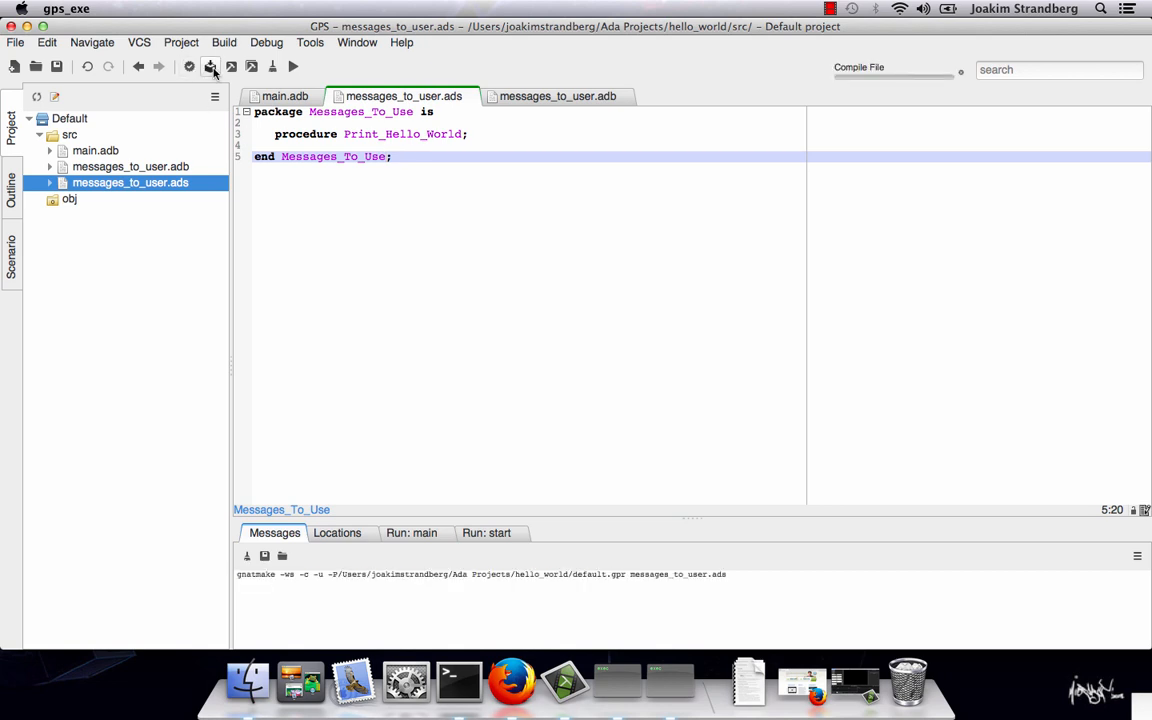
{"action": "left_click", "coordinate": [208, 66]}
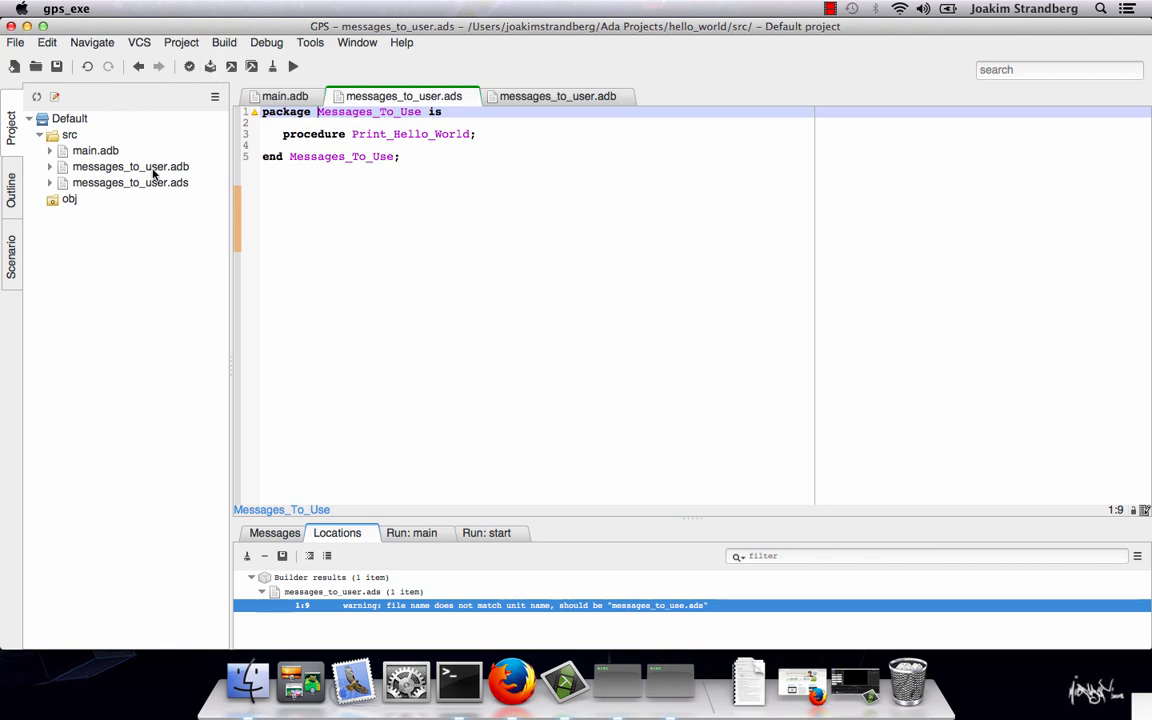
{"action": "left_click", "coordinate": [128, 182]}
{"action": "type", "text": "r"}
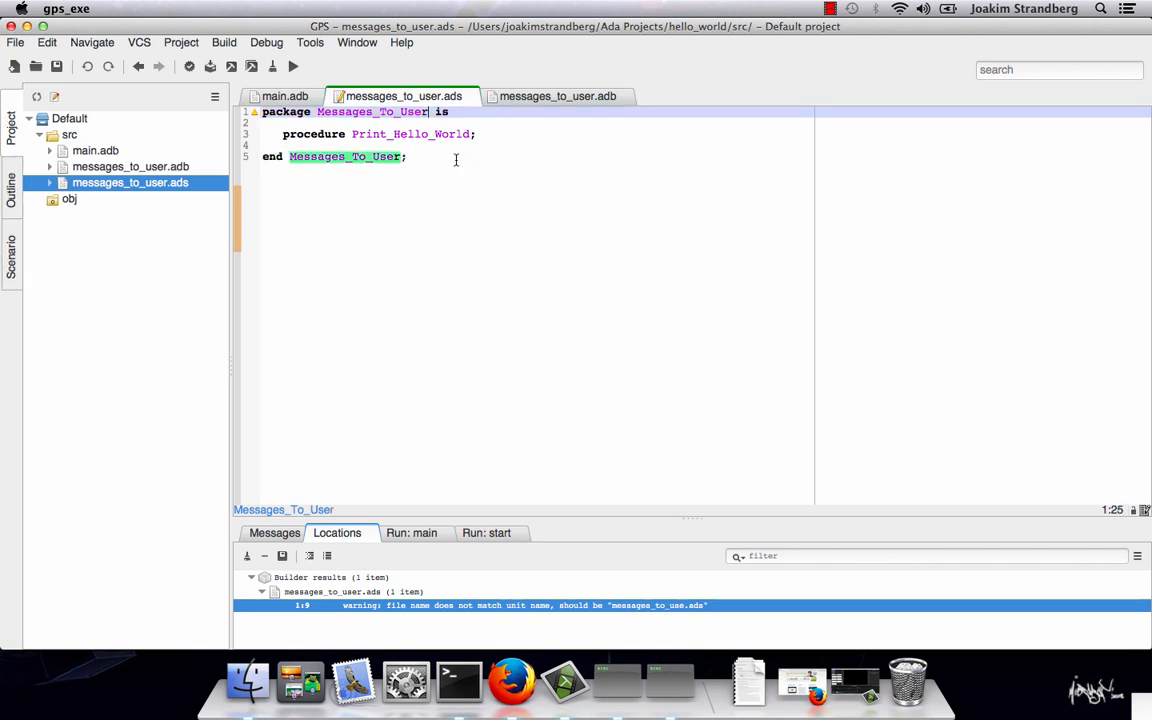
{"action": "mouse_move", "coordinate": [524, 216]}
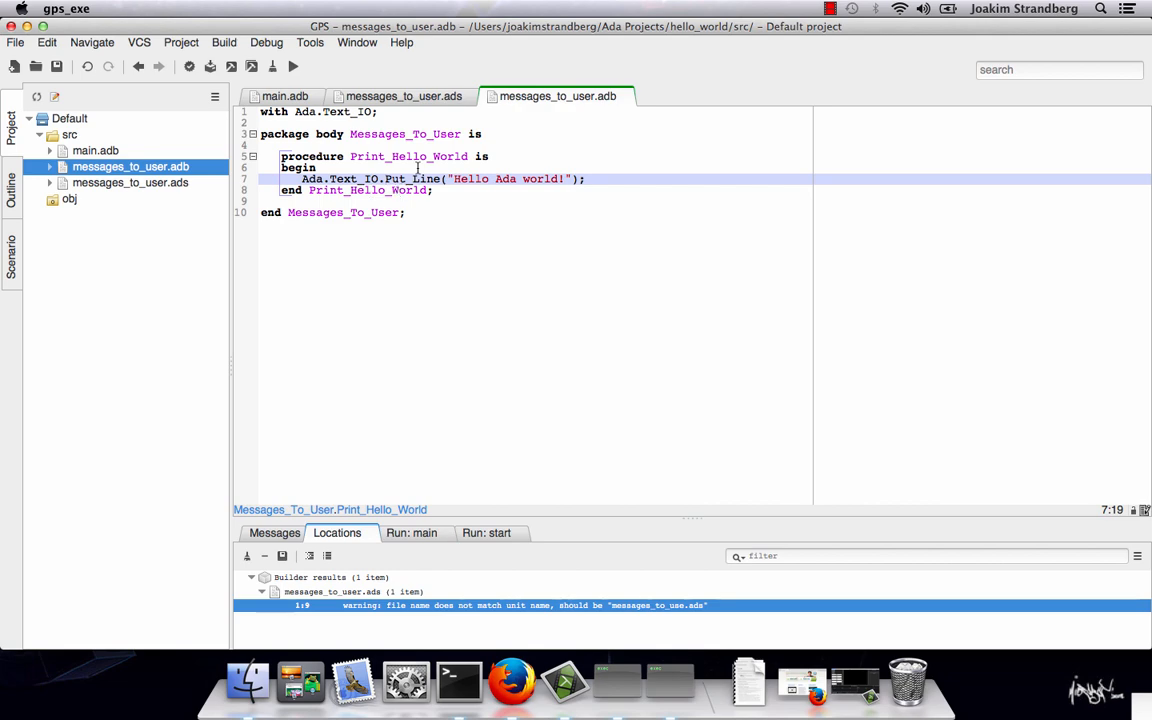
{"action": "mouse_move", "coordinate": [418, 178]}
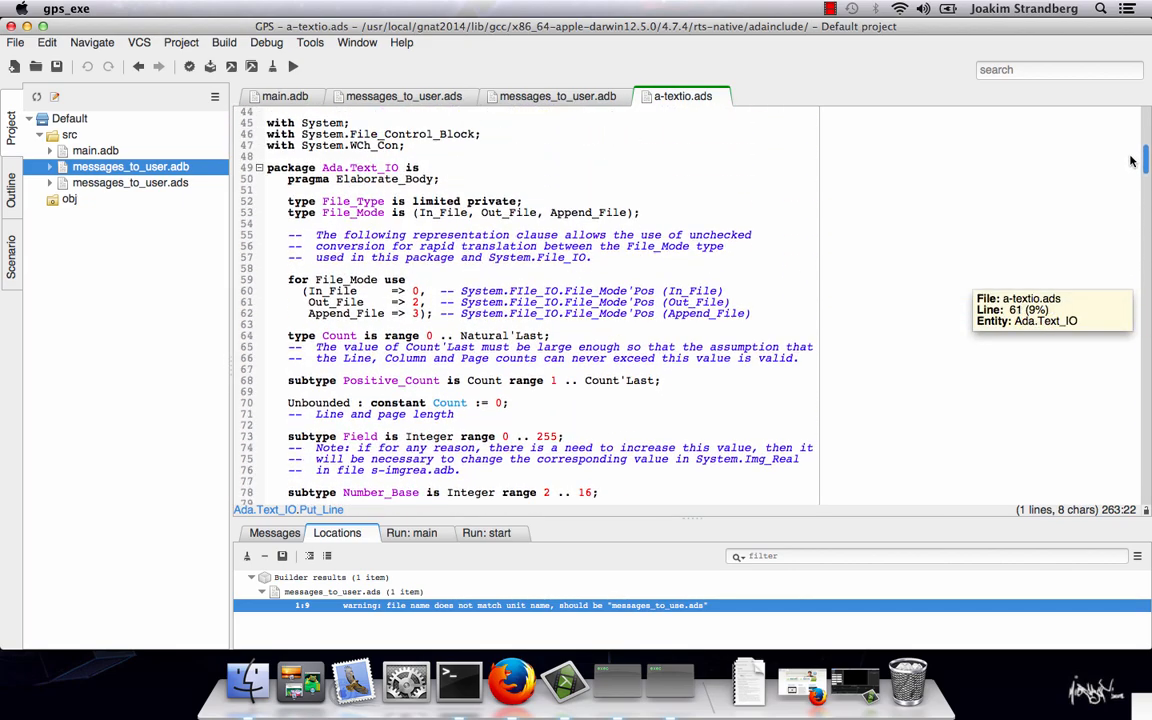
{"action": "scroll", "scroll_direction": "up", "scroll_amount": 3}
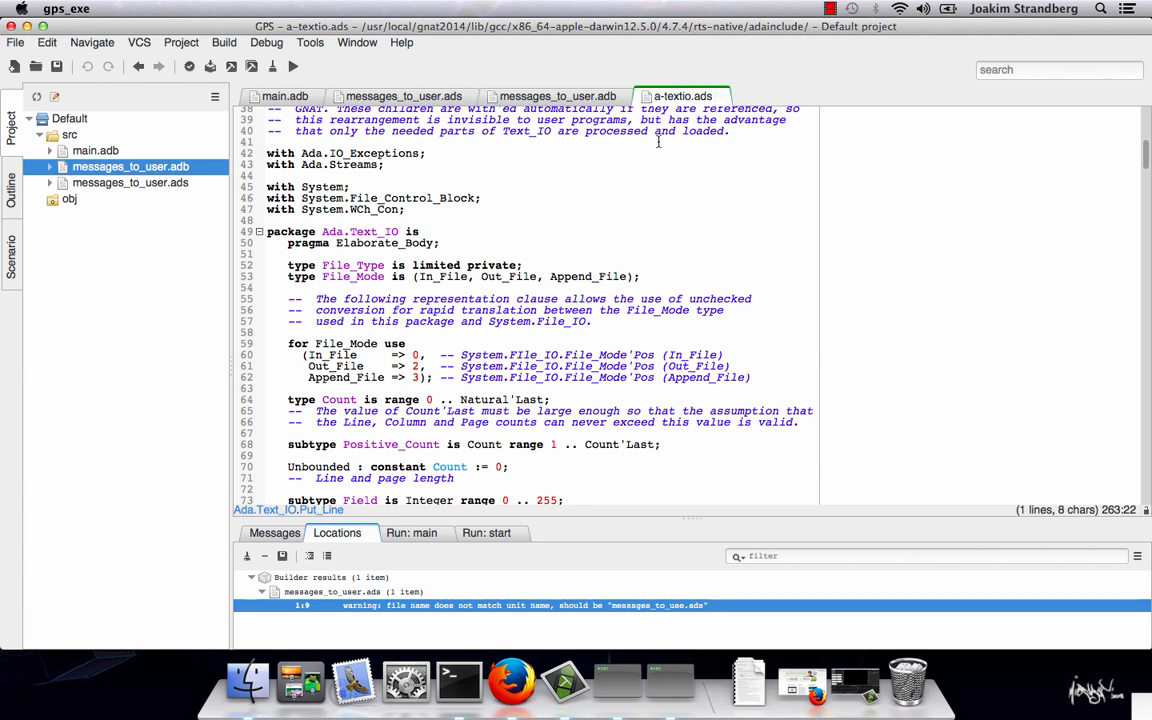
{"action": "mouse_move", "coordinate": [692, 152]}
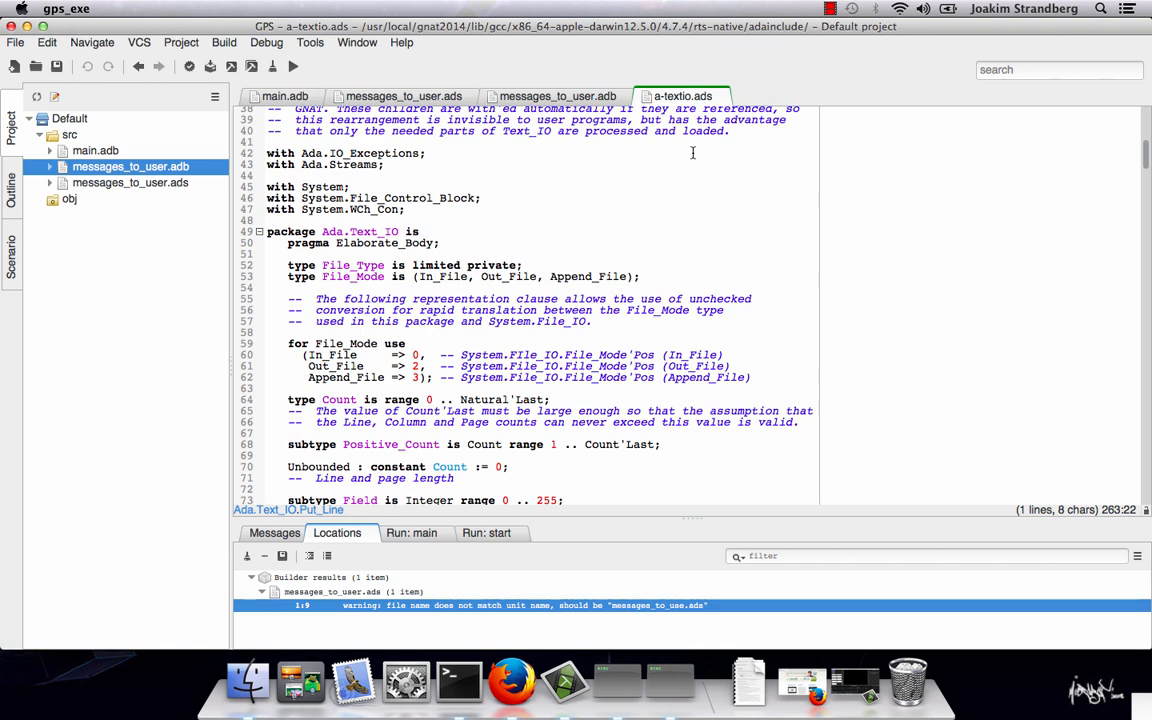
{"action": "left_click", "coordinate": [556, 96]}
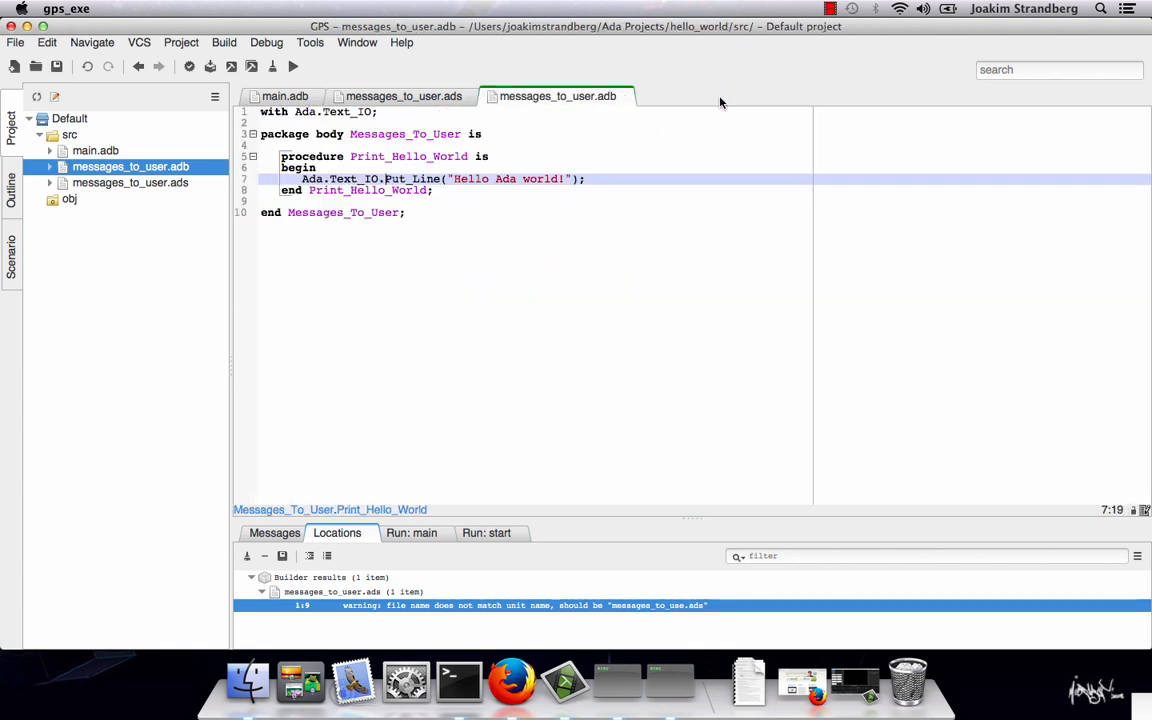